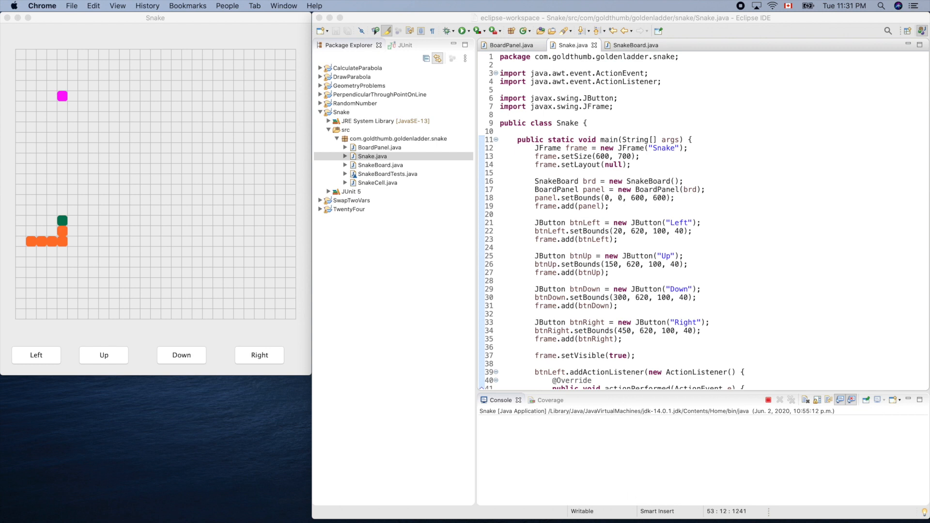
{"action": "mouse_move", "coordinate": [687, 148]}
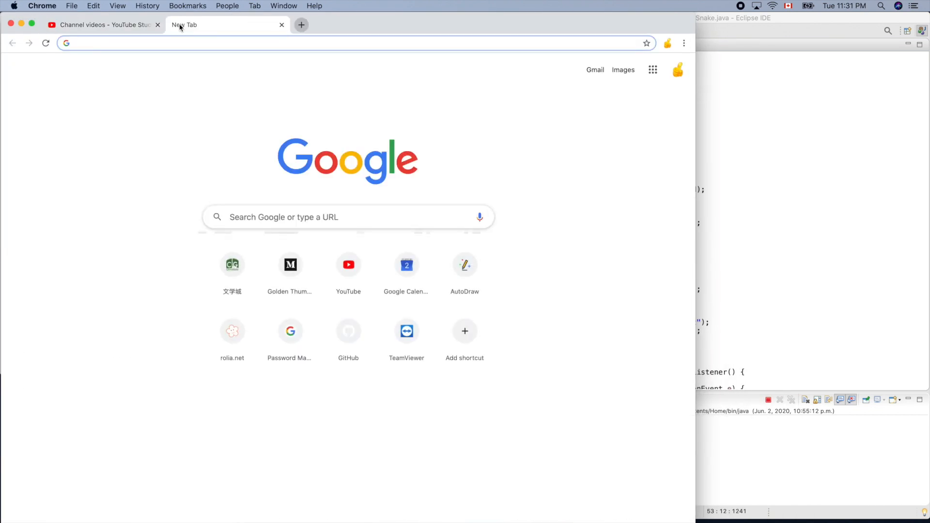
Search 'java timer example stackoverflow' and read the Stack Overflow scheduleAtFixedRate example.
{"action": "type", "text": "java timer example stackoverflow"}
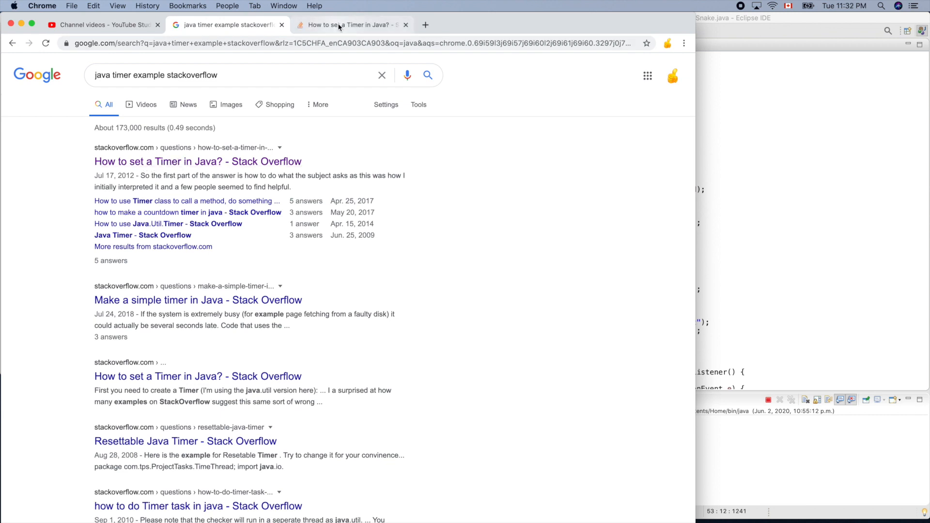
{"action": "left_click", "coordinate": [350, 24]}
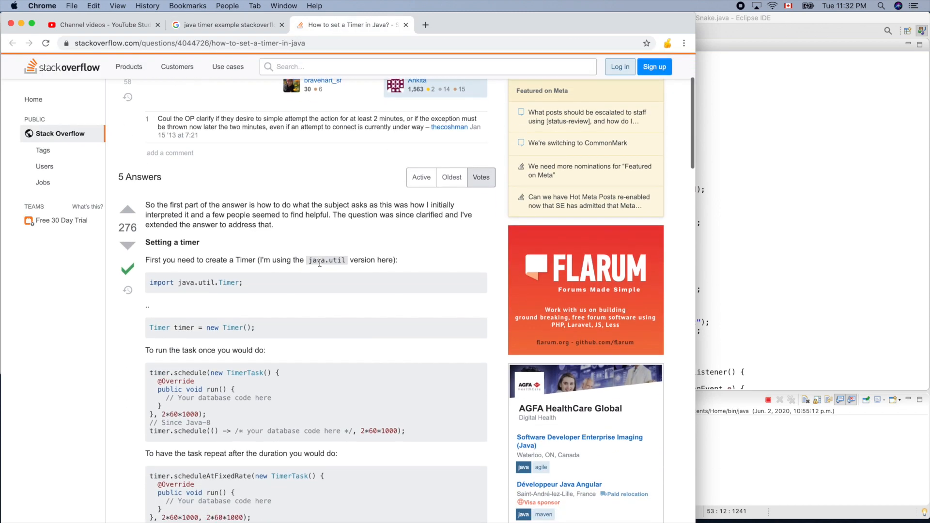
{"action": "scroll", "scroll_direction": "down", "scroll_amount": 3}
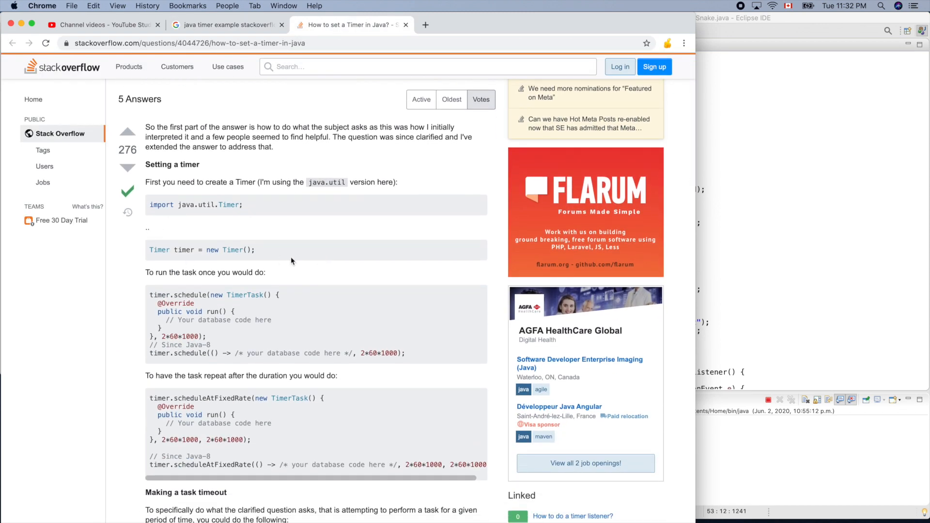
{"action": "scroll", "scroll_direction": "down", "scroll_amount": 3}
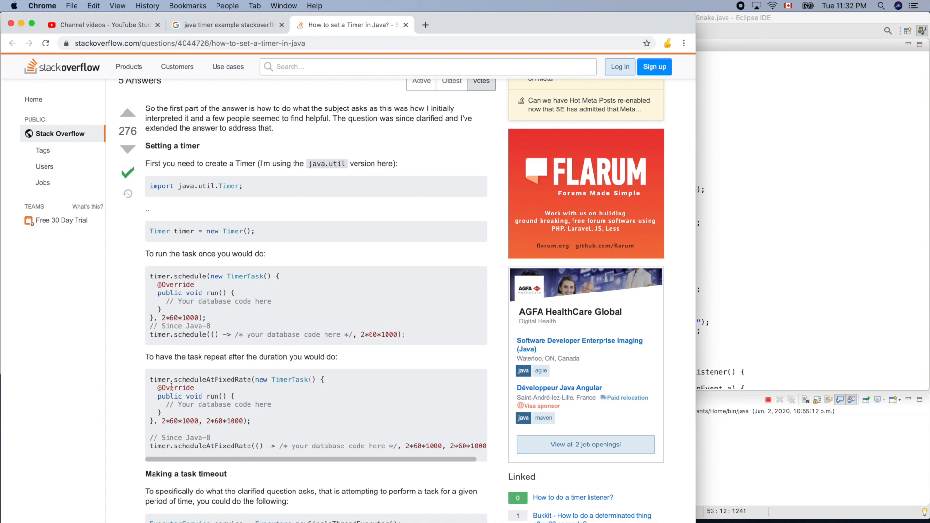
{"action": "mouse_move", "coordinate": [182, 267]}
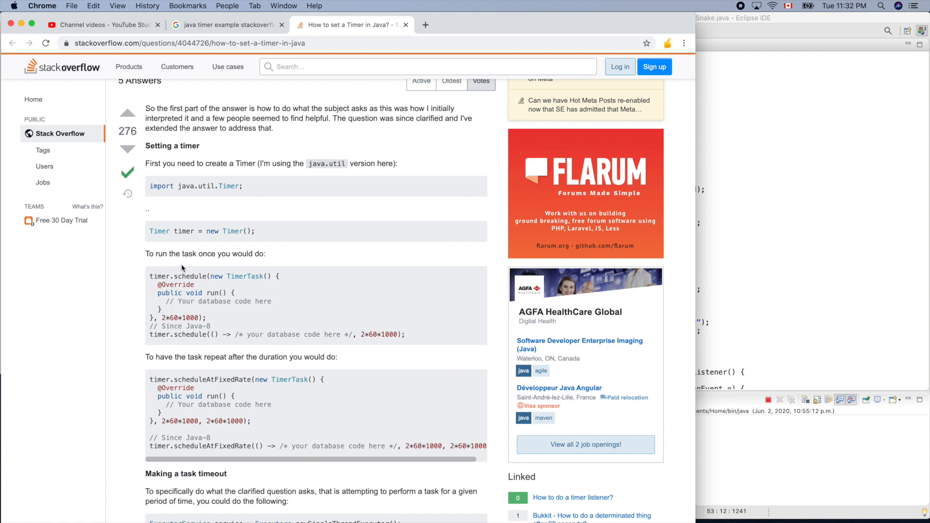
{"action": "mouse_move", "coordinate": [235, 264]}
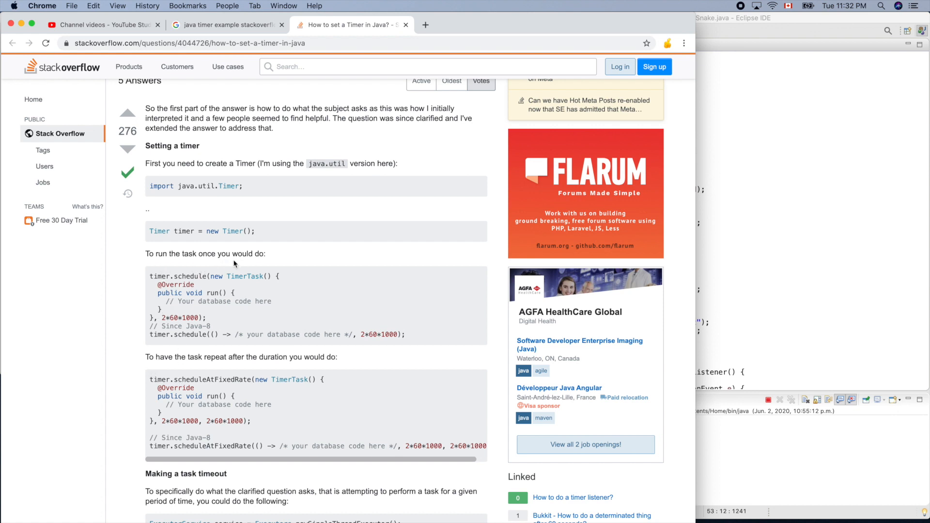
{"action": "mouse_move", "coordinate": [224, 368]}
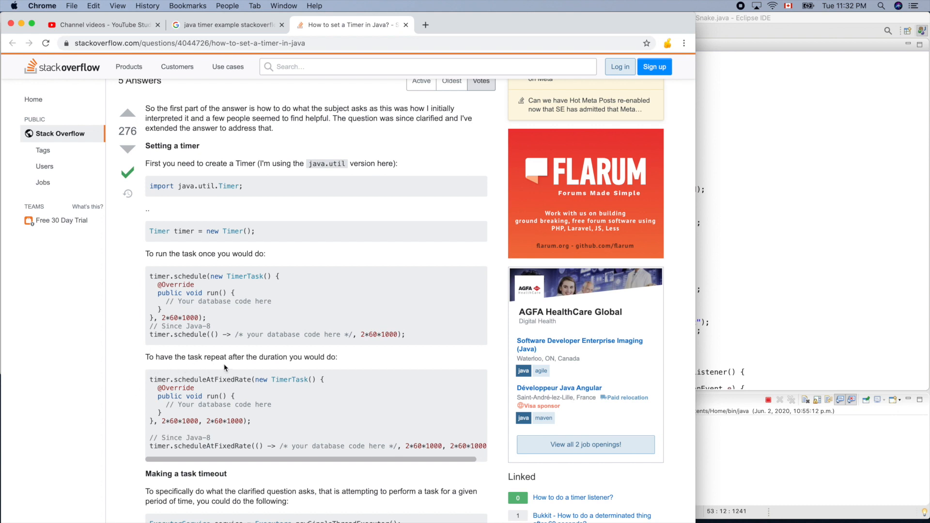
{"action": "mouse_move", "coordinate": [328, 368]}
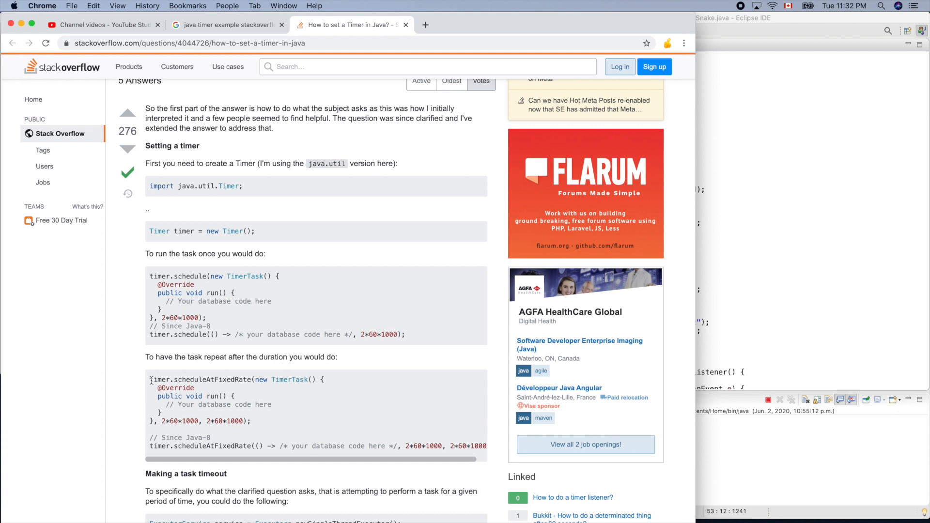
{"action": "mouse_move", "coordinate": [296, 390]}
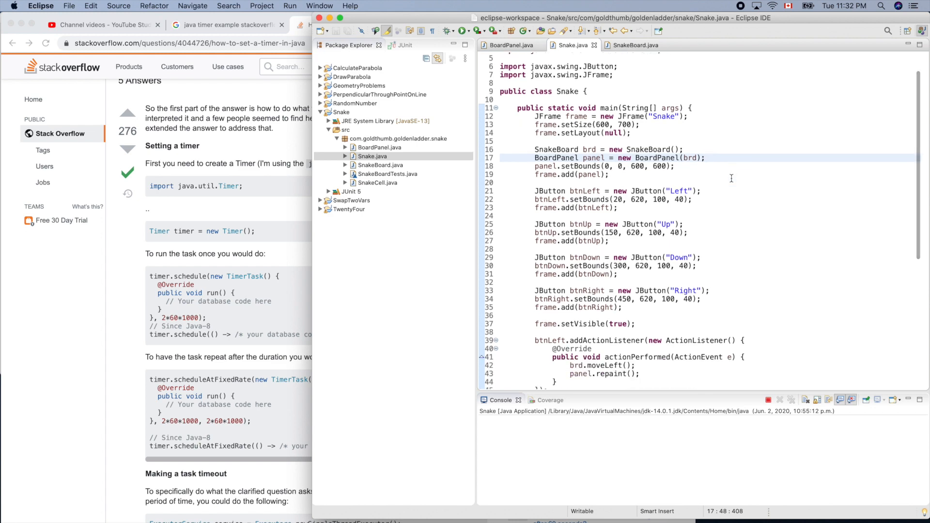
Insert a blank line in Snake.java after frame.setVisible(true);.
{"action": "scroll", "scroll_direction": "down", "scroll_amount": 3}
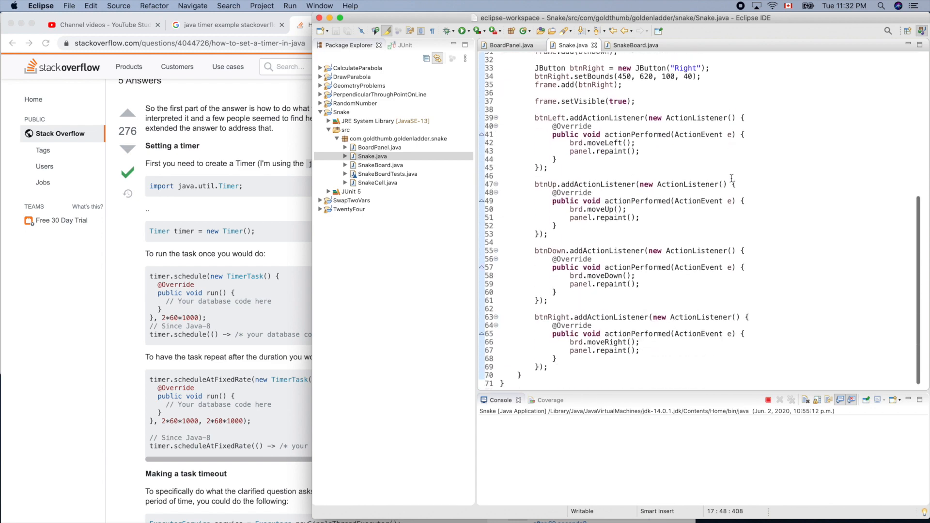
{"action": "scroll", "scroll_direction": "up", "scroll_amount": 3}
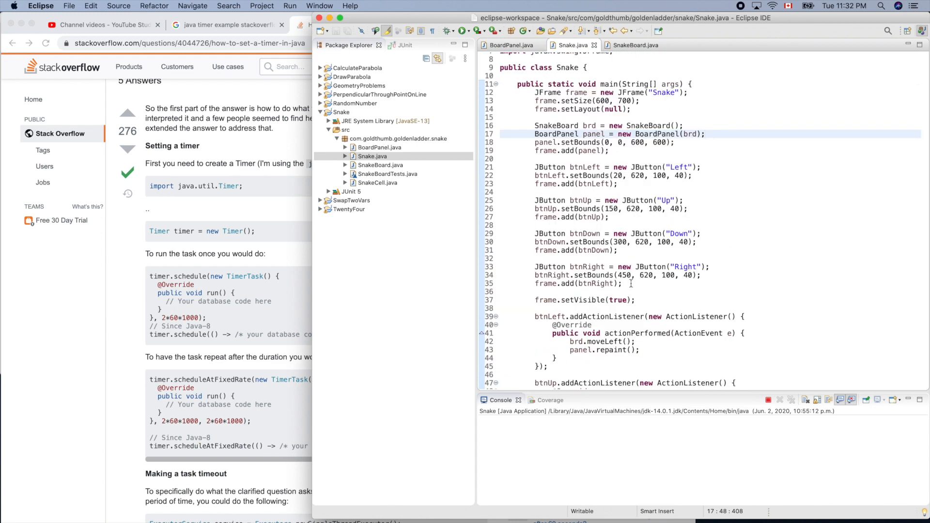
{"action": "key", "text": "Return"}
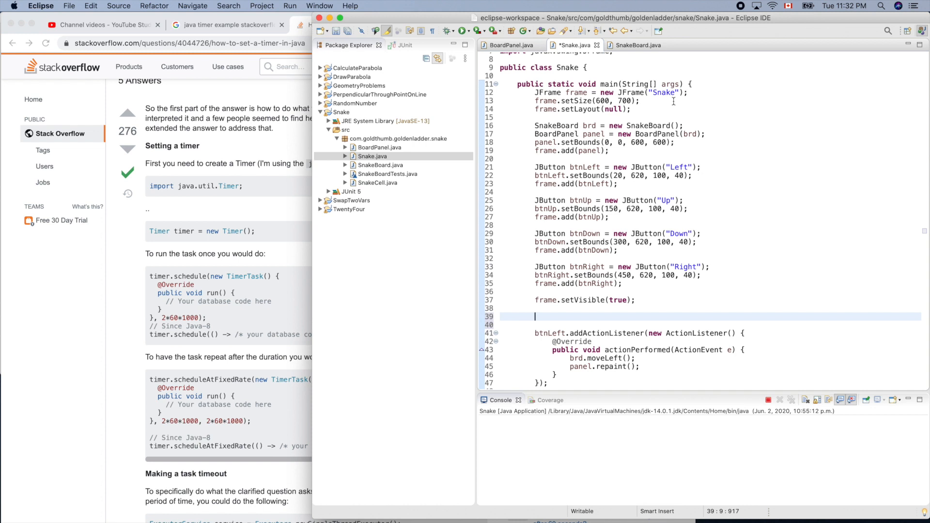
{"action": "mouse_move", "coordinate": [715, 245]}
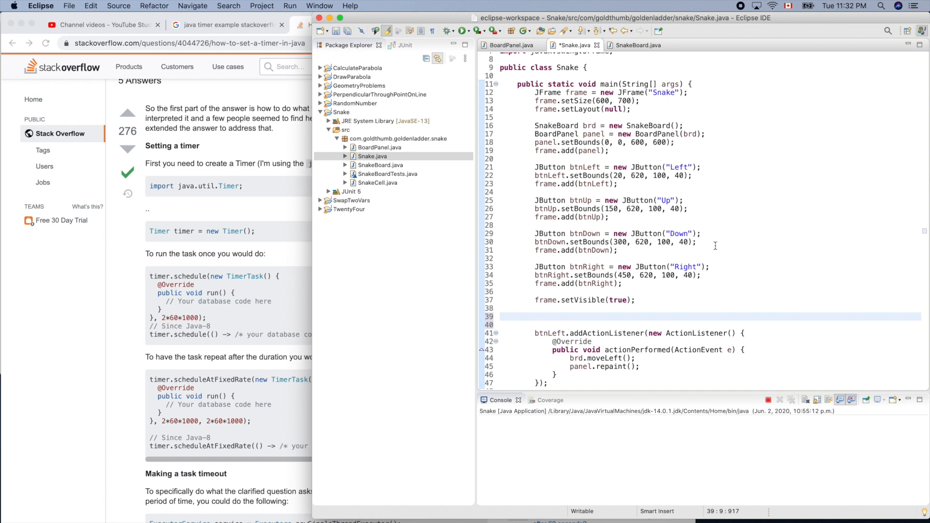
Declare 'Timer timer = new Timer();' and begin timer.scheduleAtFixedRate via content assist.
{"action": "type", "text": "Timer"}
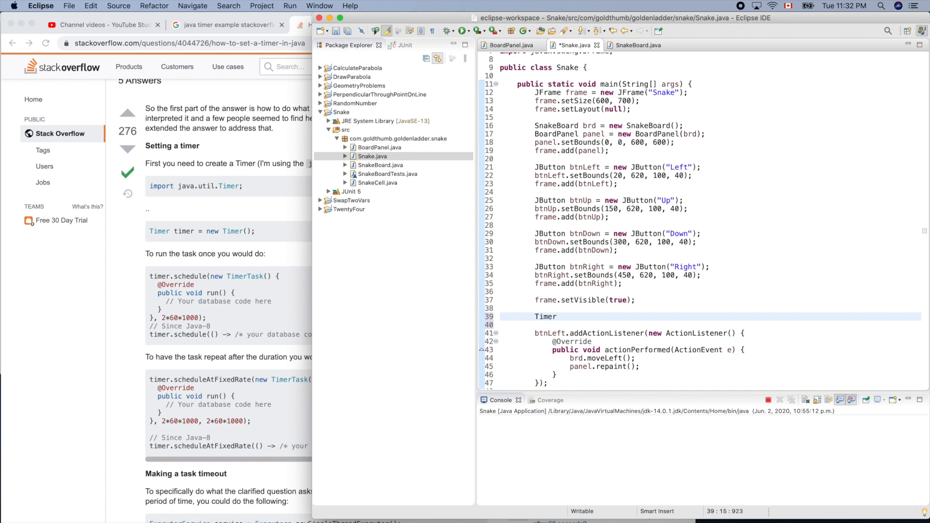
{"action": "type", "text": "time"}
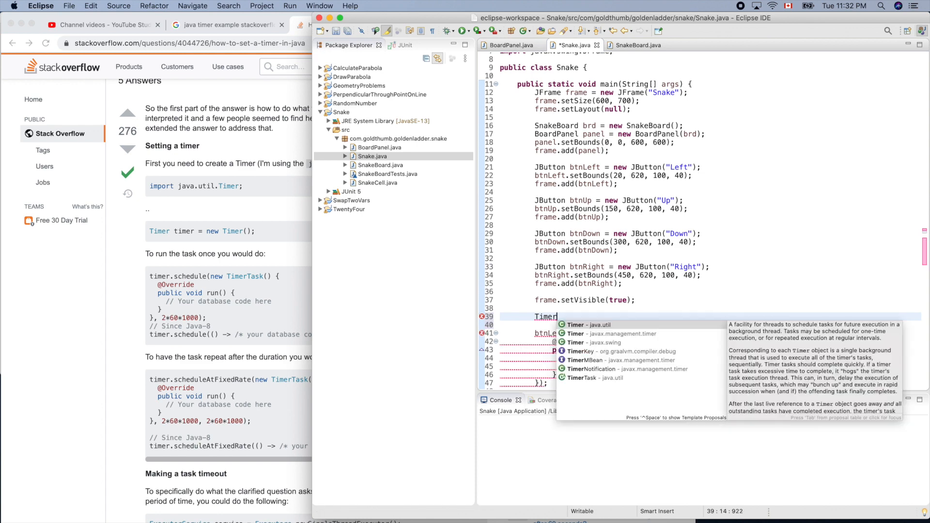
{"action": "type", "text": "timer = new"}
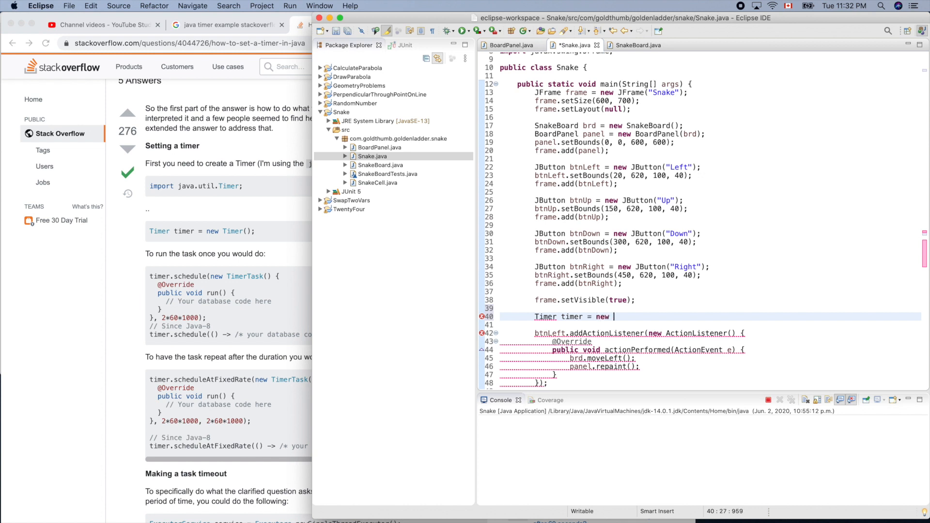
{"action": "type", "text": "Timer()"}
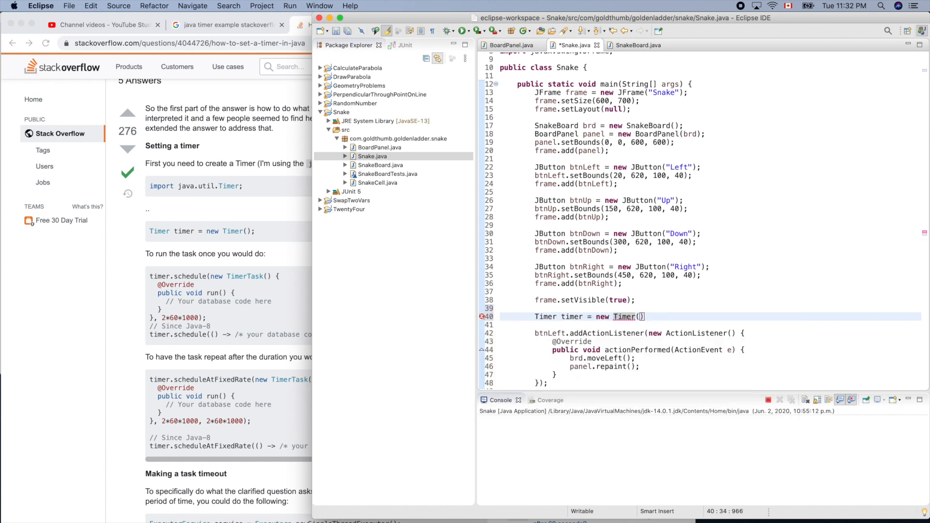
{"action": "type", "text": ";"}
{"action": "type", "text": "timer"}
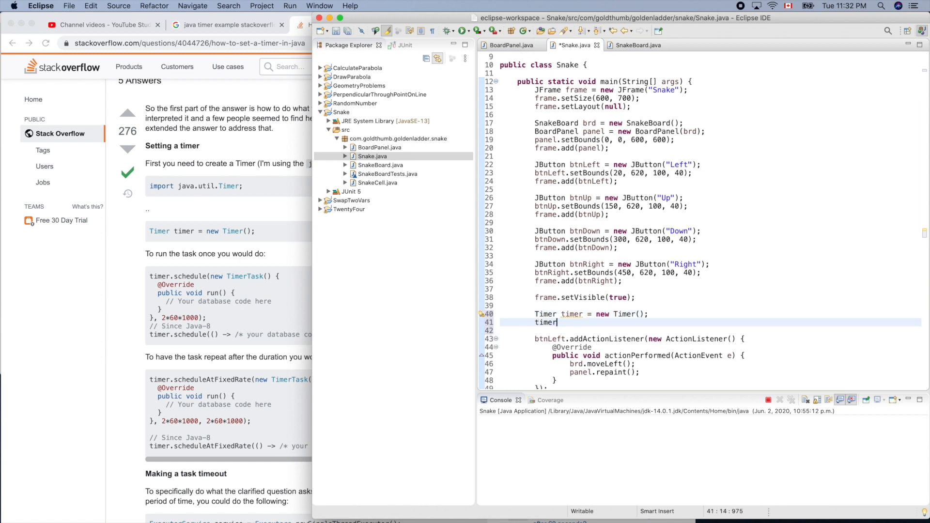
{"action": "type", "text": "."}
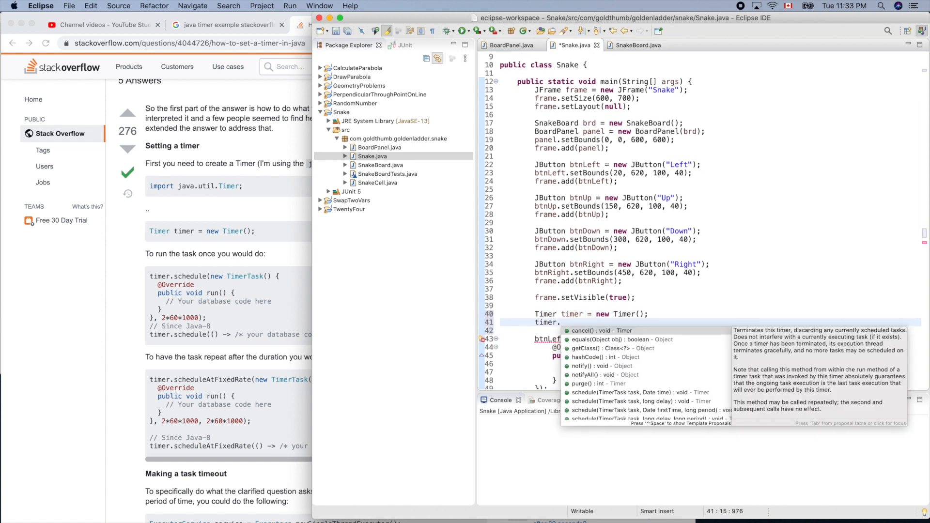
{"action": "type", "text": "sch"}
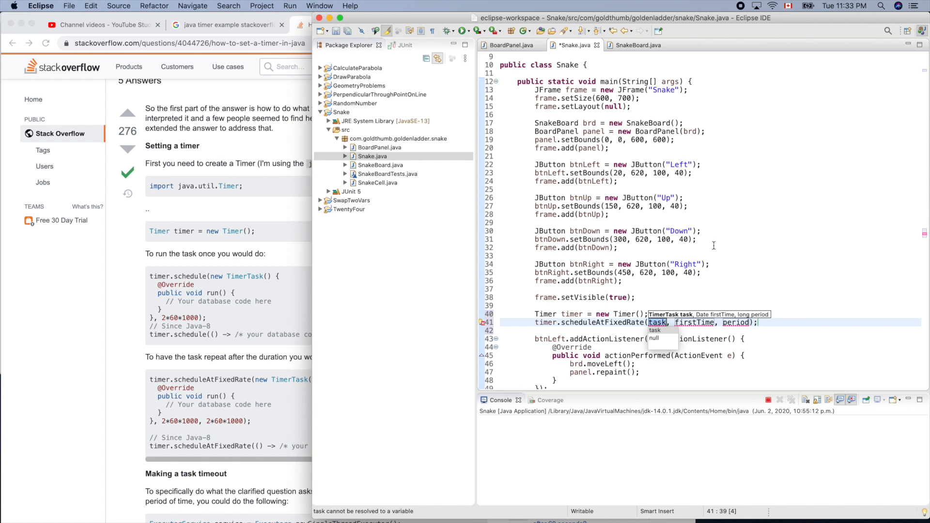
{"action": "mouse_move", "coordinate": [363, 326]}
{"action": "type", "text": "new Timer"}
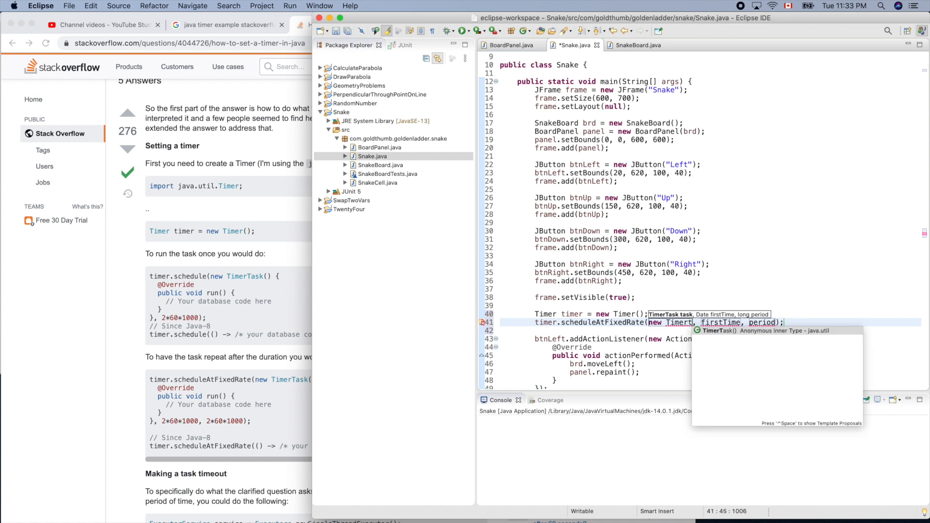
Insert an anonymous TimerTask with a run stub and set the delay to 2*1000.
{"action": "key", "text": "Return"}
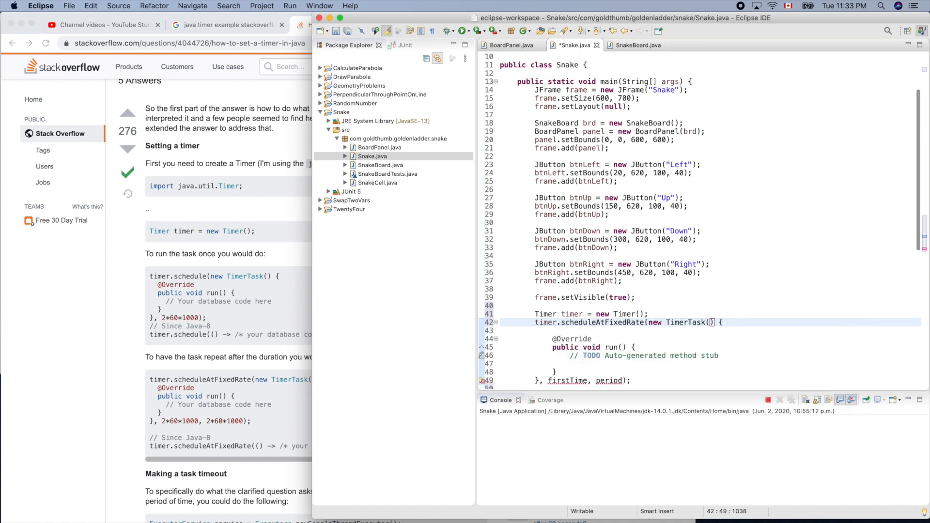
{"action": "scroll", "scroll_direction": "down", "scroll_amount": 3}
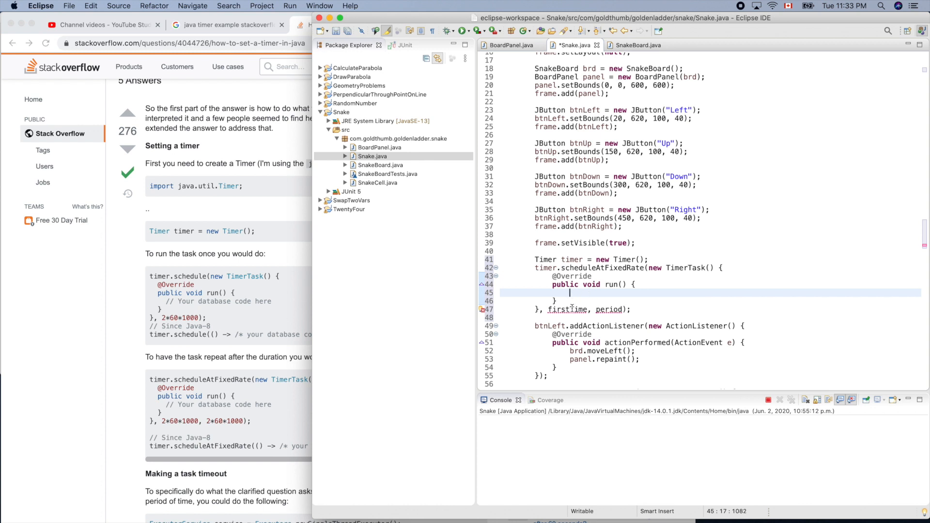
{"action": "left_click", "coordinate": [567, 309]}
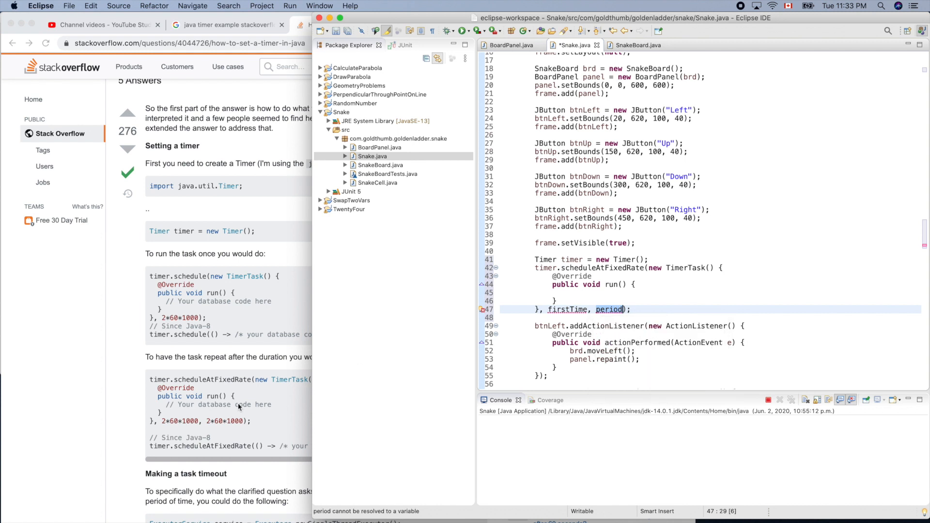
{"action": "mouse_move", "coordinate": [430, 404]}
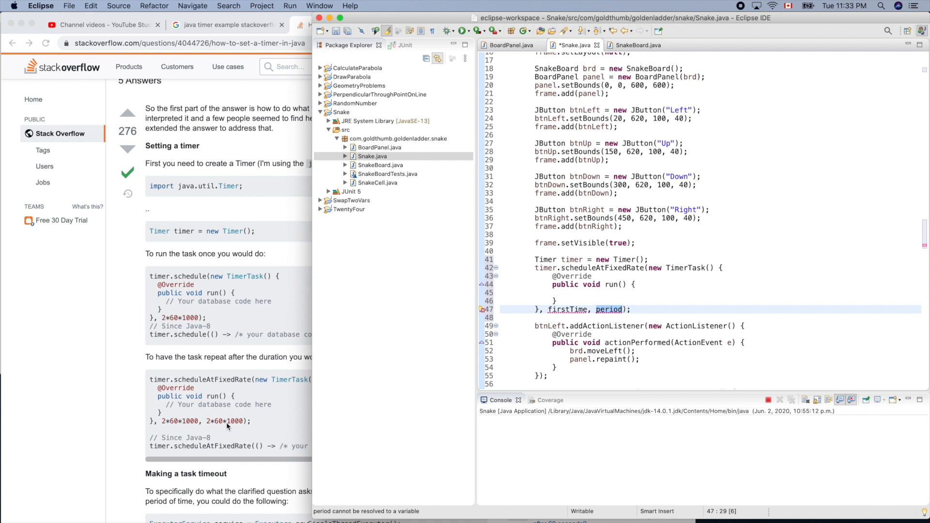
{"action": "mouse_move", "coordinate": [208, 427]}
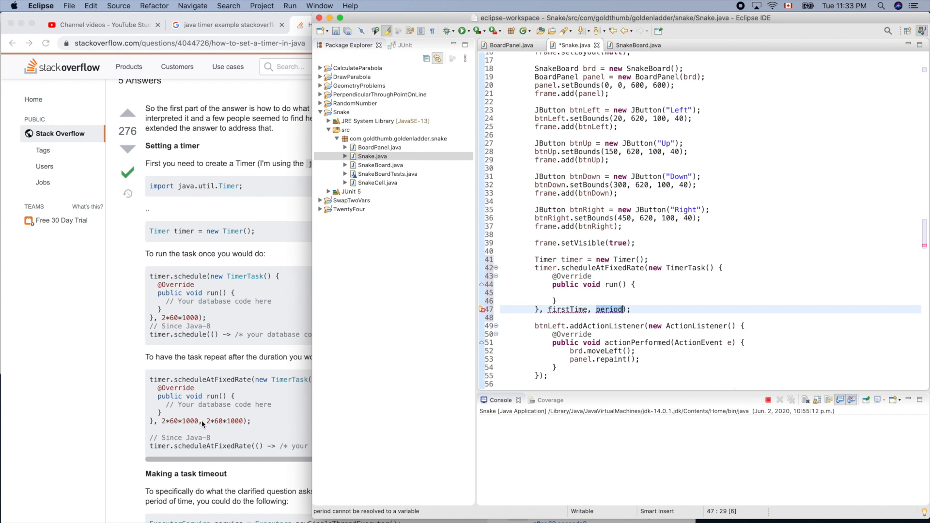
{"action": "mouse_move", "coordinate": [566, 312]}
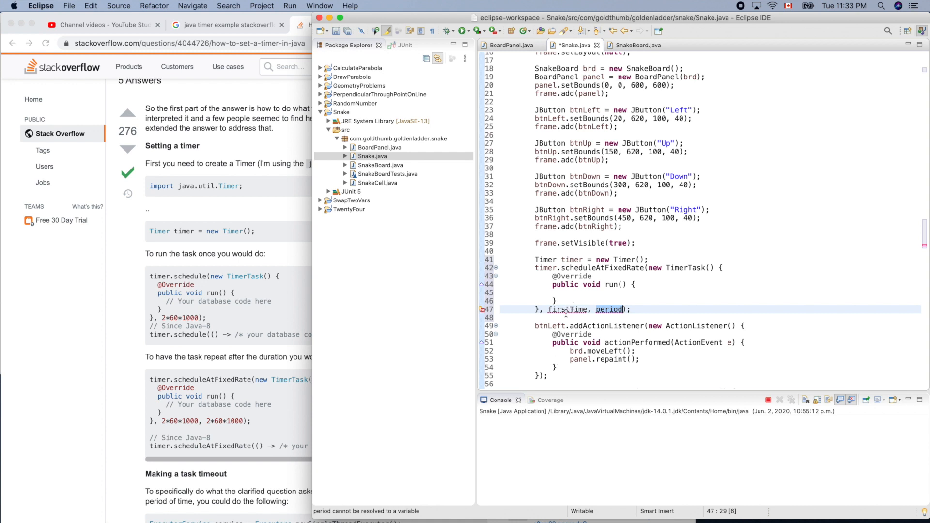
{"action": "left_click", "coordinate": [568, 309]}
{"action": "type", "text": "2*"}
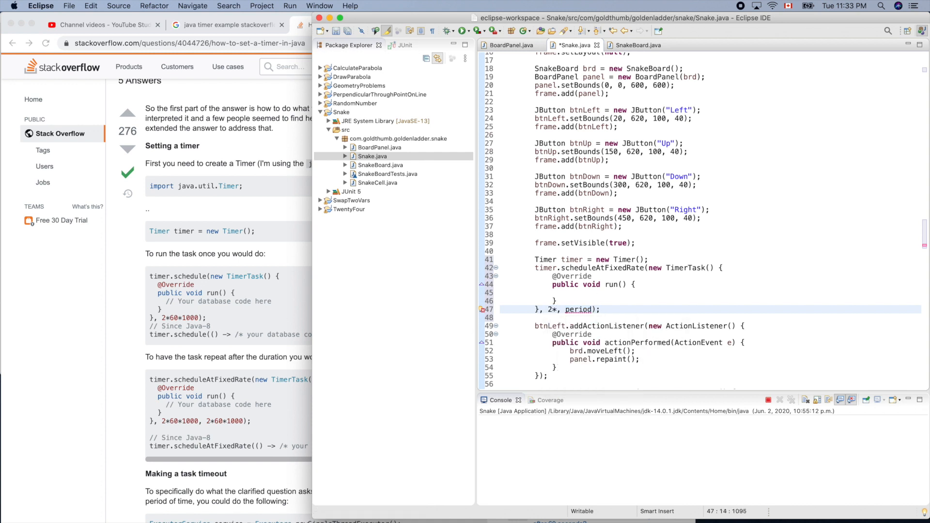
{"action": "type", "text": "60"}
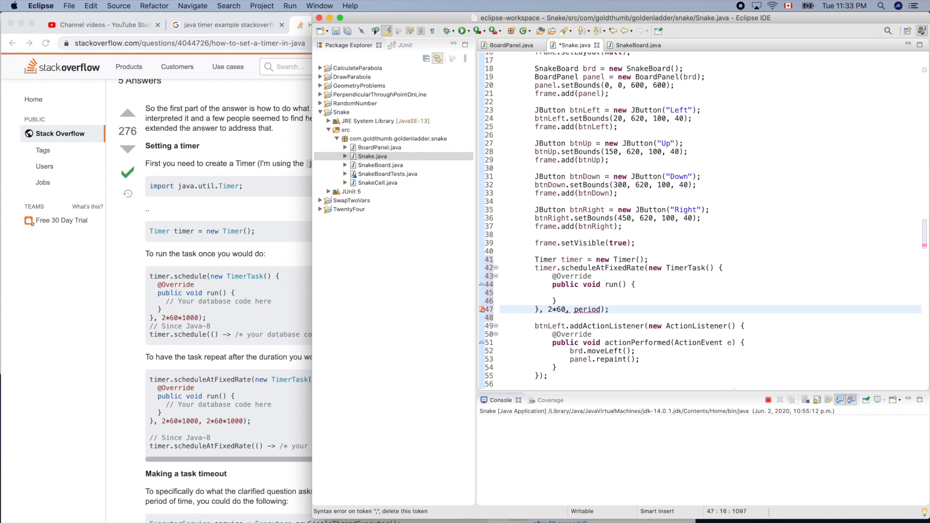
{"action": "type", "text": "*"}
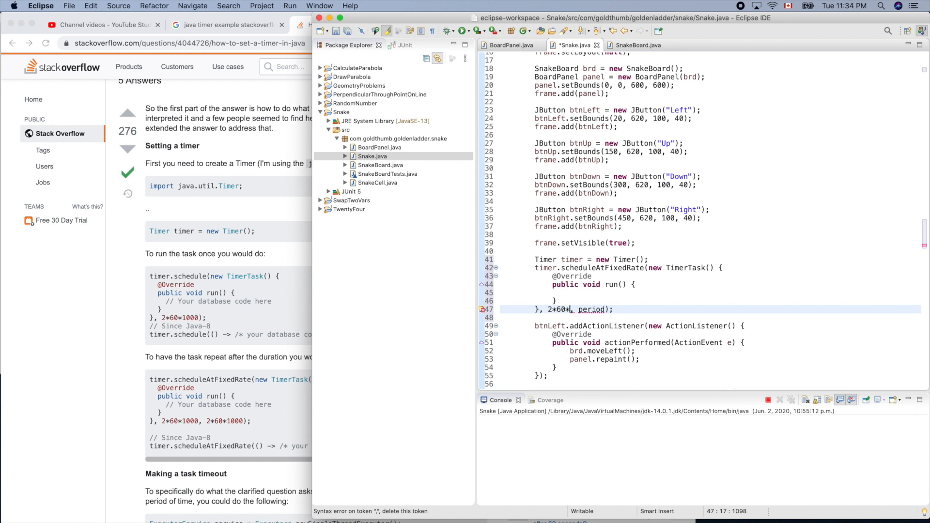
{"action": "key", "text": "BackSpace"}
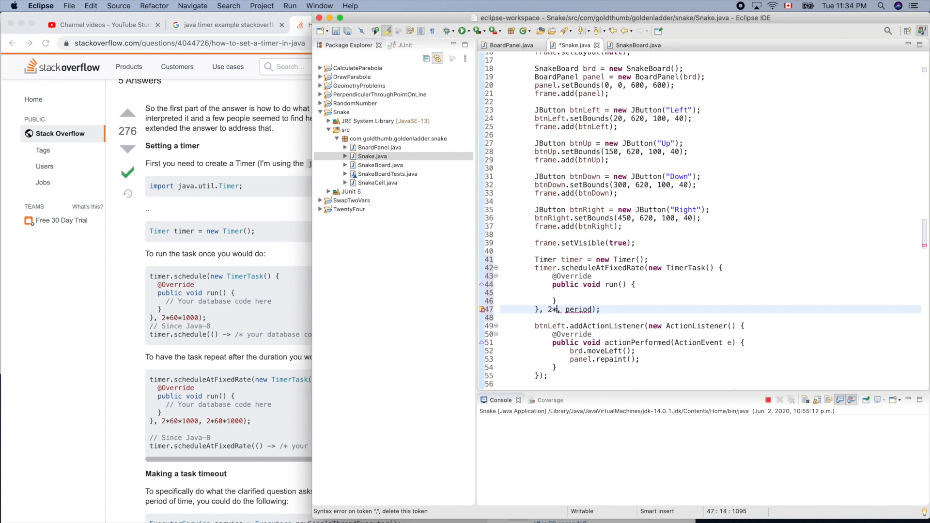
{"action": "type", "text": "000"}
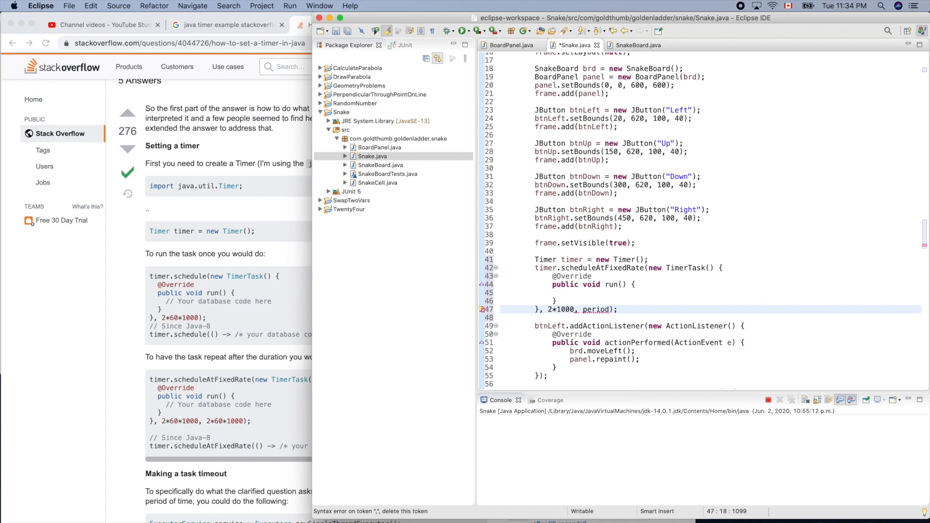
Set the period argument to 2*1000 and move into the run method body.
{"action": "left_click", "coordinate": [597, 309]}
{"action": "type", "text": "2*"}
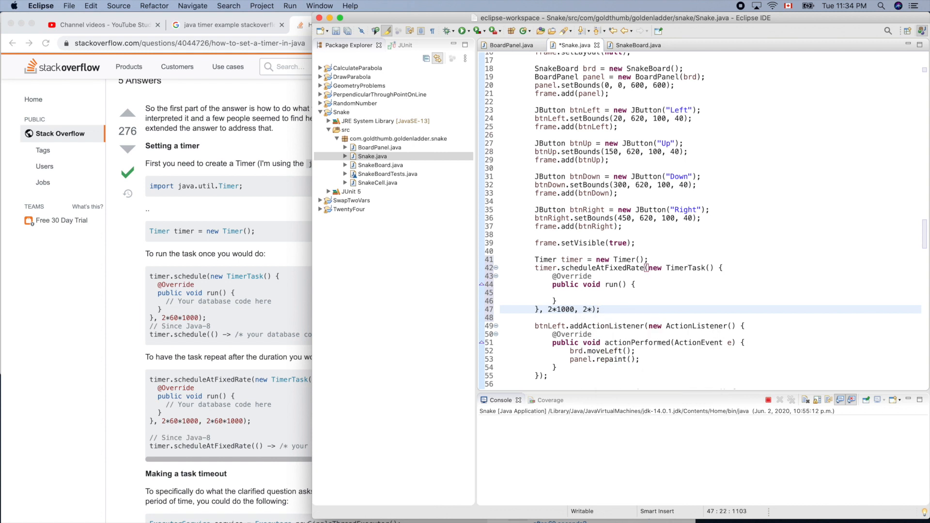
{"action": "type", "text": "1000"}
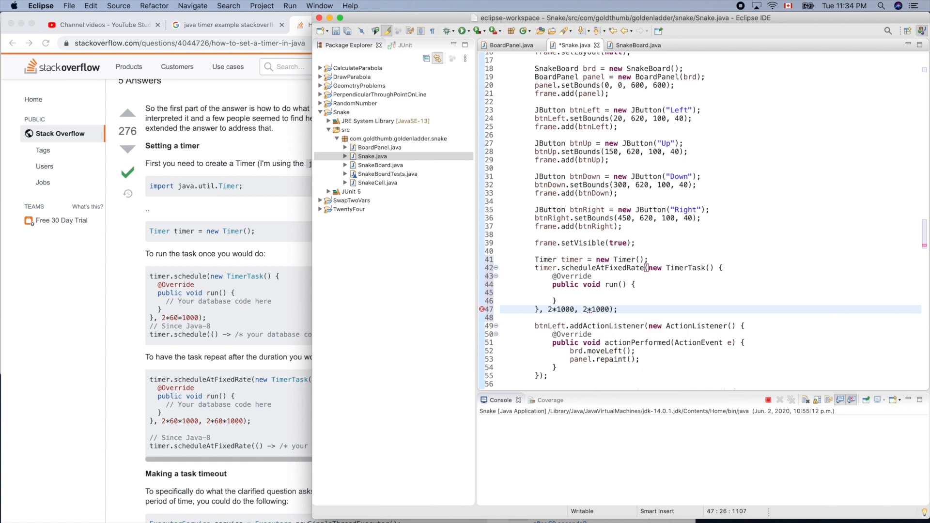
{"action": "left_click", "coordinate": [588, 293]}
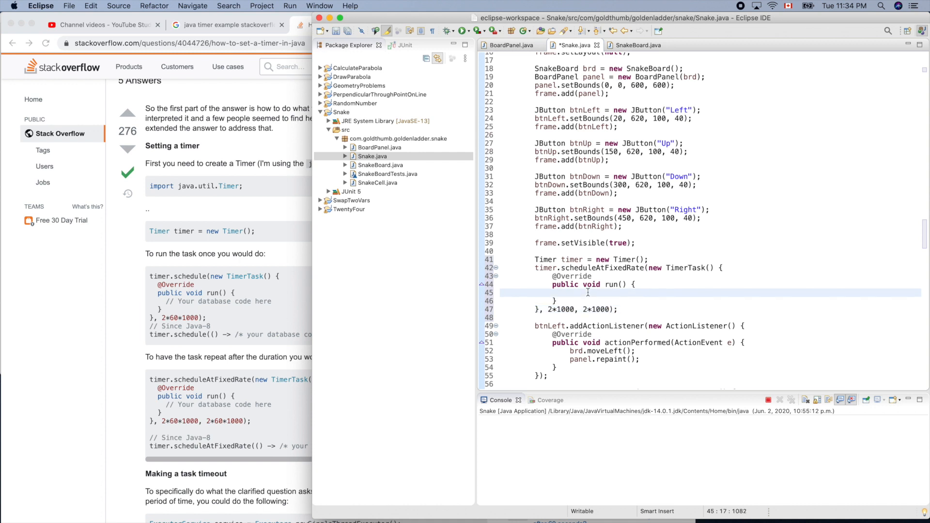
Print "timer is ticking ..." in run(), run Snake to see repeated output, then terminate it.
{"action": "type", "text": "System.out.println();"}
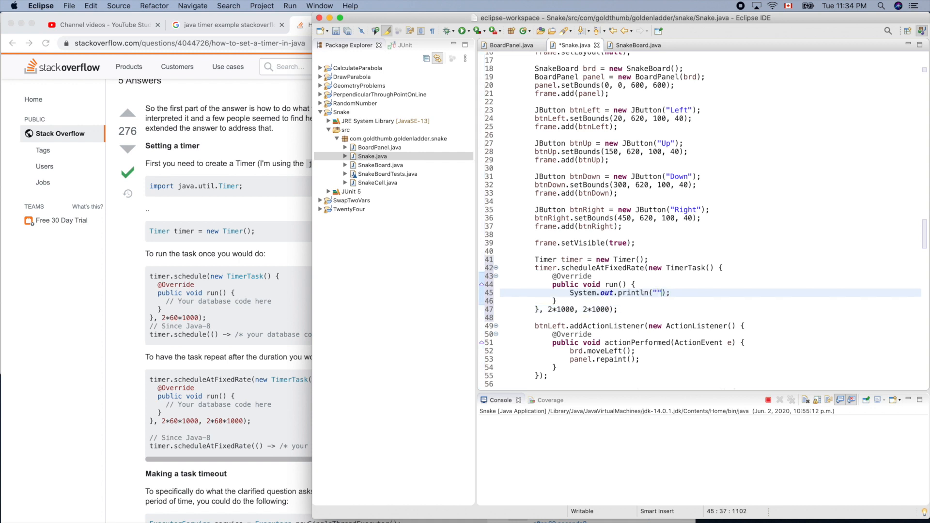
{"action": "type", "text": "timer ti"}
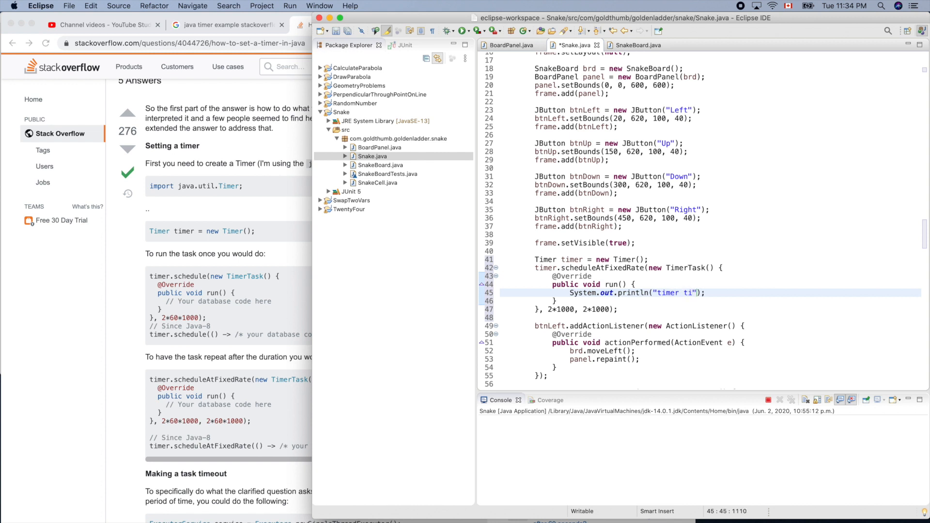
{"action": "type", "text": "c"}
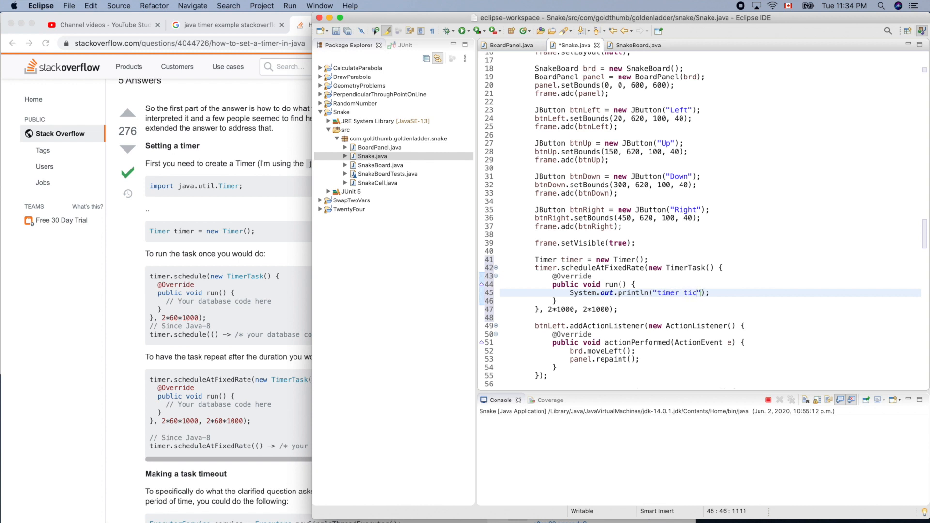
{"action": "type", "text": "s ti"}
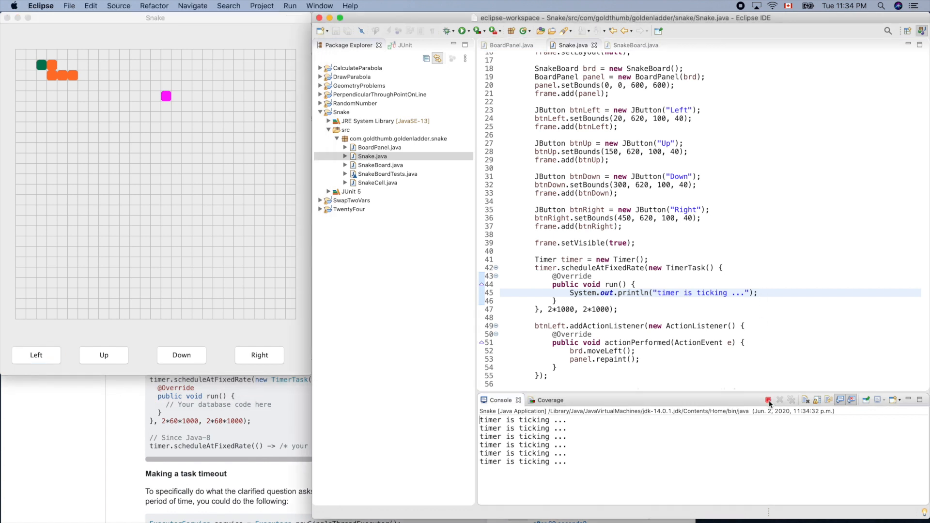
{"action": "left_click", "coordinate": [767, 399]}
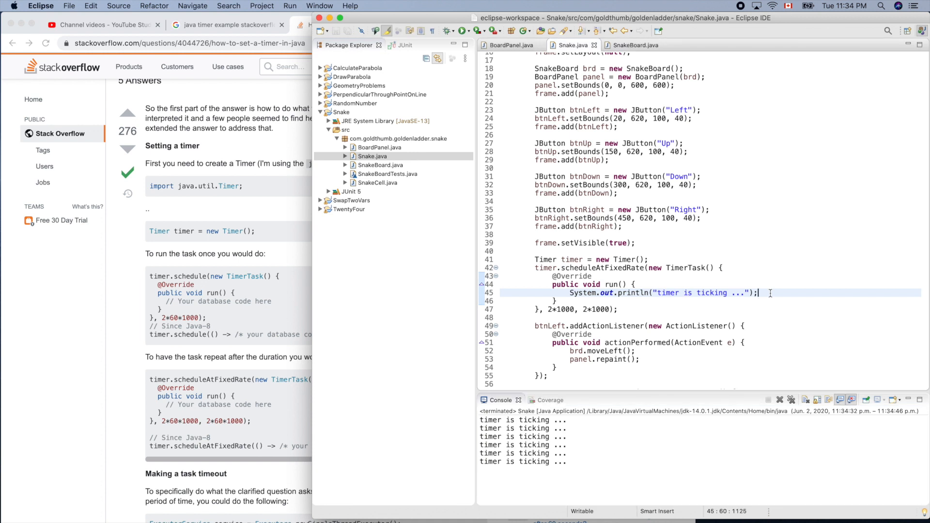
Add brd.moveLeft() and panel.repaint() in run() and change delay and period to 1*1000.
{"action": "key", "text": "Return"}
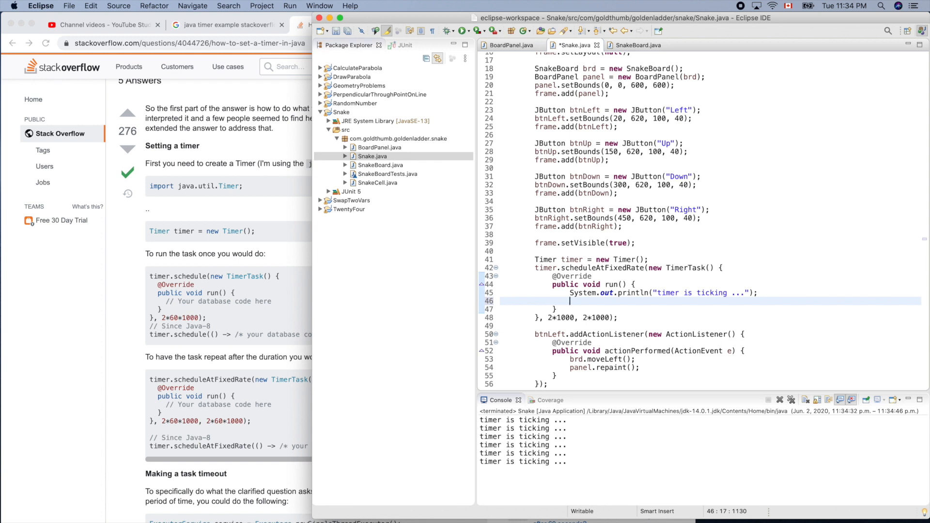
{"action": "type", "text": "brd.moveLeft();"}
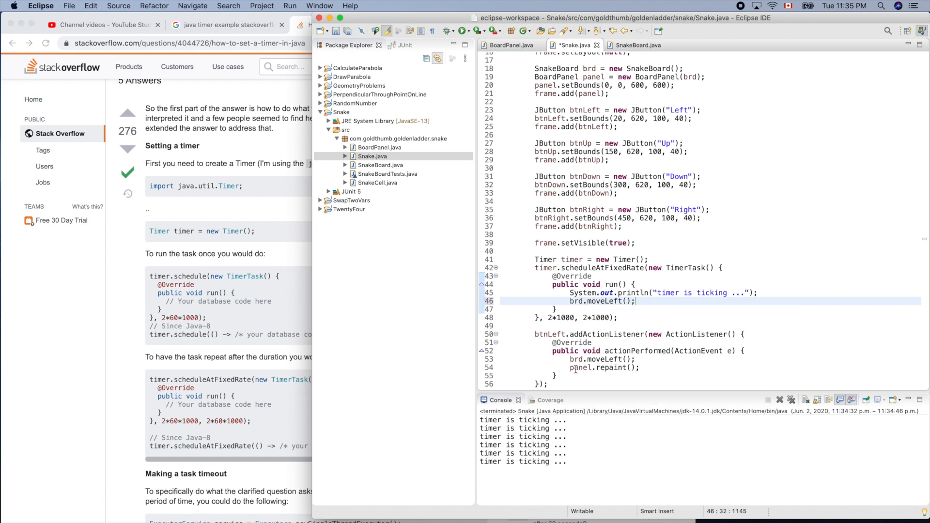
{"action": "left_click", "coordinate": [604, 367]}
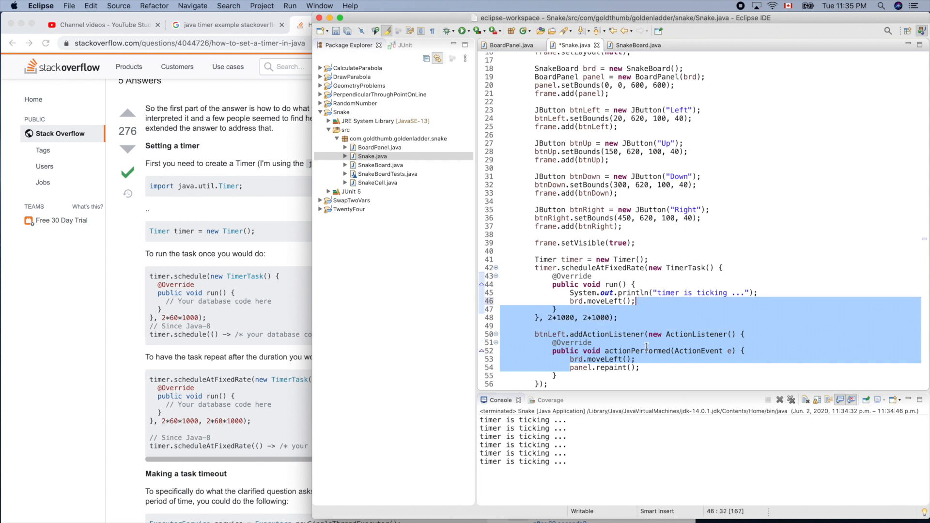
{"action": "left_click", "coordinate": [640, 367]}
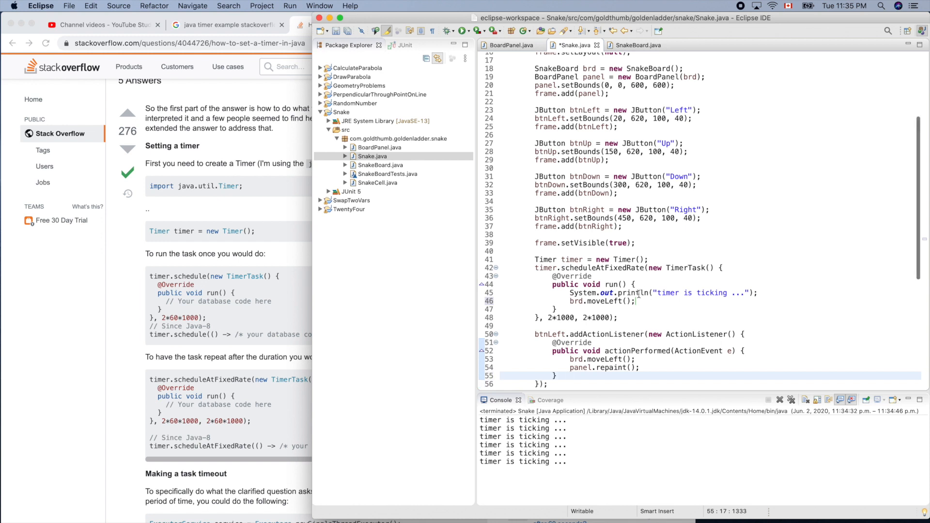
{"action": "left_click", "coordinate": [593, 367]}
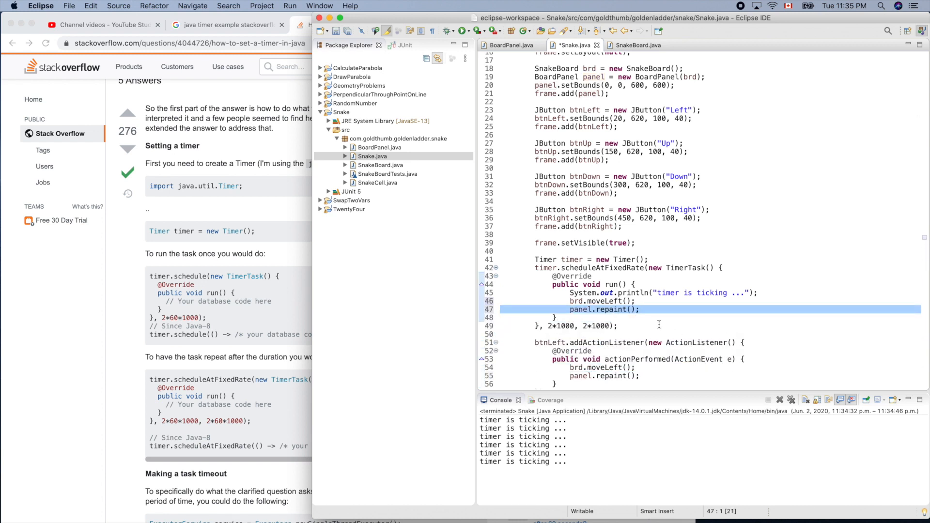
{"action": "left_click", "coordinate": [550, 326]}
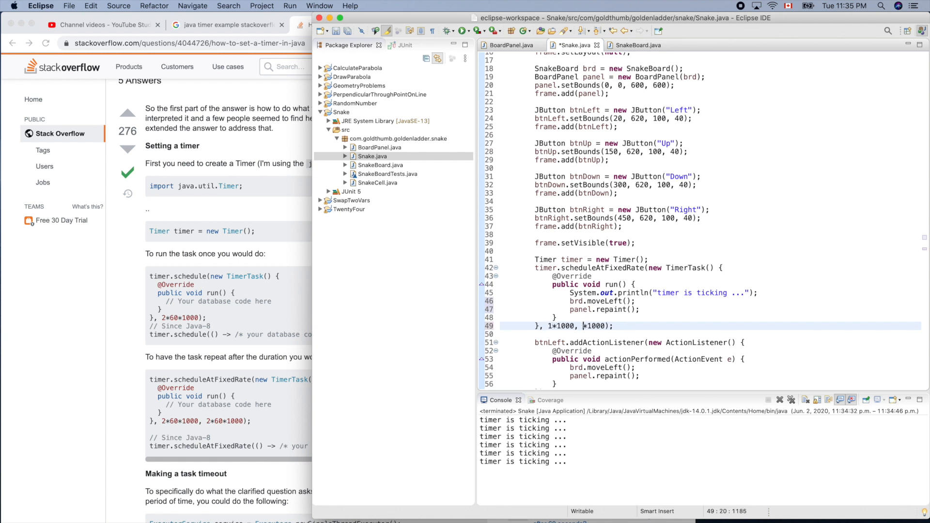
{"action": "type", "text": "1"}
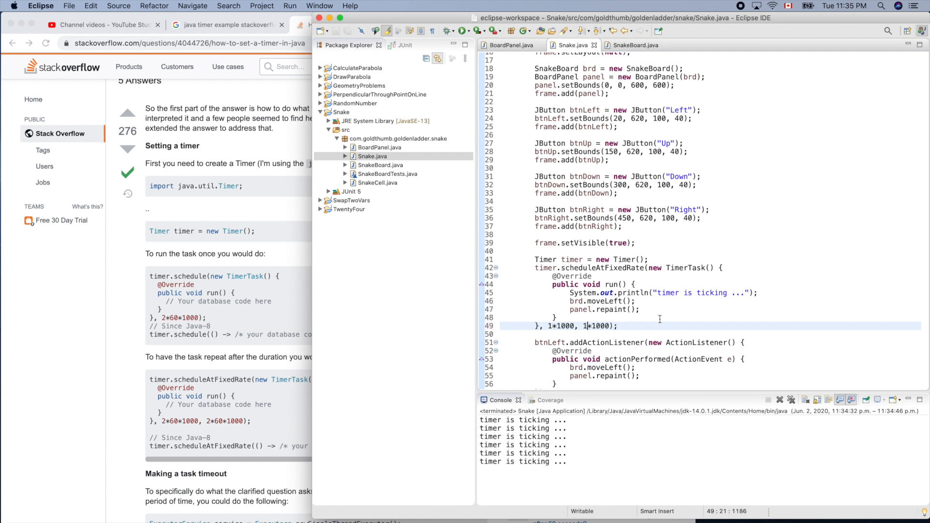
Run Snake to watch the timer ticks, then terminate it from the Console.
{"action": "left_click", "coordinate": [449, 30]}
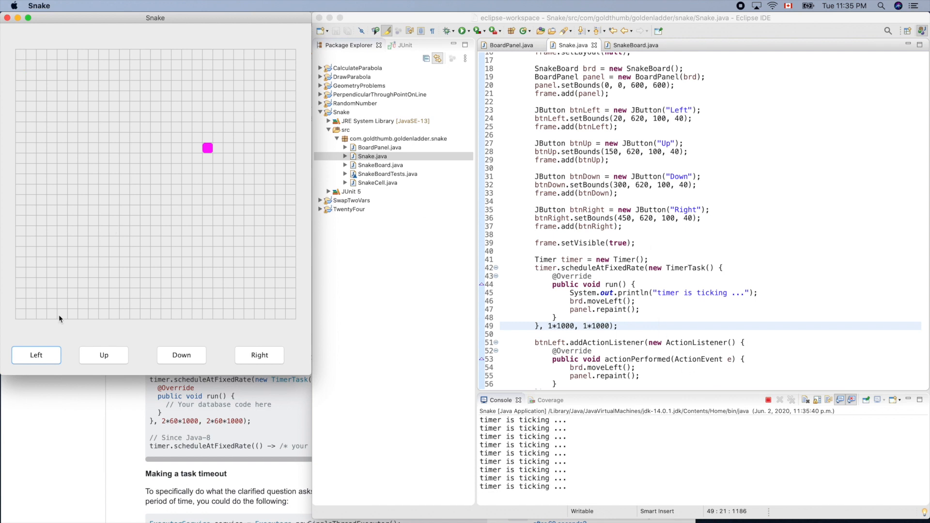
{"action": "mouse_move", "coordinate": [266, 367]}
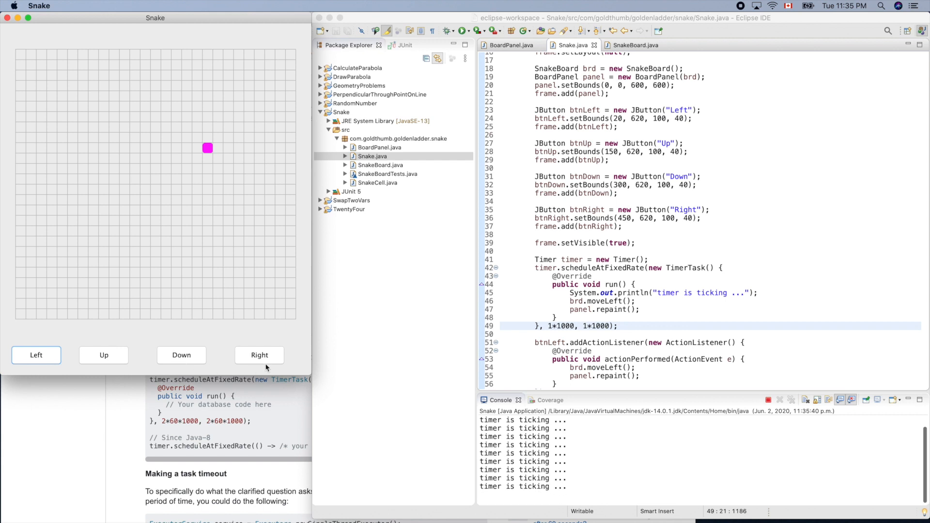
{"action": "mouse_move", "coordinate": [72, 356]}
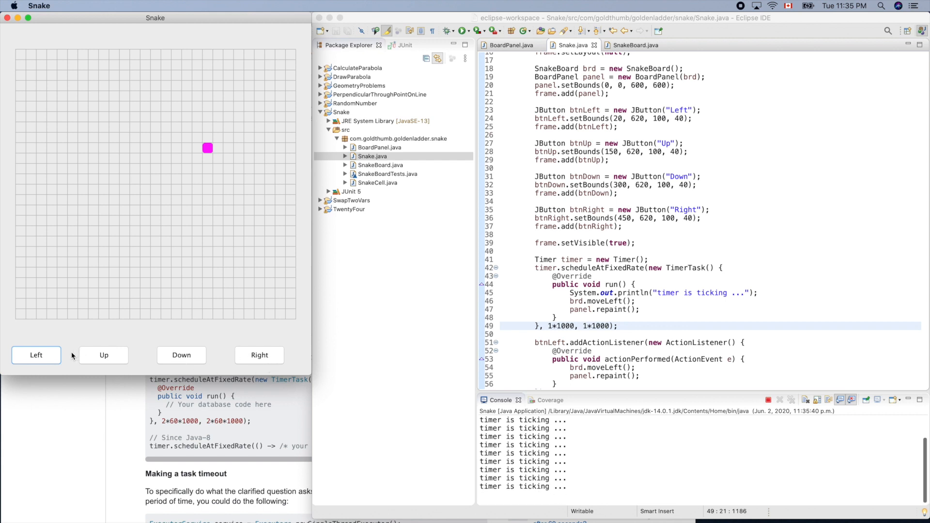
{"action": "mouse_move", "coordinate": [97, 182]}
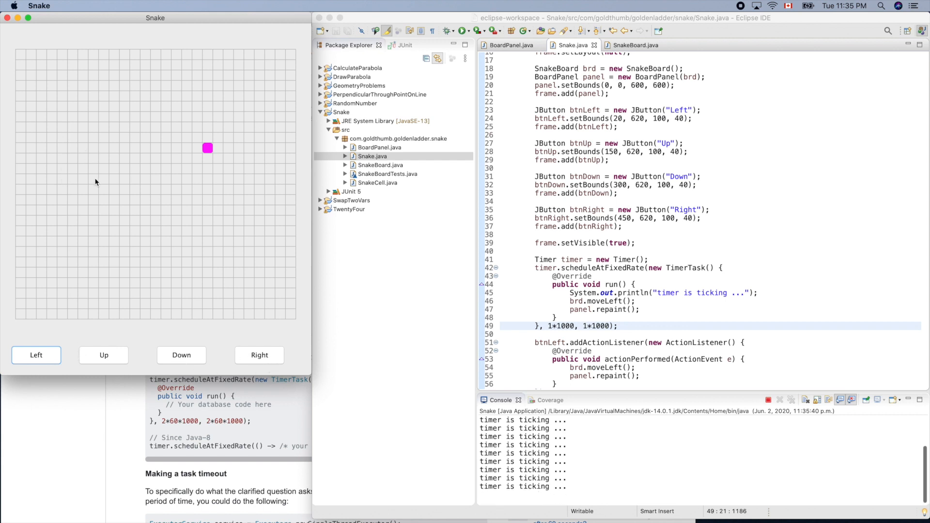
{"action": "mouse_move", "coordinate": [125, 153]}
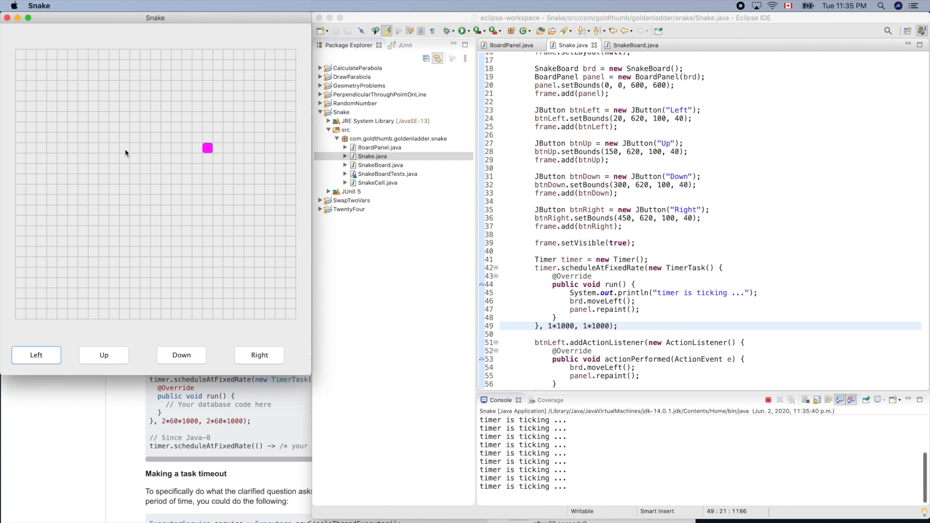
{"action": "mouse_move", "coordinate": [162, 199]}
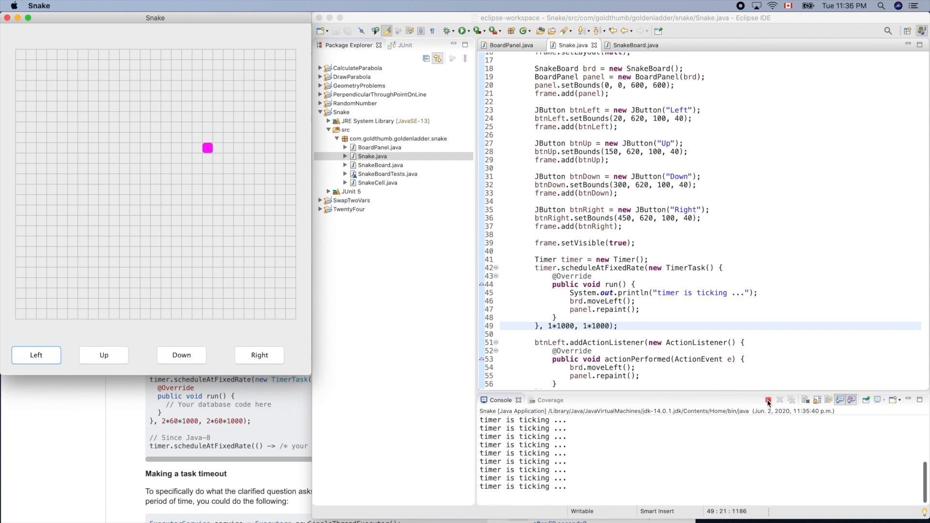
{"action": "left_click", "coordinate": [768, 399]}
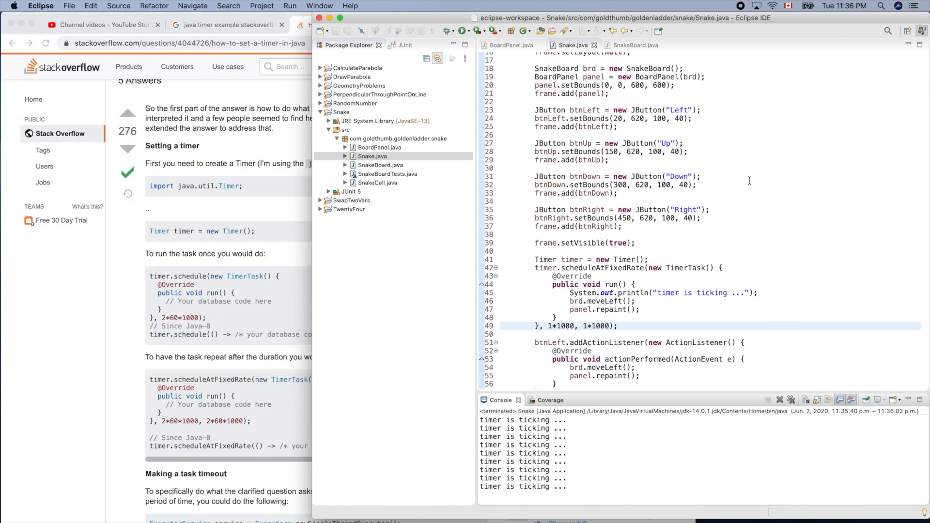
Add blank lines after the scheduleAtFixedRate block, ahead of the Left button listener.
{"action": "scroll", "scroll_direction": "up", "scroll_amount": 3}
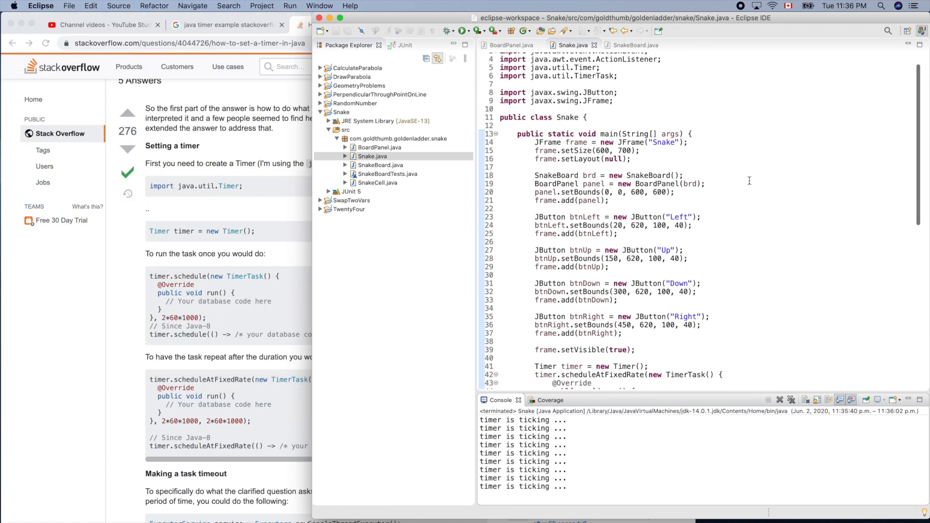
{"action": "scroll", "scroll_direction": "down", "scroll_amount": 3}
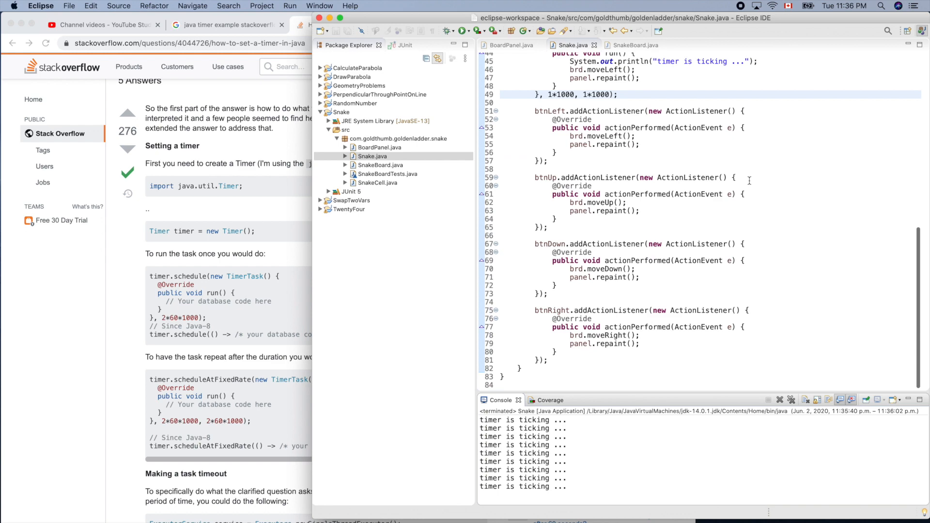
{"action": "scroll", "scroll_direction": "up", "scroll_amount": 3}
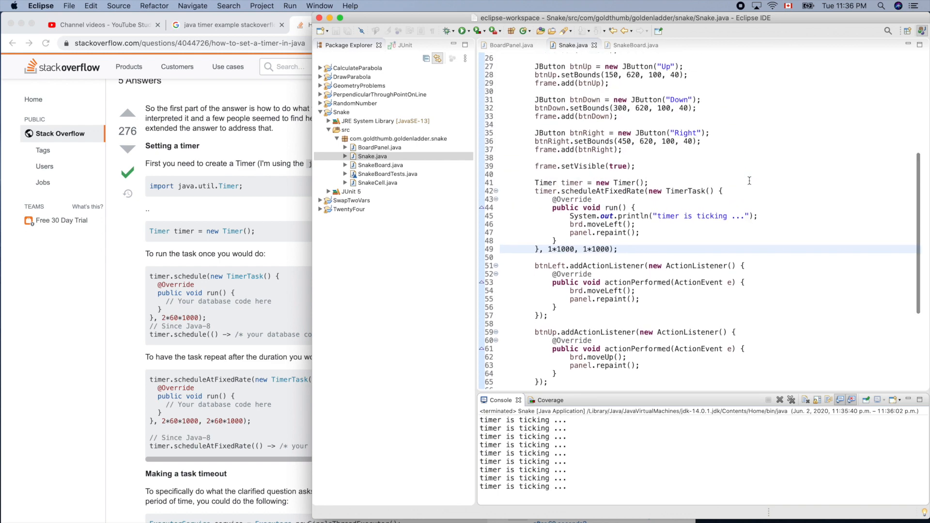
{"action": "scroll", "scroll_direction": "up", "scroll_amount": 3}
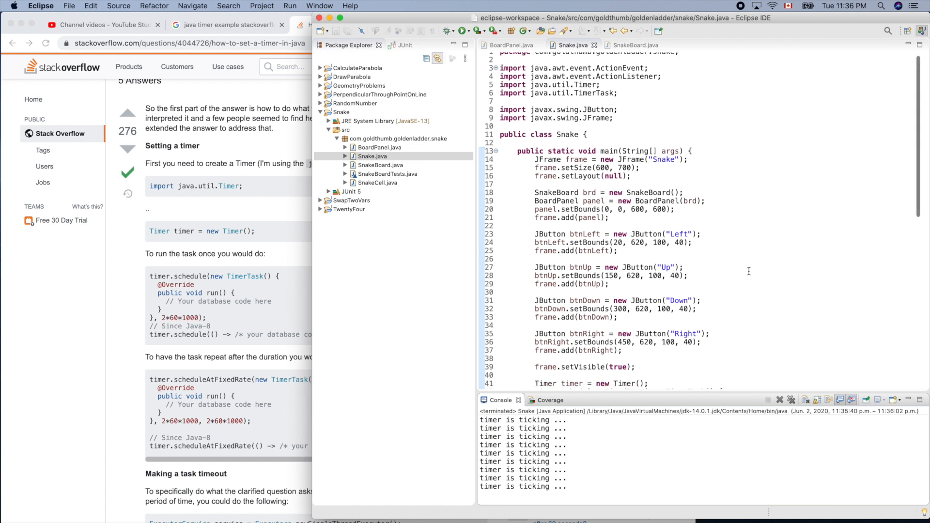
{"action": "scroll", "scroll_direction": "down", "scroll_amount": 3}
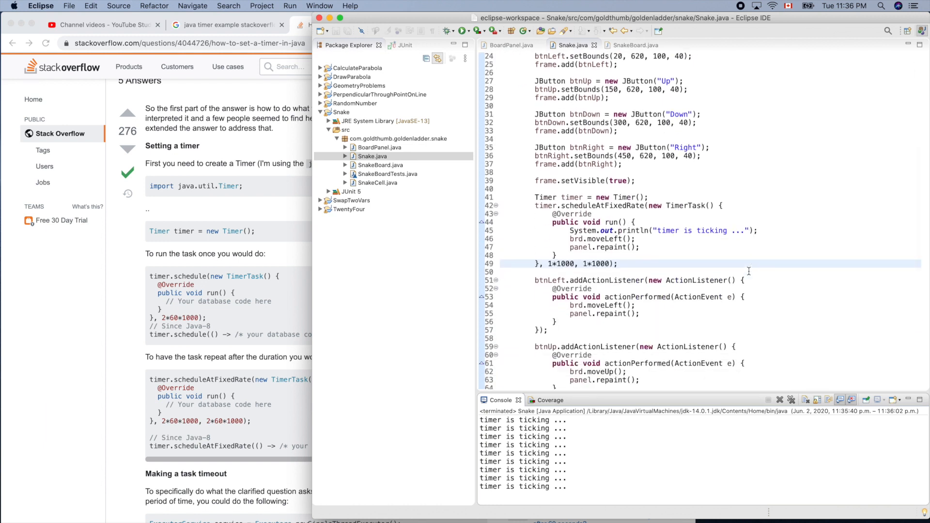
{"action": "scroll", "scroll_direction": "down", "scroll_amount": 3}
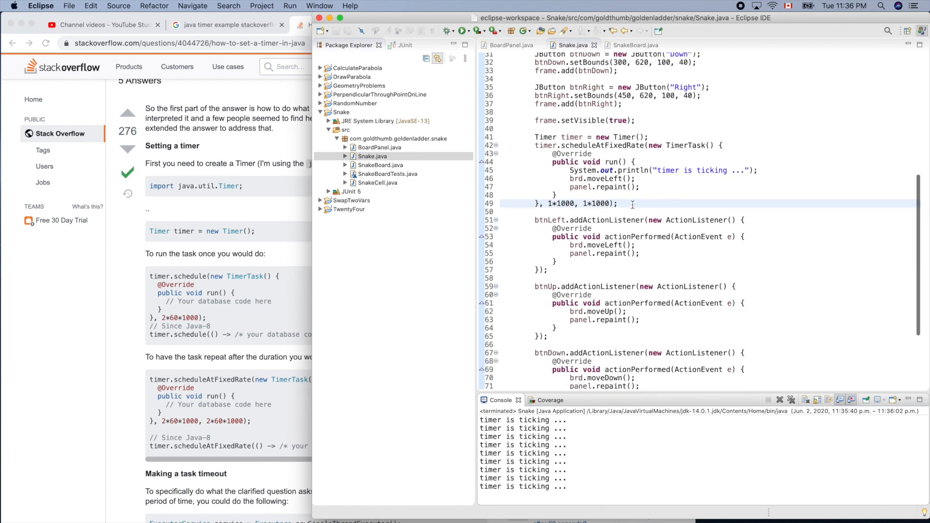
{"action": "left_click", "coordinate": [619, 203]}
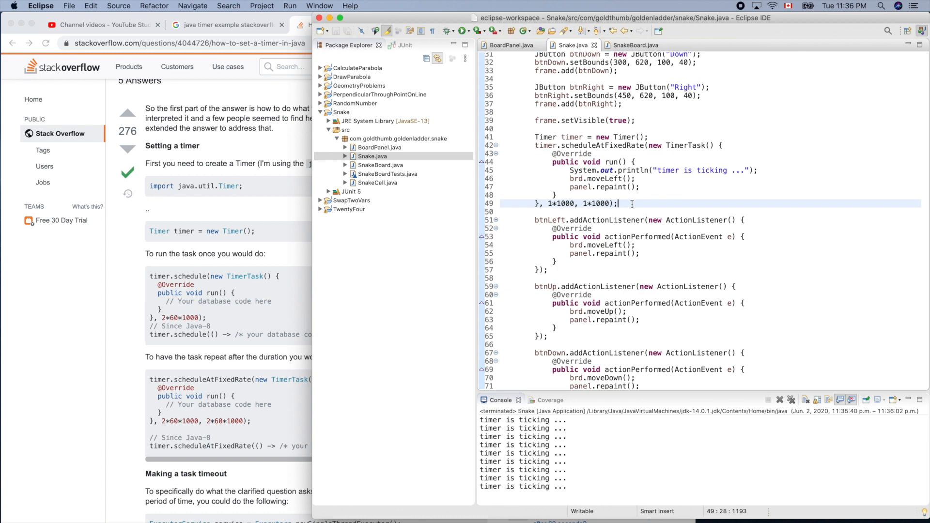
{"action": "scroll", "scroll_direction": "up", "scroll_amount": 3}
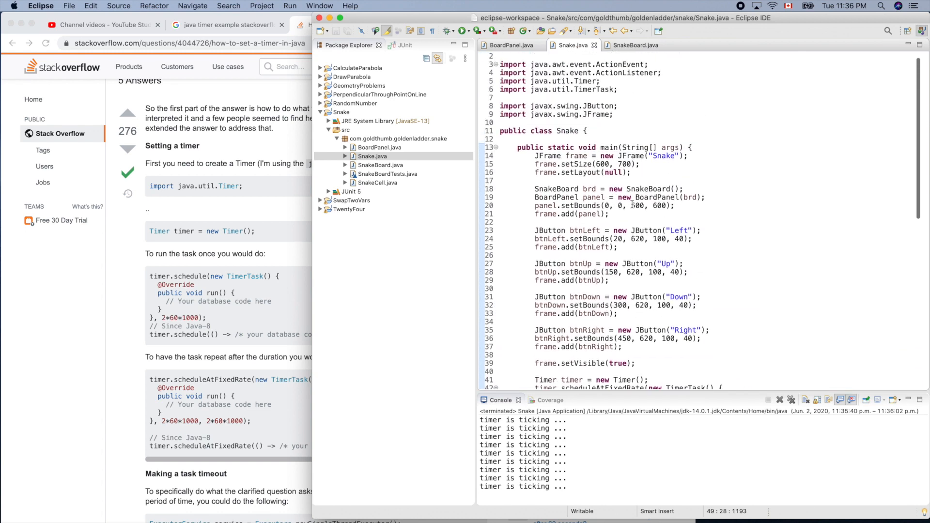
{"action": "scroll", "scroll_direction": "down", "scroll_amount": 3}
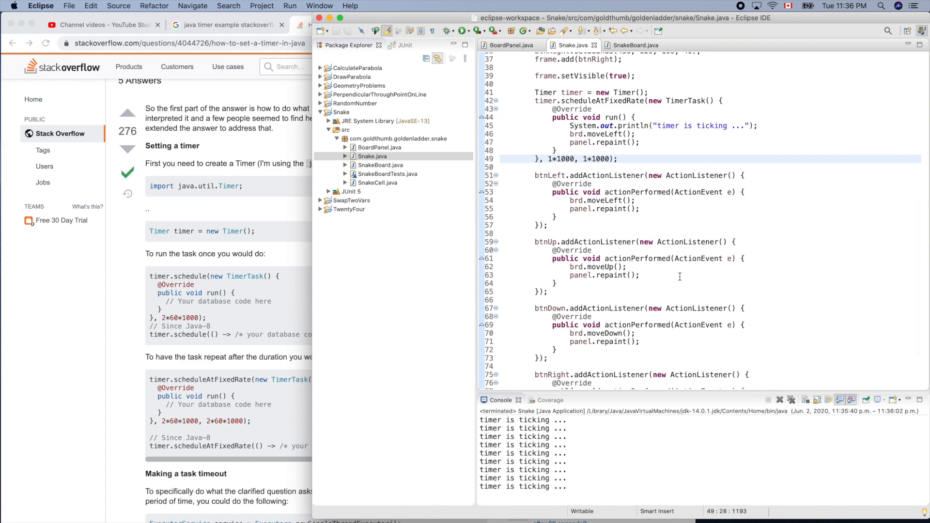
{"action": "scroll", "scroll_direction": "up", "scroll_amount": 3}
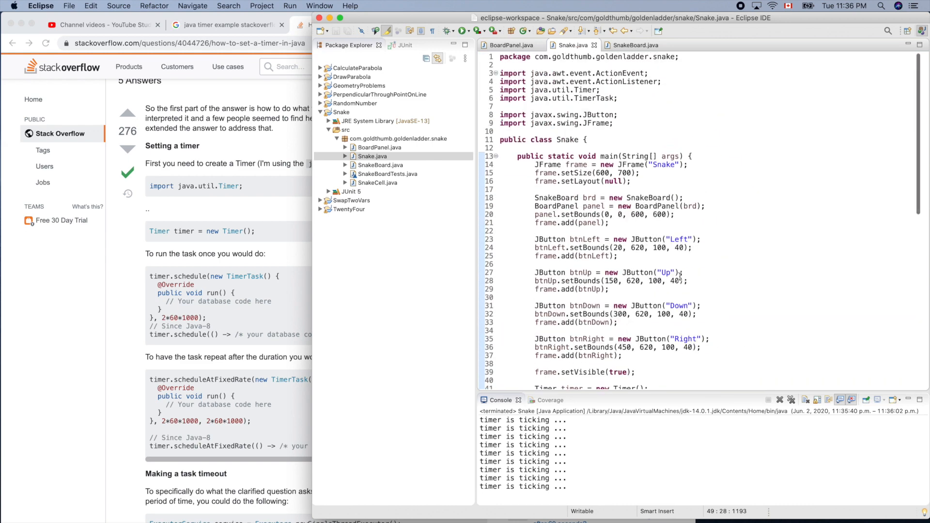
{"action": "scroll", "scroll_direction": "down", "scroll_amount": 3}
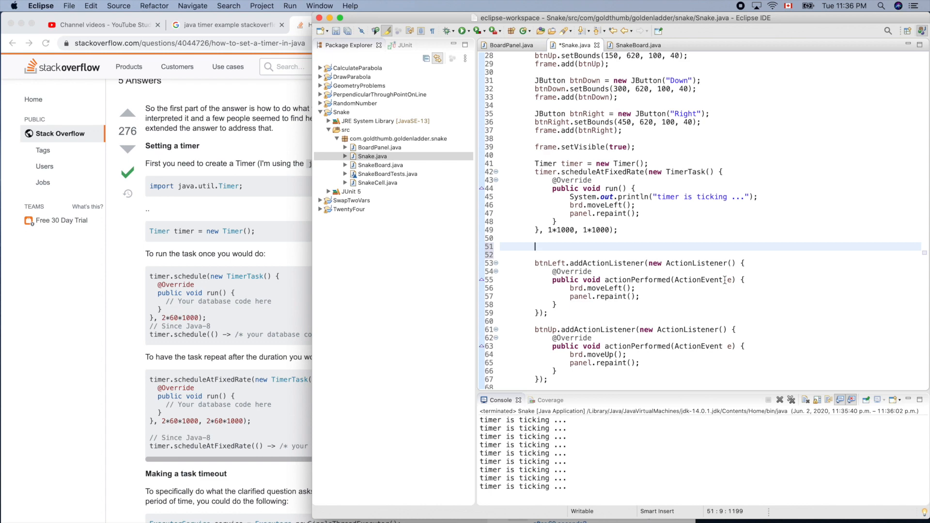
{"action": "mouse_move", "coordinate": [507, 251]}
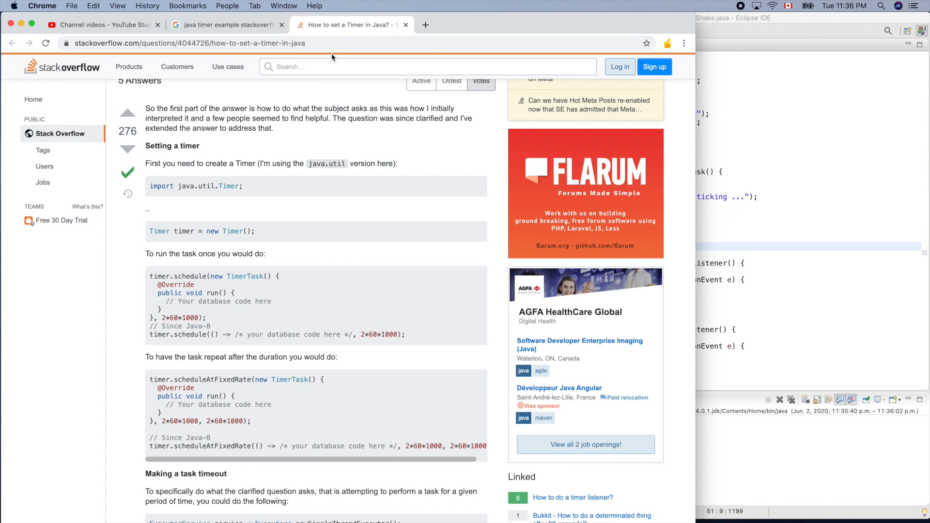
Close the timer answer and search Google for 'java enum example stackoverflow'.
{"action": "left_click", "coordinate": [227, 25]}
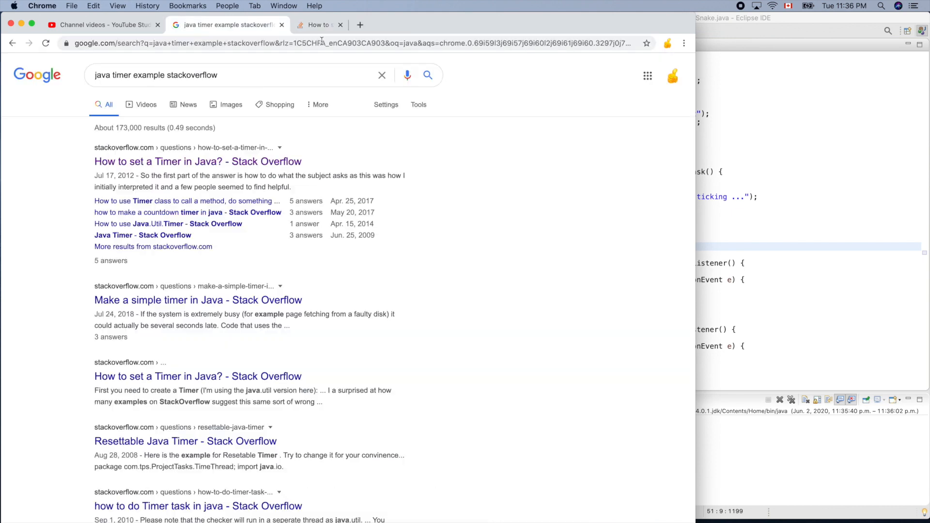
{"action": "left_click", "coordinate": [340, 24]}
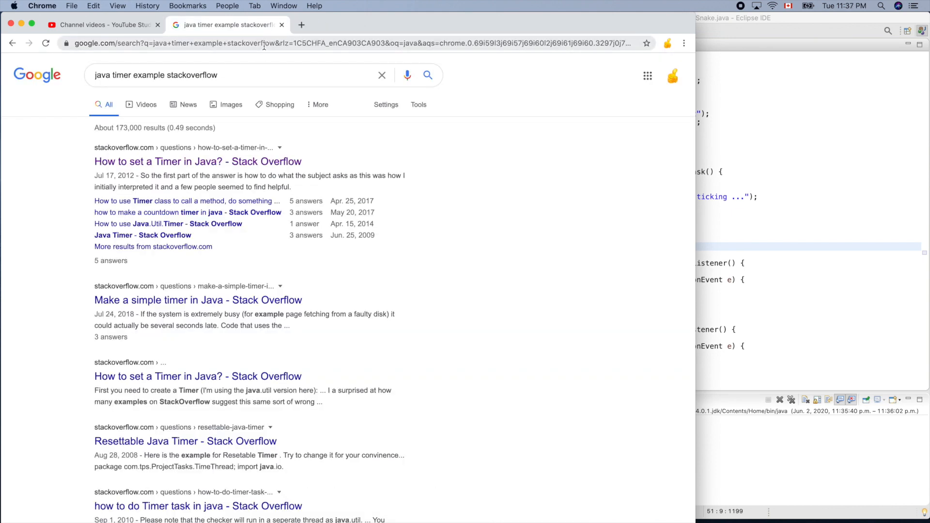
{"action": "left_click", "coordinate": [350, 42]}
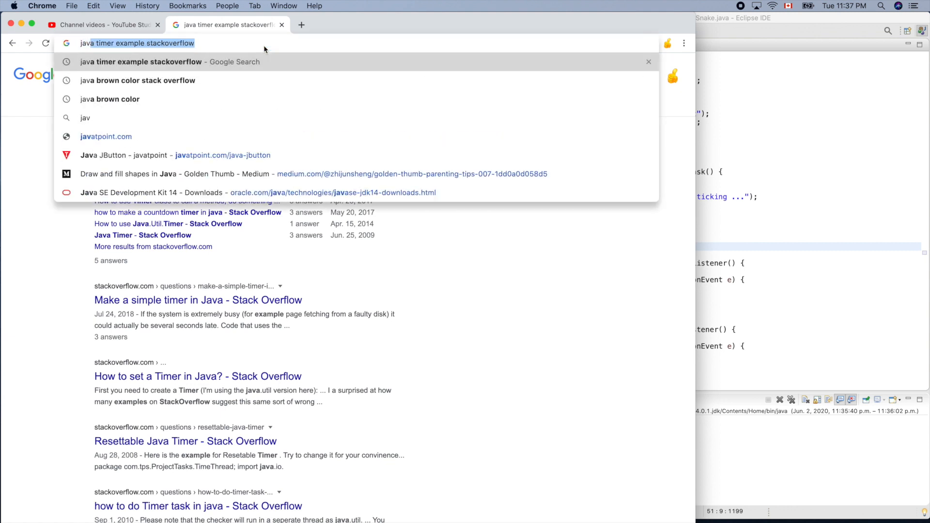
{"action": "type", "text": "java enum"}
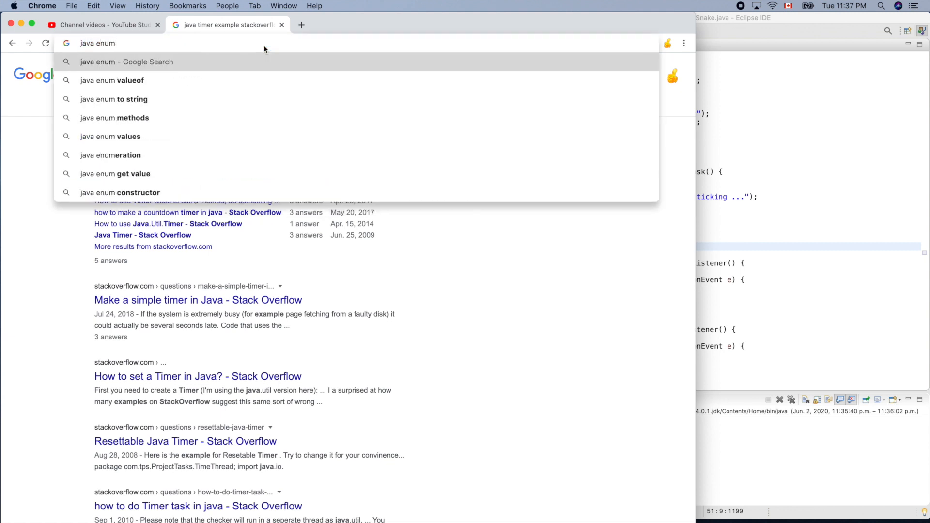
{"action": "type", "text": "ex"}
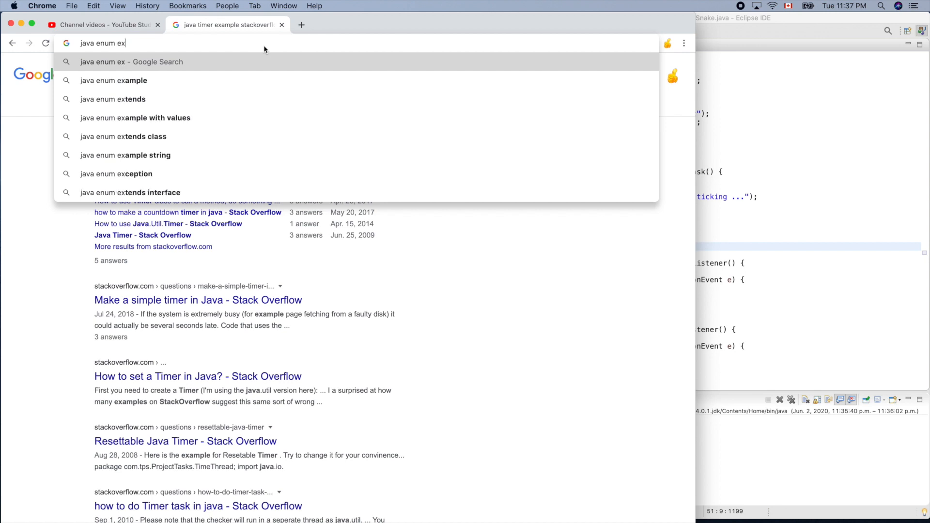
{"action": "type", "text": "ample s"}
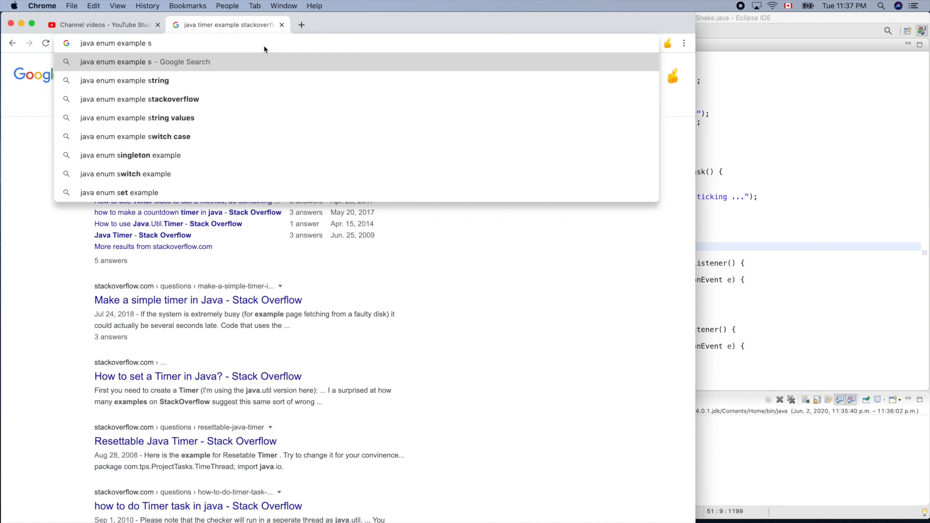
{"action": "left_click", "coordinate": [140, 99]}
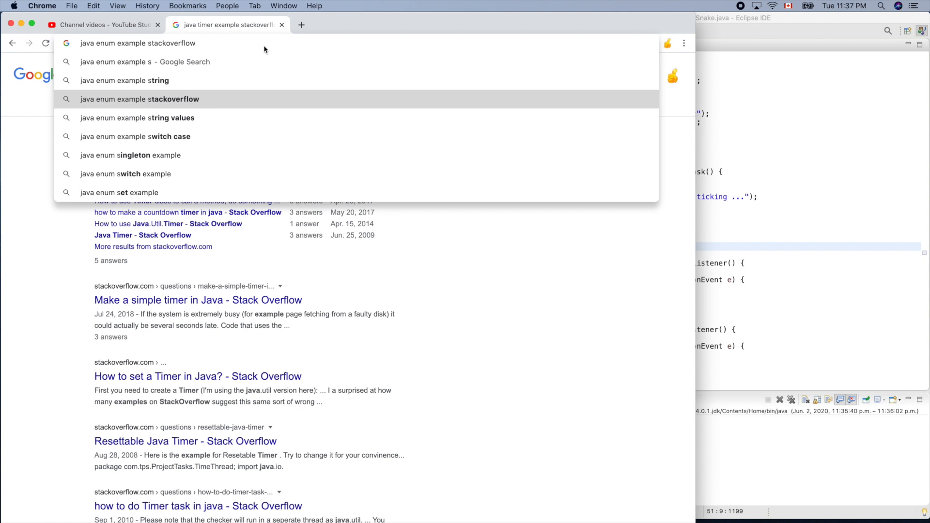
{"action": "left_click", "coordinate": [140, 99]}
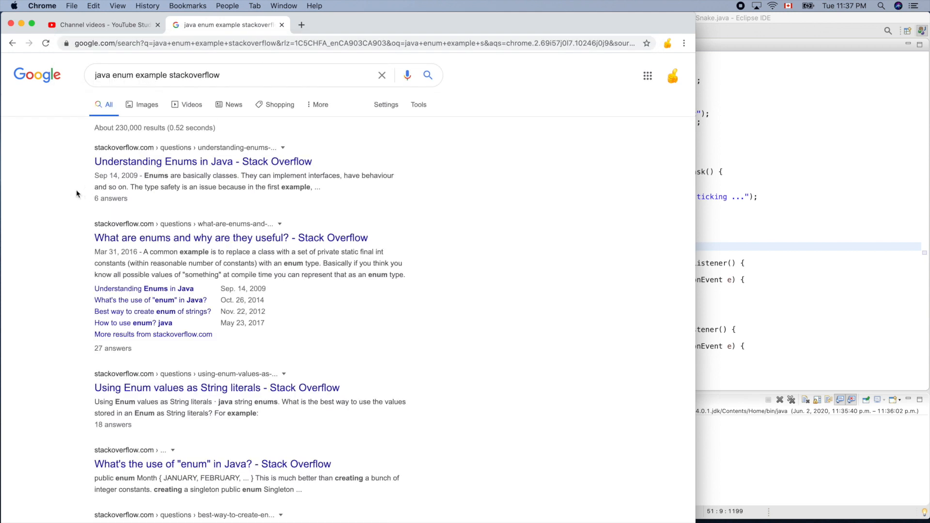
{"action": "mouse_move", "coordinate": [219, 167]}
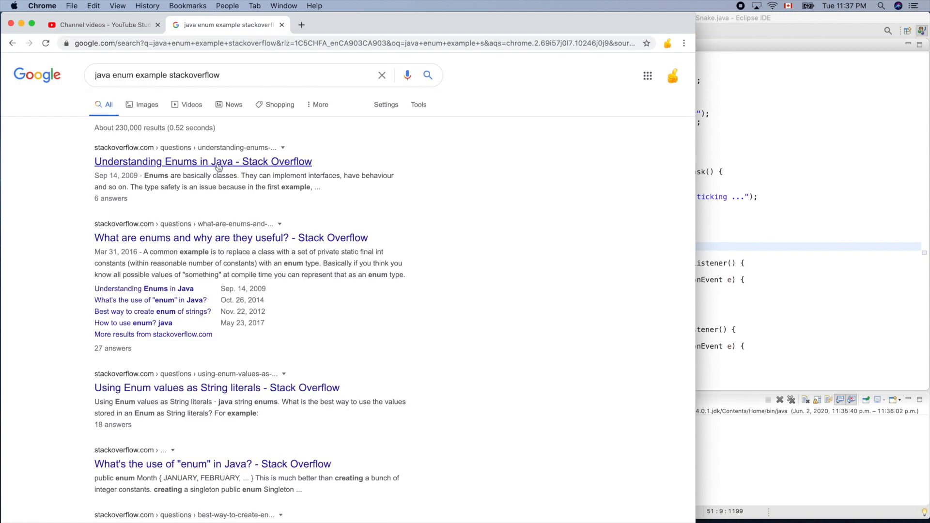
{"action": "mouse_move", "coordinate": [168, 230]}
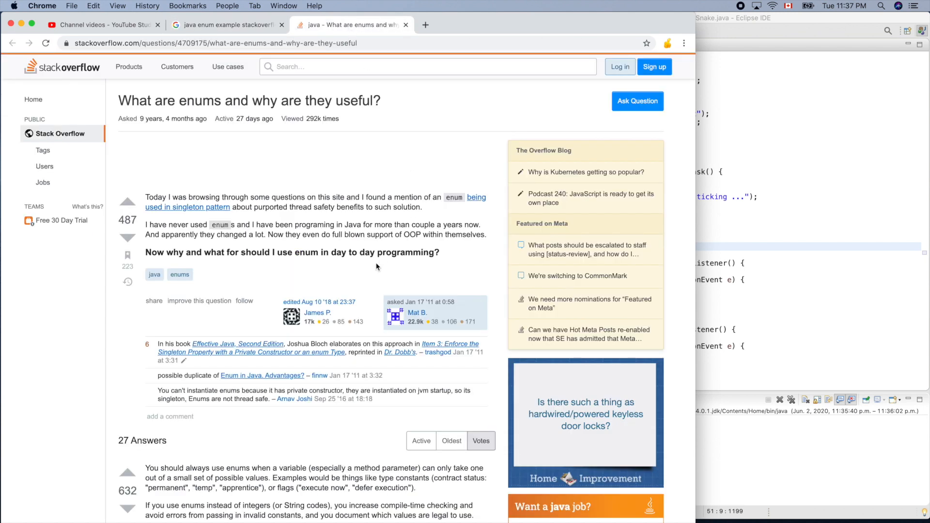
Scroll the 'What are enums and why are they useful?' question to the accepted answer's FB_TYPE example.
{"action": "scroll", "scroll_direction": "down", "scroll_amount": 3}
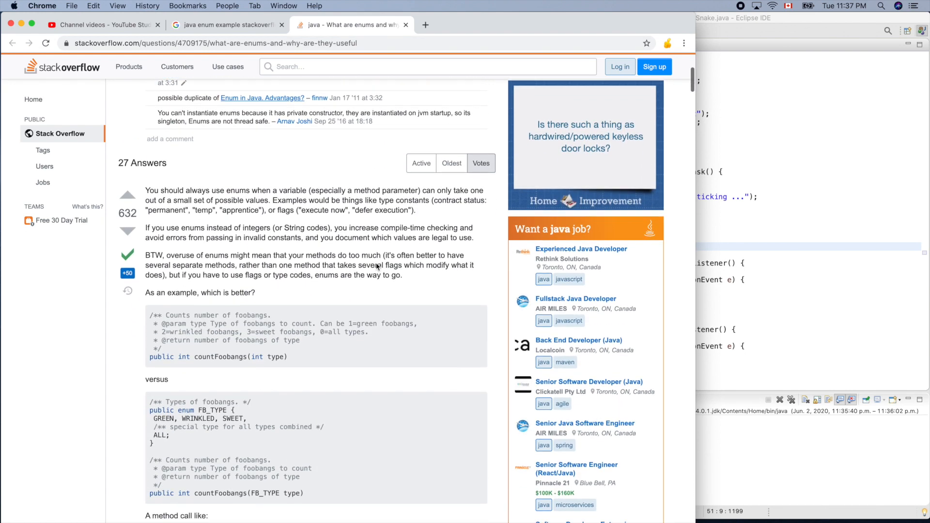
{"action": "scroll", "scroll_direction": "down", "scroll_amount": 3}
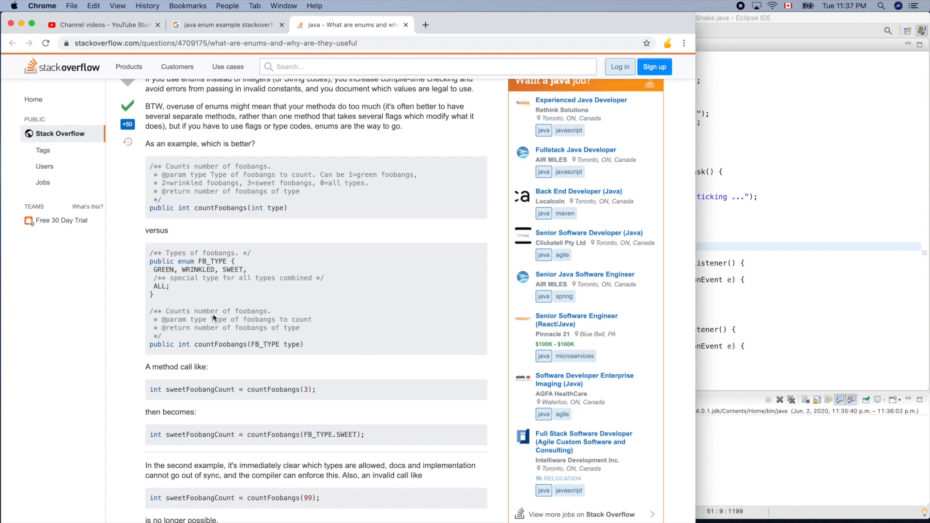
{"action": "scroll", "scroll_direction": "up", "scroll_amount": 3}
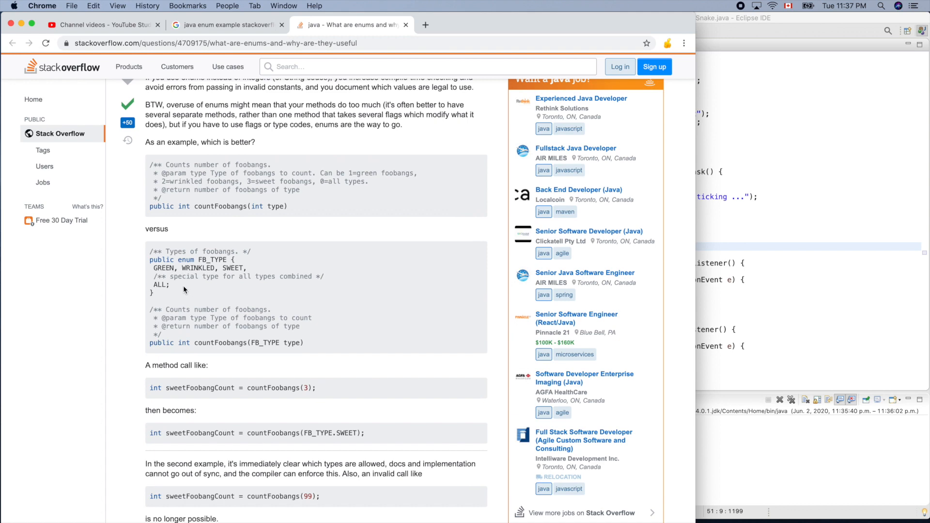
{"action": "mouse_move", "coordinate": [780, 218]}
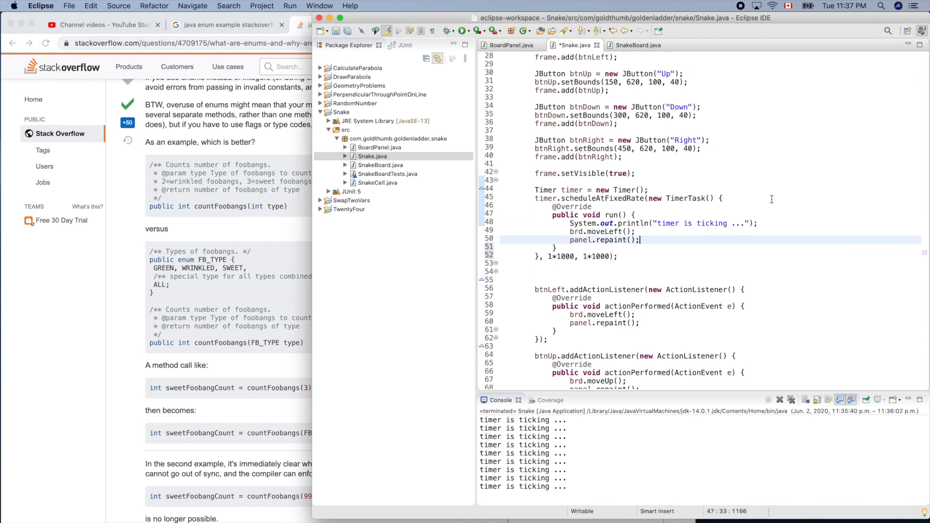
Scroll Snake.java back up to the package, imports and class declaration.
{"action": "scroll", "scroll_direction": "up", "scroll_amount": 3}
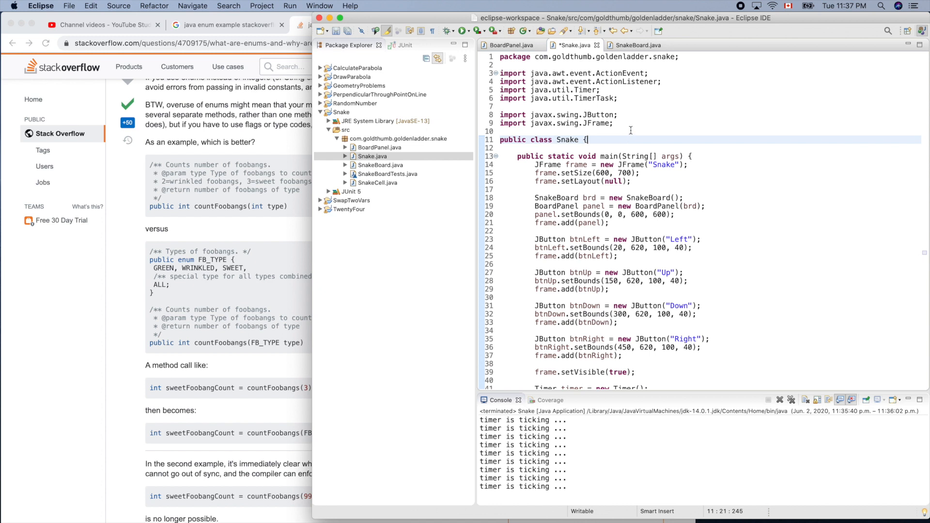
Declare enum Direction { LEFT, RIGHT, UP, DOWN } above the Snake class declaration.
{"action": "left_click", "coordinate": [614, 123]}
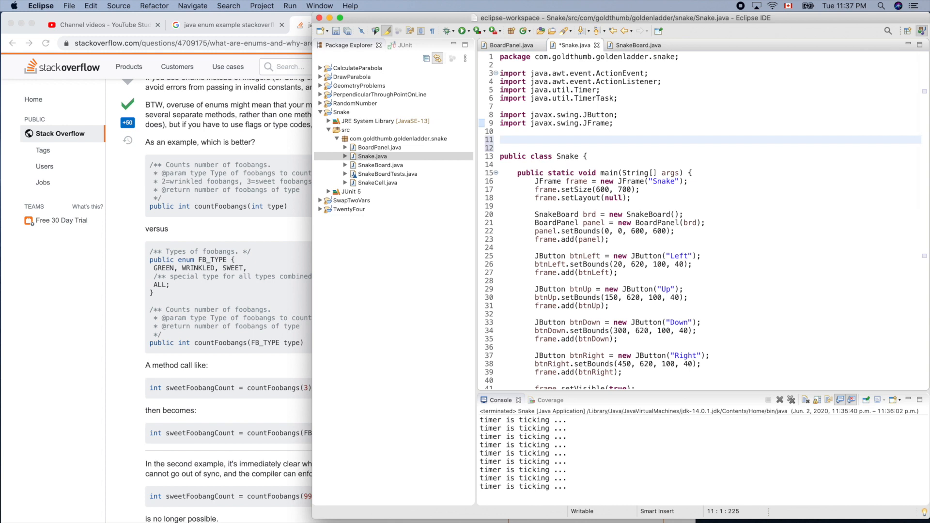
{"action": "type", "text": "enum"}
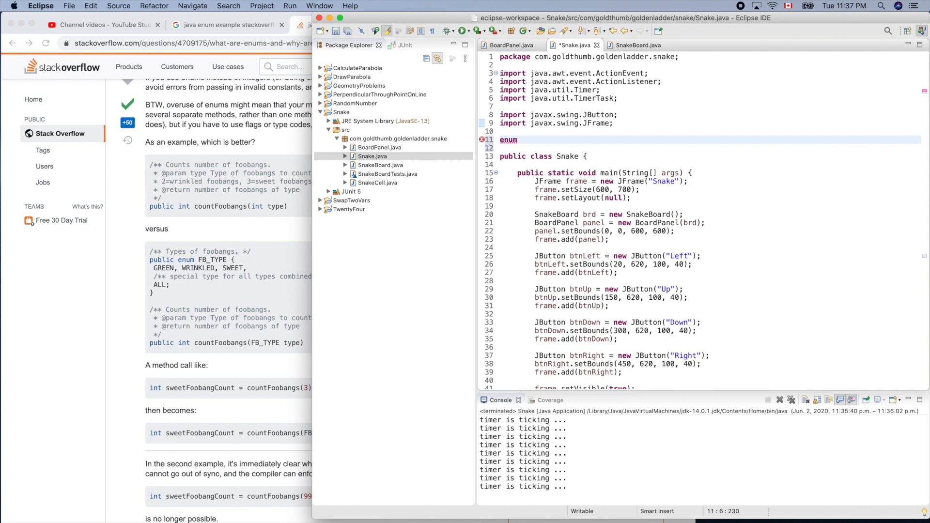
{"action": "type", "text": "Direc"}
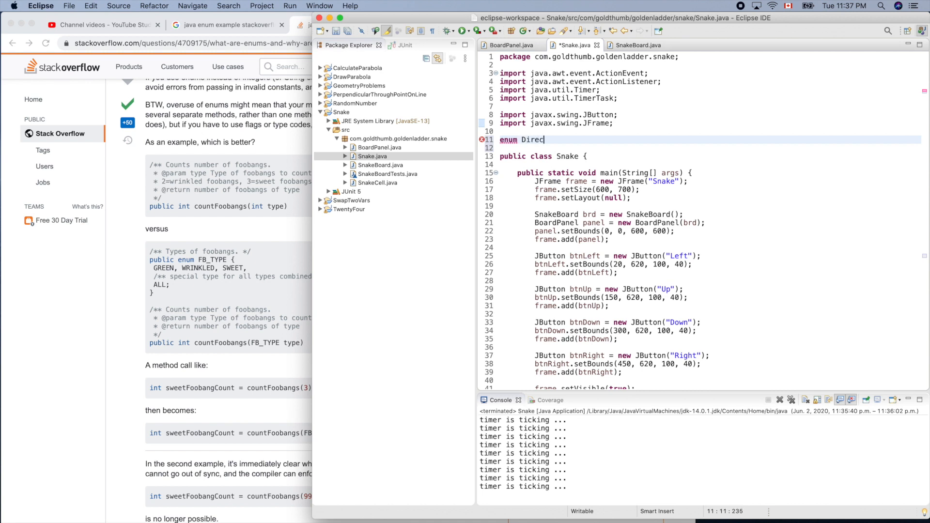
{"action": "type", "text": "tion {"}
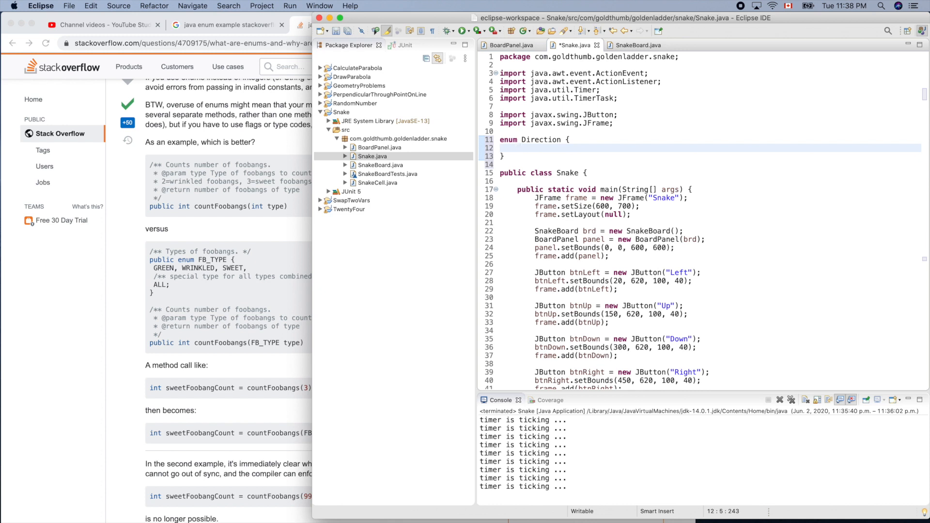
{"action": "type", "text": "LEFT,"}
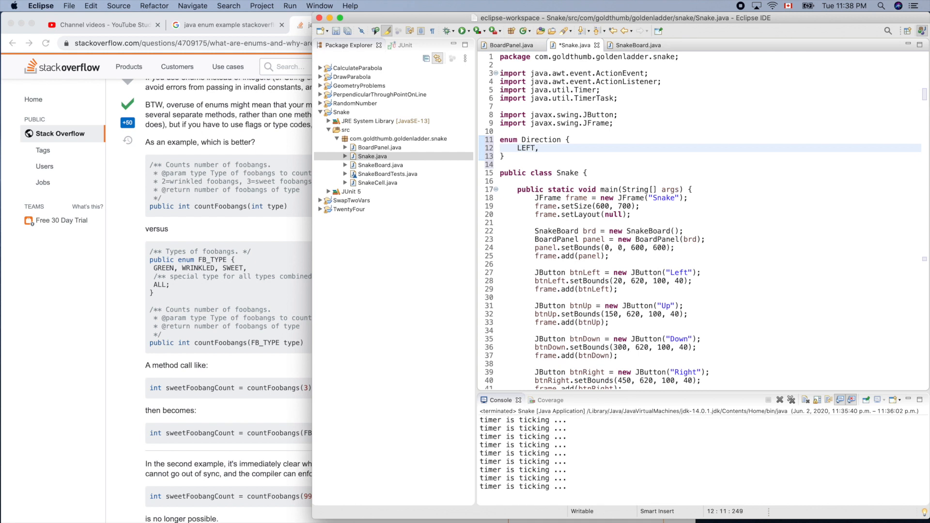
{"action": "type", "text": "RIGHT, UP,"}
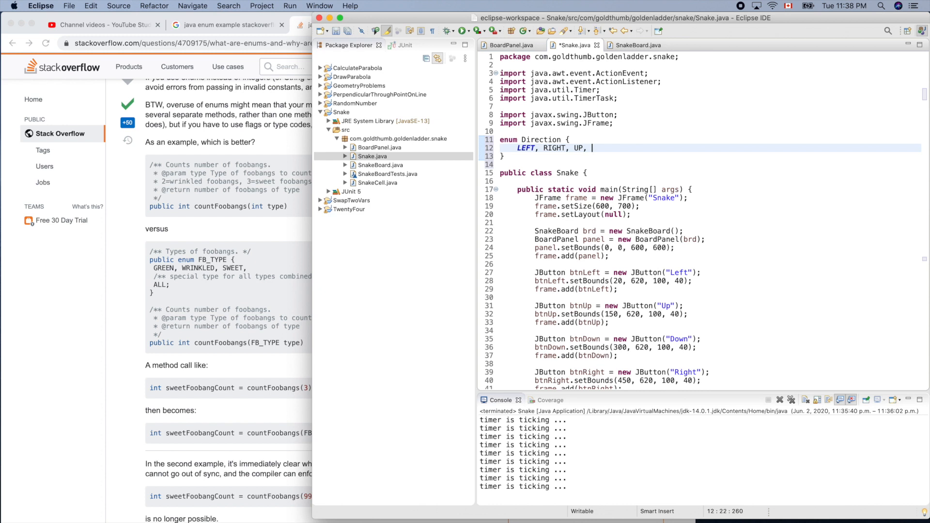
{"action": "type", "text": "DOWN;"}
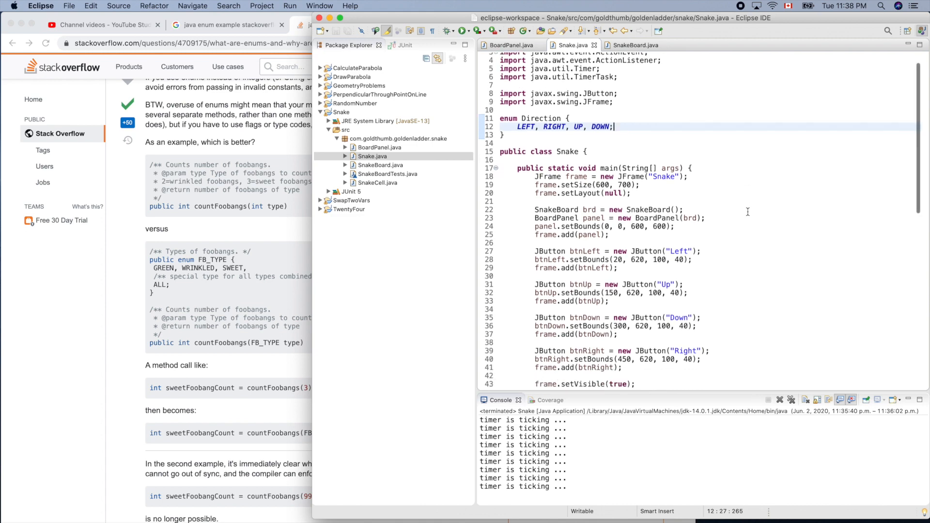
Declare Direction direction = Direction.DOWN; just after the timer block, picking DOWN from content assist.
{"action": "scroll", "scroll_direction": "down", "scroll_amount": 3}
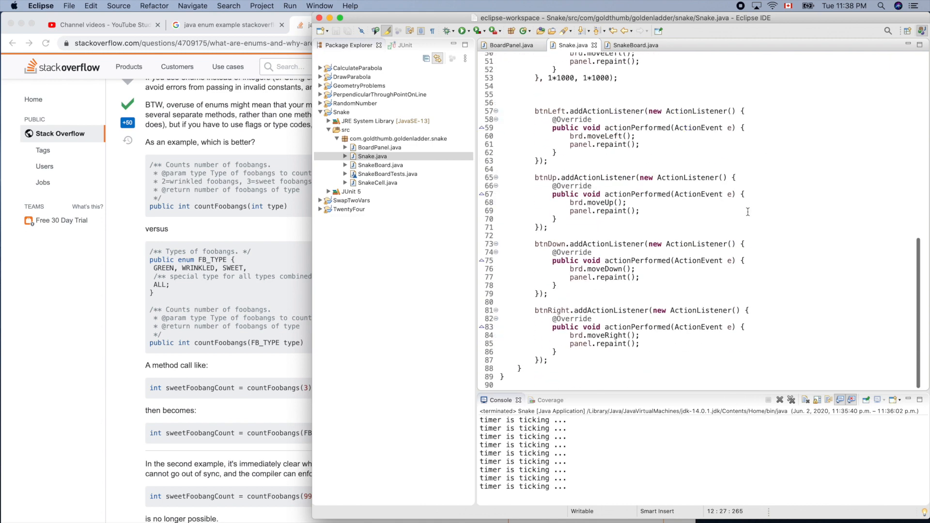
{"action": "scroll", "scroll_direction": "up", "scroll_amount": 3}
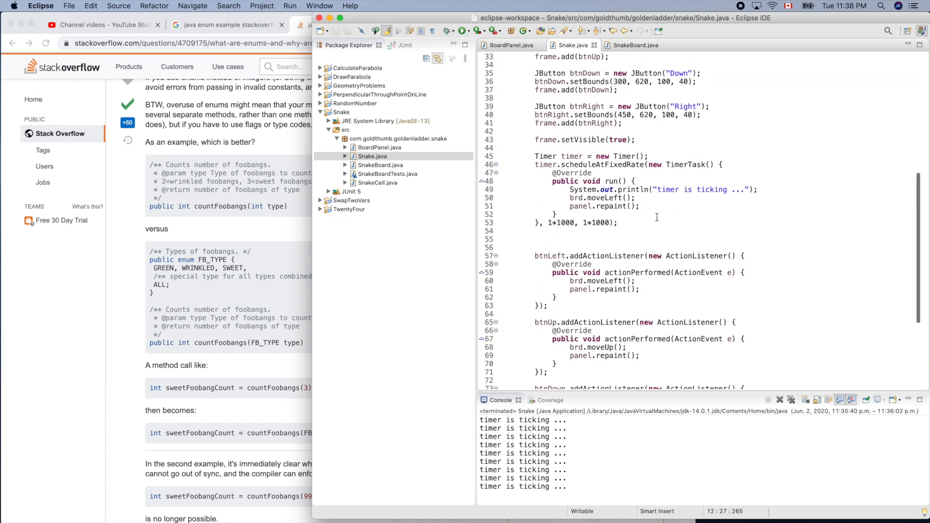
{"action": "mouse_move", "coordinate": [620, 267]}
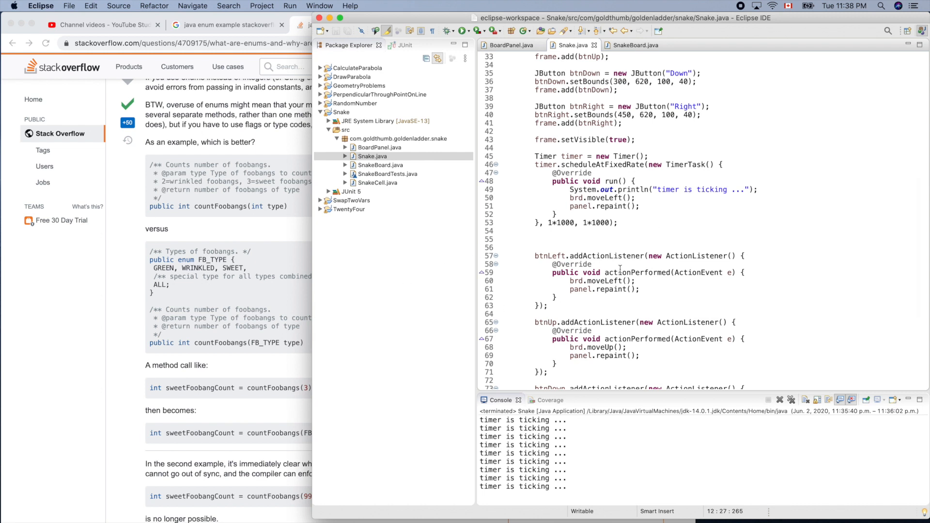
{"action": "mouse_move", "coordinate": [656, 242]}
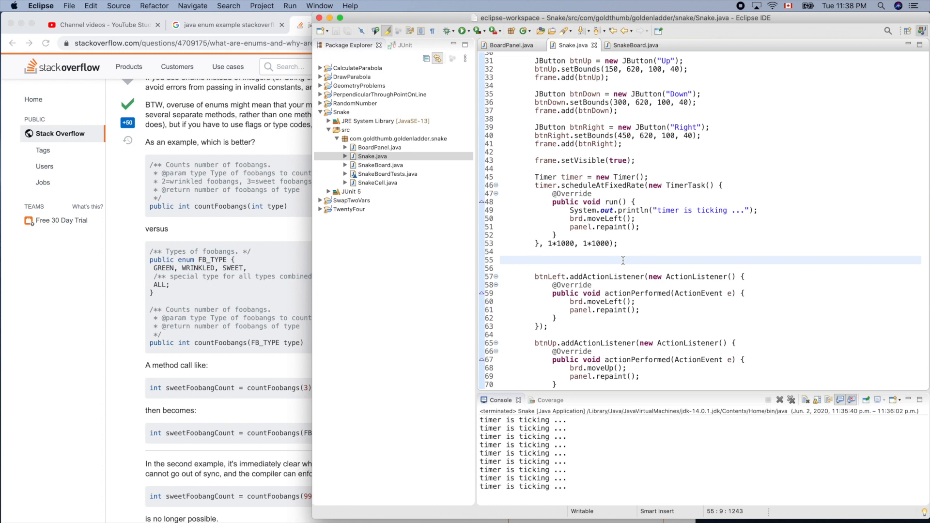
{"action": "type", "text": "DI"}
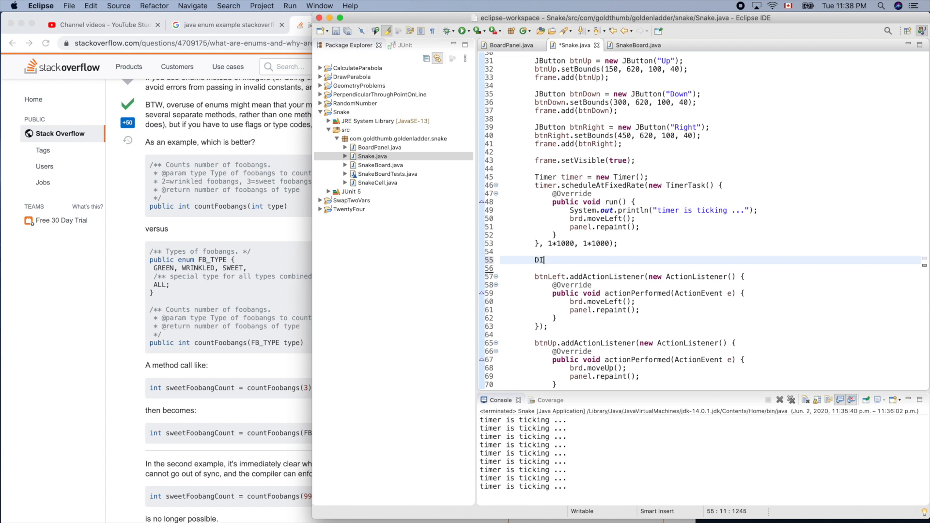
{"action": "key", "text": "Backspace"}
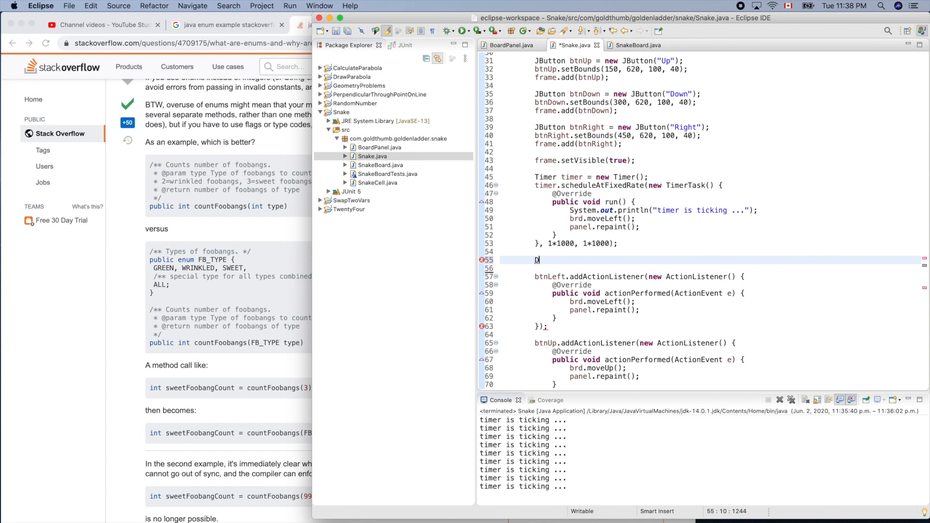
{"action": "type", "text": "irection"}
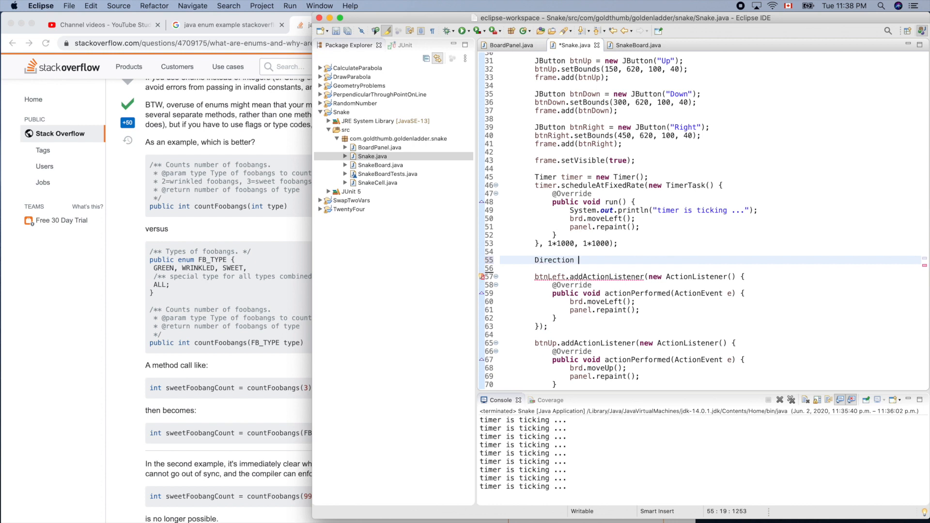
{"action": "type", "text": "m"}
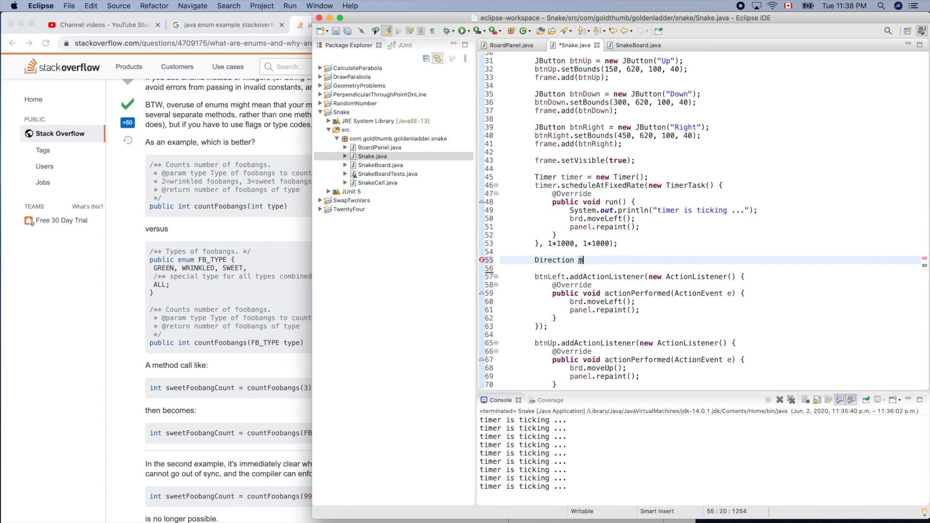
{"action": "type", "text": "irec"}
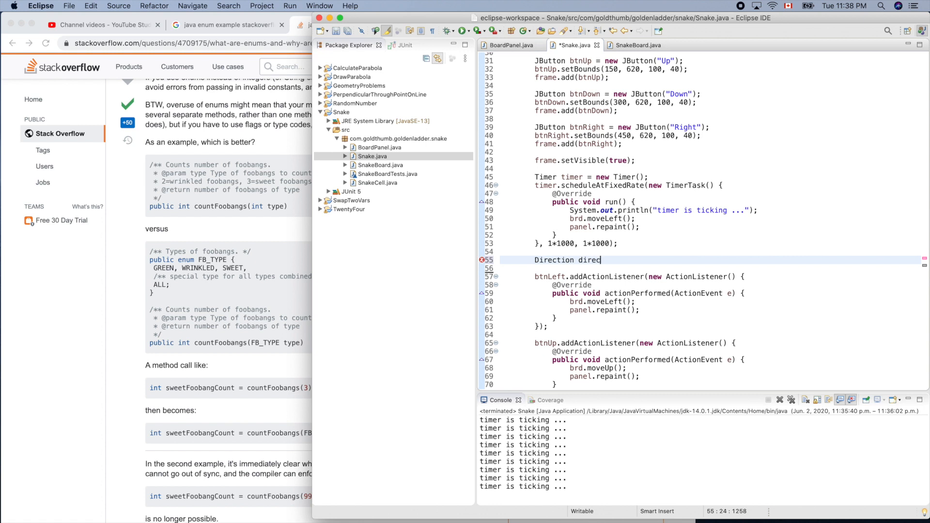
{"action": "type", "text": "tion ="}
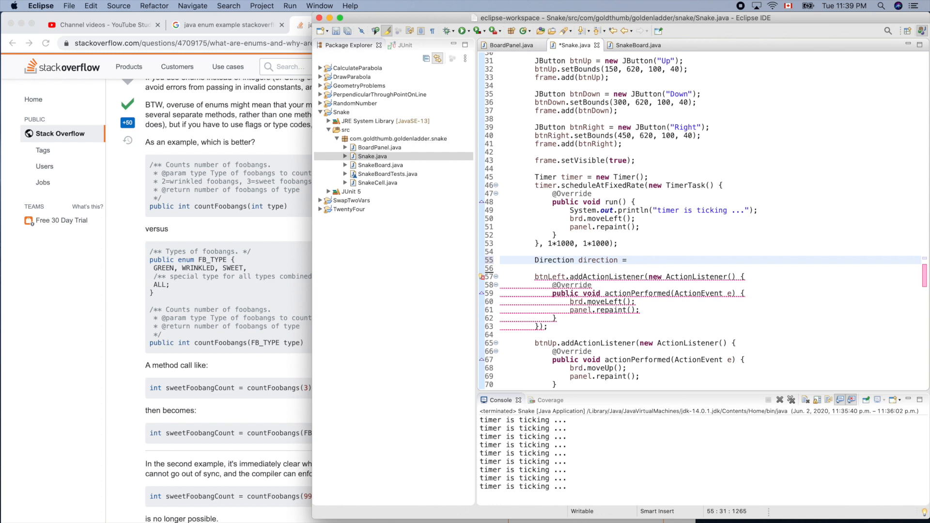
{"action": "type", "text": "Direction."}
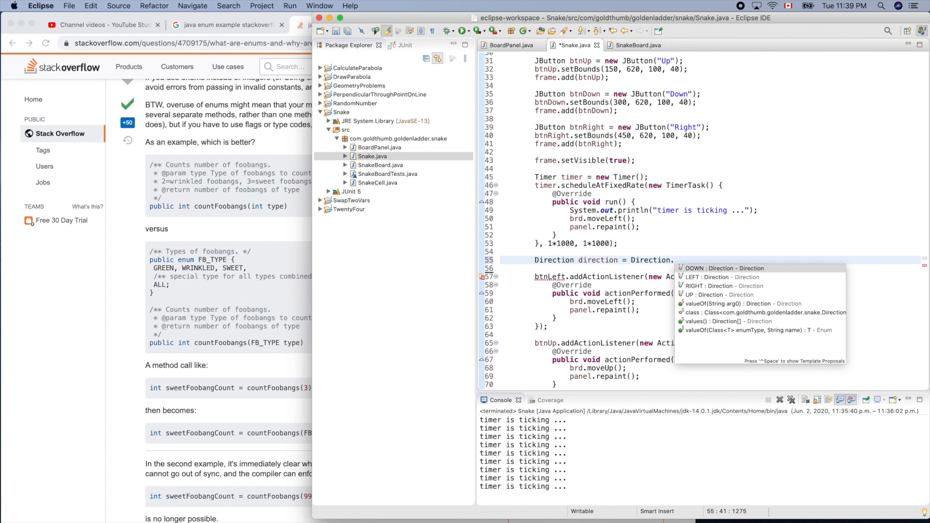
{"action": "left_click", "coordinate": [701, 267]}
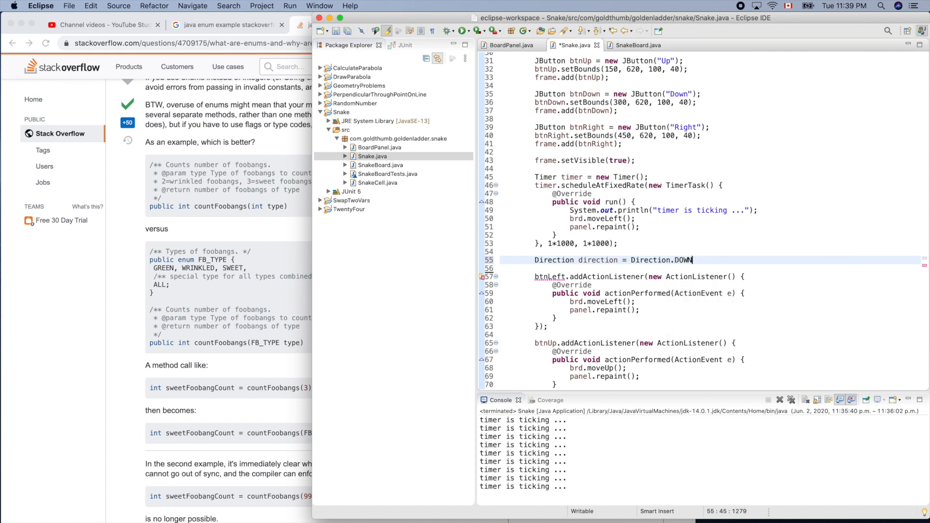
{"action": "type", "text": ";"}
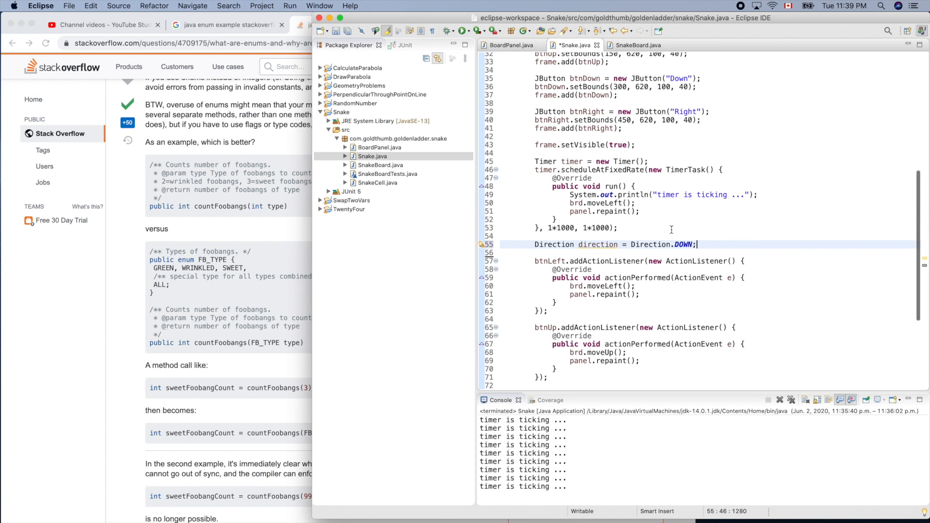
{"action": "mouse_move", "coordinate": [650, 208]}
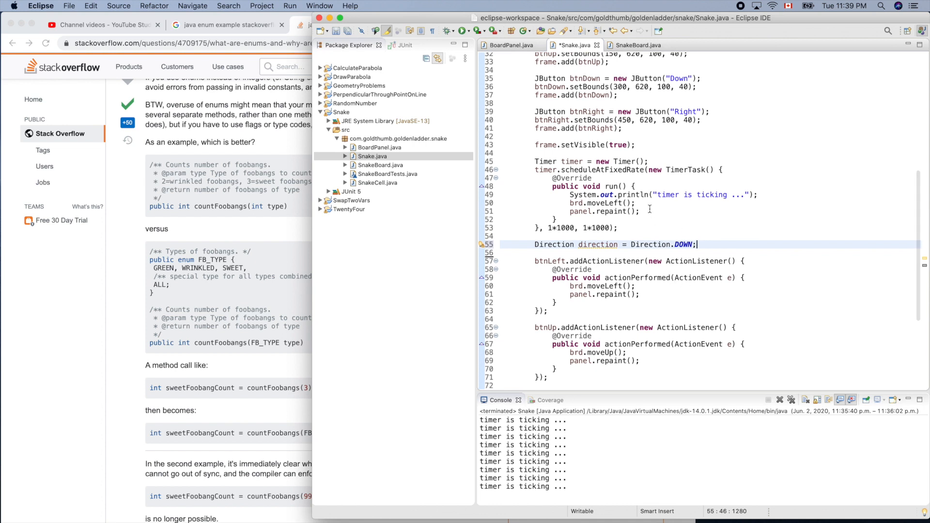
{"action": "mouse_move", "coordinate": [764, 192]}
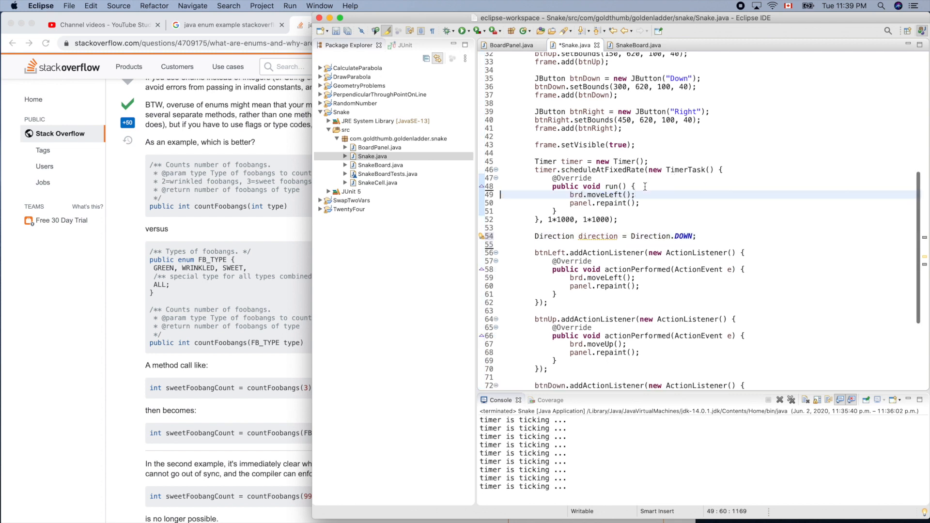
Insert a switch-case template on dir at the start of the timer's run method.
{"action": "left_click", "coordinate": [640, 186]}
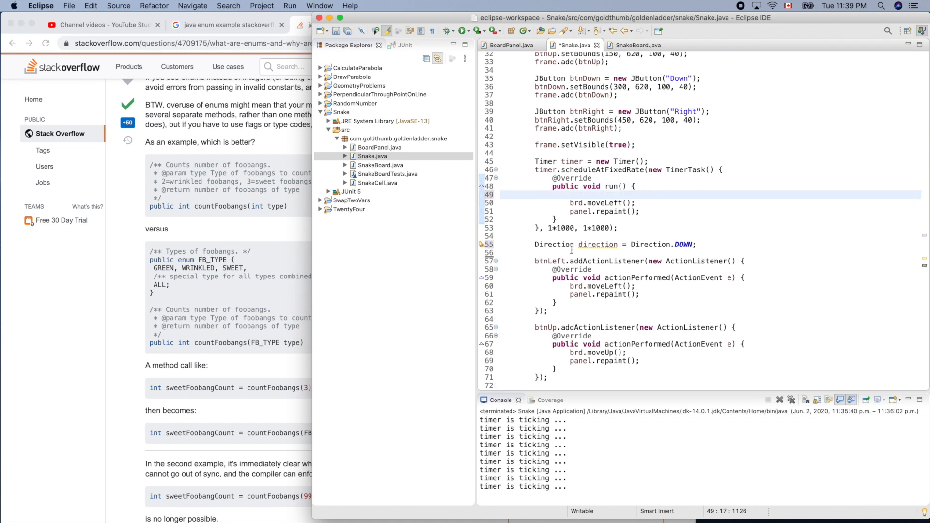
{"action": "double_click", "coordinate": [599, 244]}
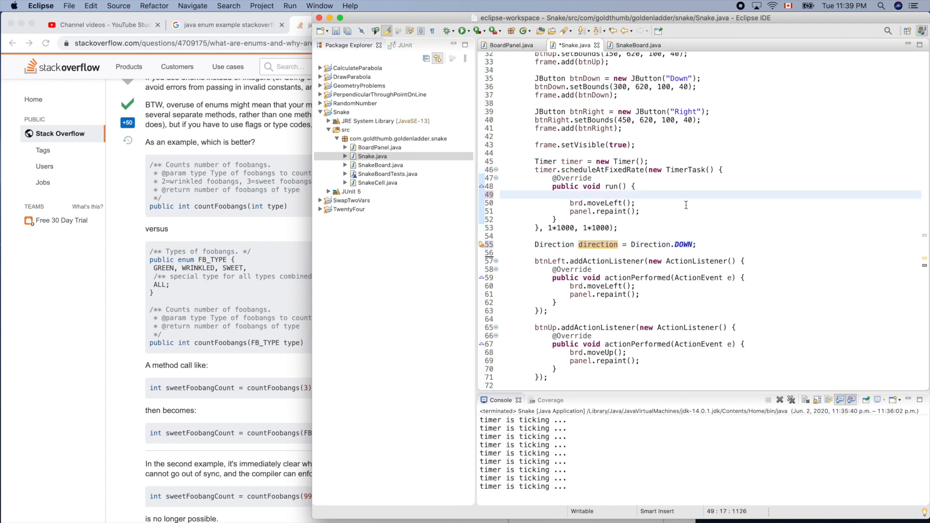
{"action": "type", "text": "swit"}
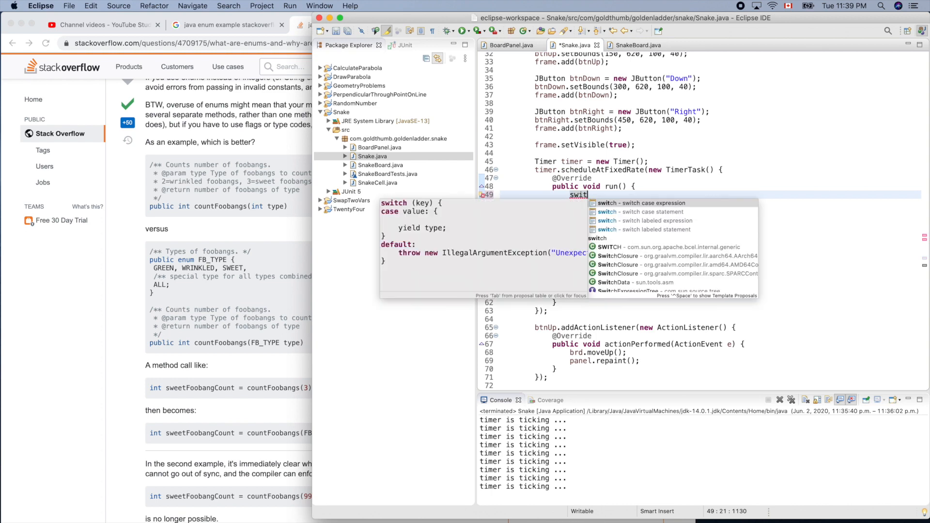
{"action": "left_click", "coordinate": [640, 203]}
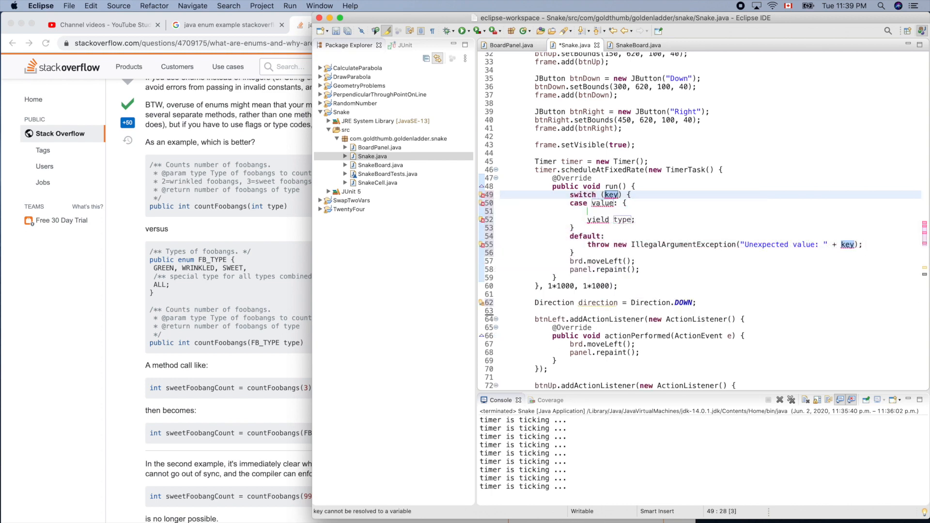
{"action": "type", "text": "dir"}
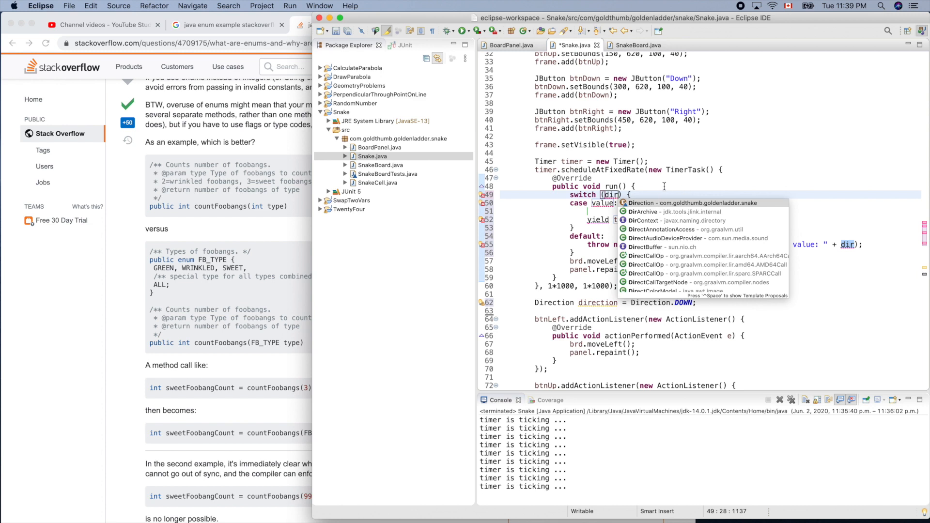
{"action": "key", "text": "Escape"}
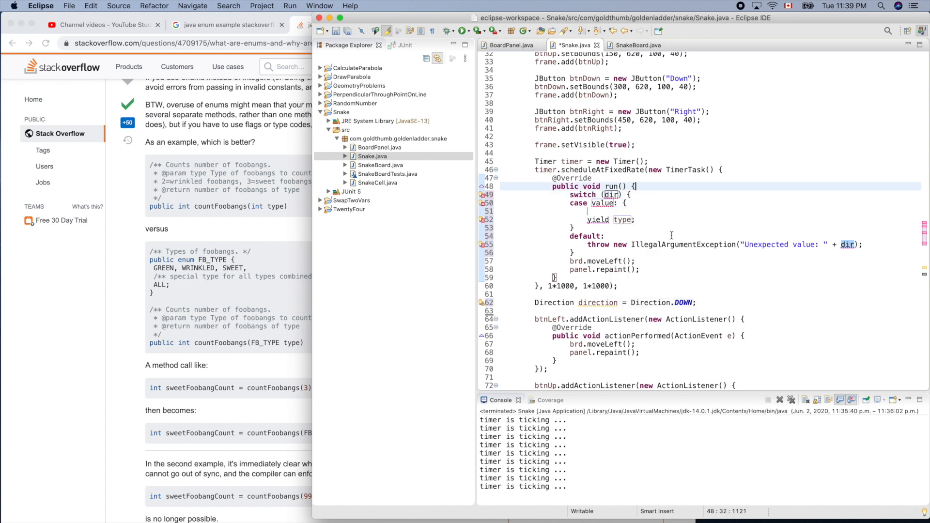
{"action": "mouse_move", "coordinate": [251, 295]}
{"action": "type", "text": "java enumb"}
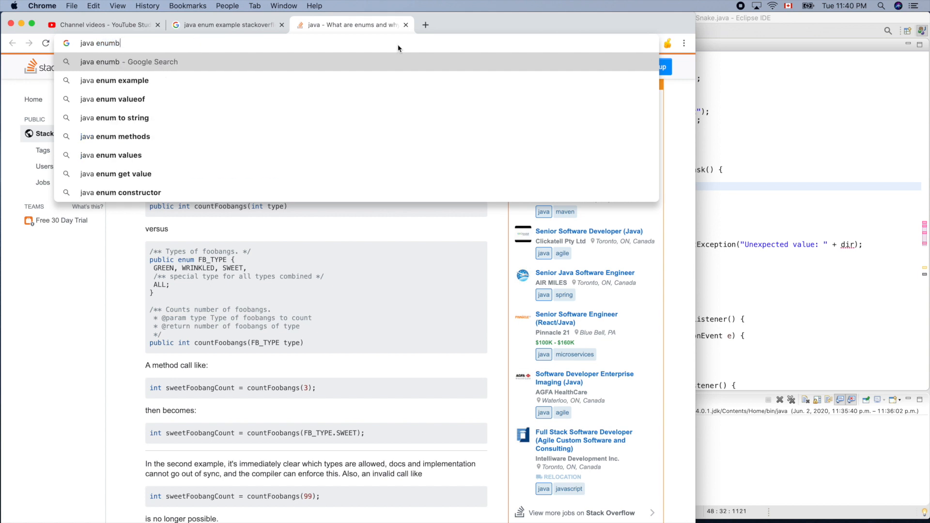
Search 'java enum for switch case stack' and open the Stack Overflow enum-switch question.
{"action": "type", "text": "for sw"}
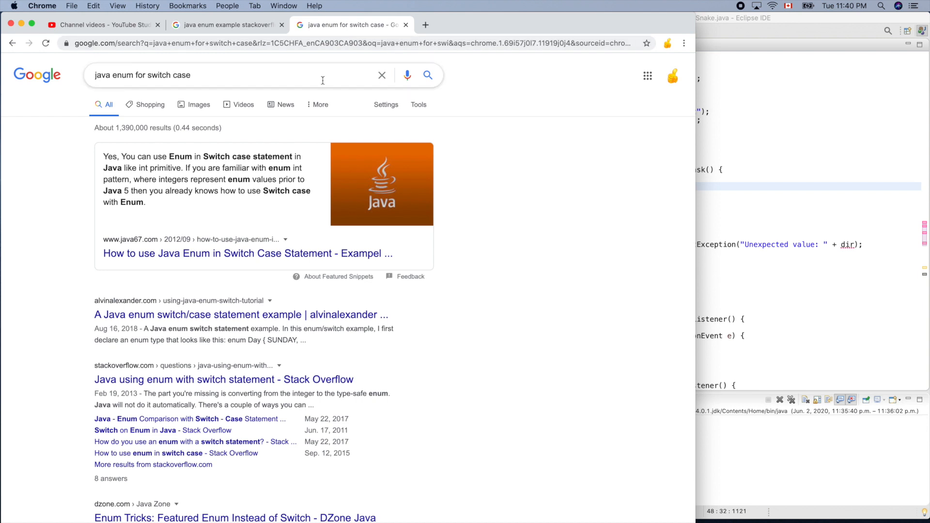
{"action": "left_click", "coordinate": [237, 75]}
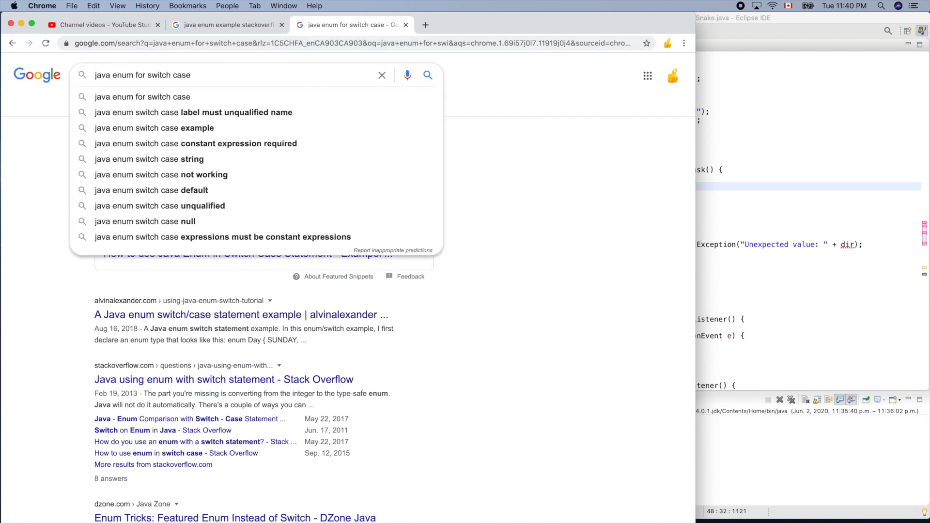
{"action": "type", "text": "stack"}
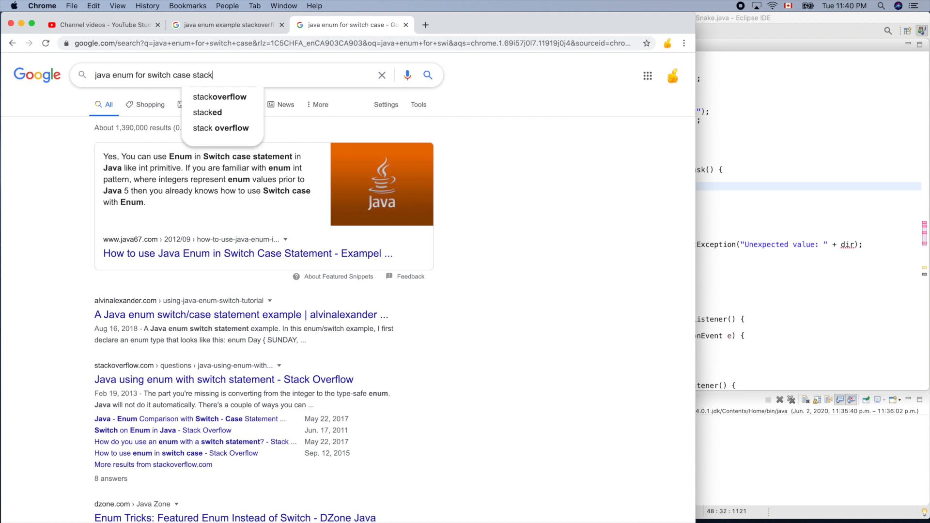
{"action": "left_click", "coordinate": [220, 97]}
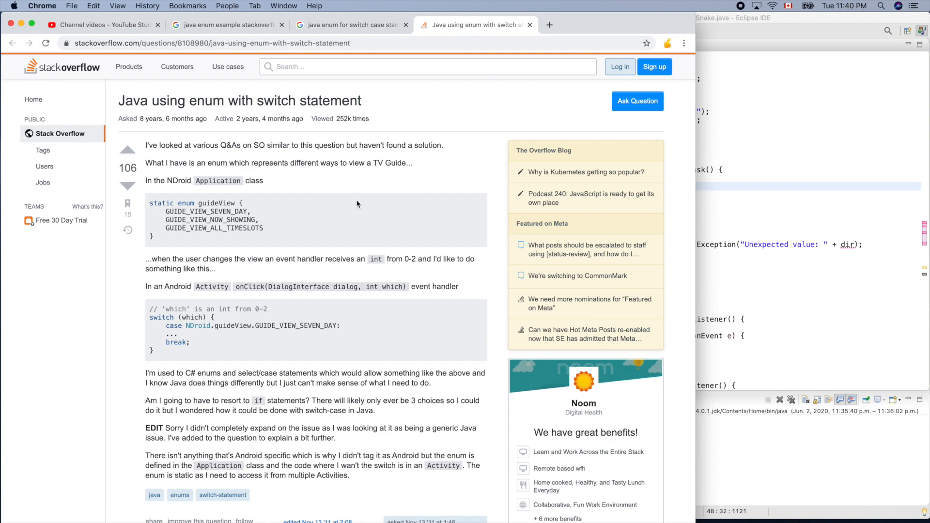
Scroll down to the accepted answer's GuideView enum switch example.
{"action": "scroll", "scroll_direction": "down", "scroll_amount": 3}
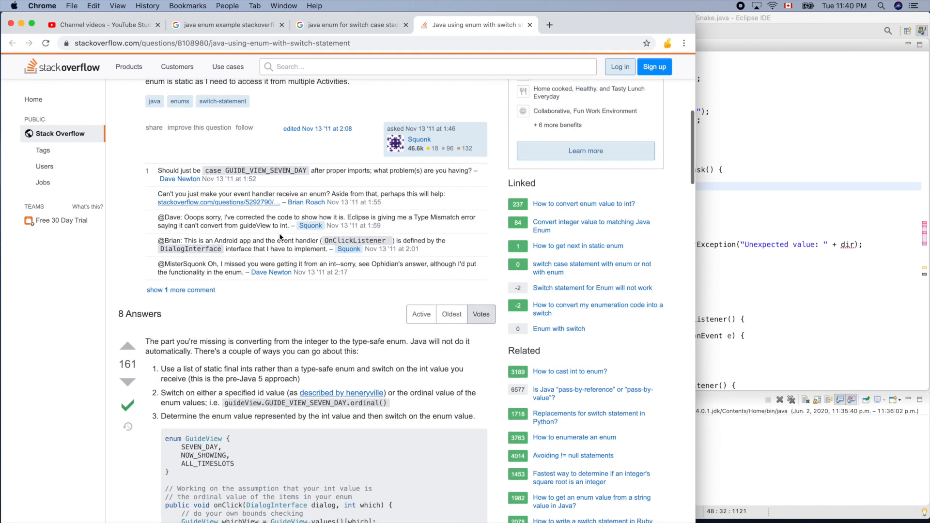
{"action": "scroll", "scroll_direction": "down", "scroll_amount": 3}
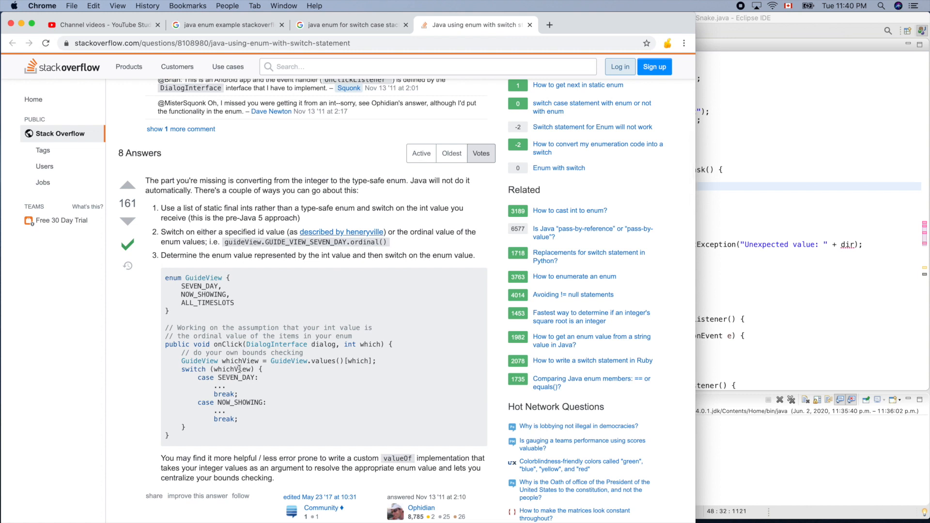
{"action": "mouse_move", "coordinate": [268, 379]}
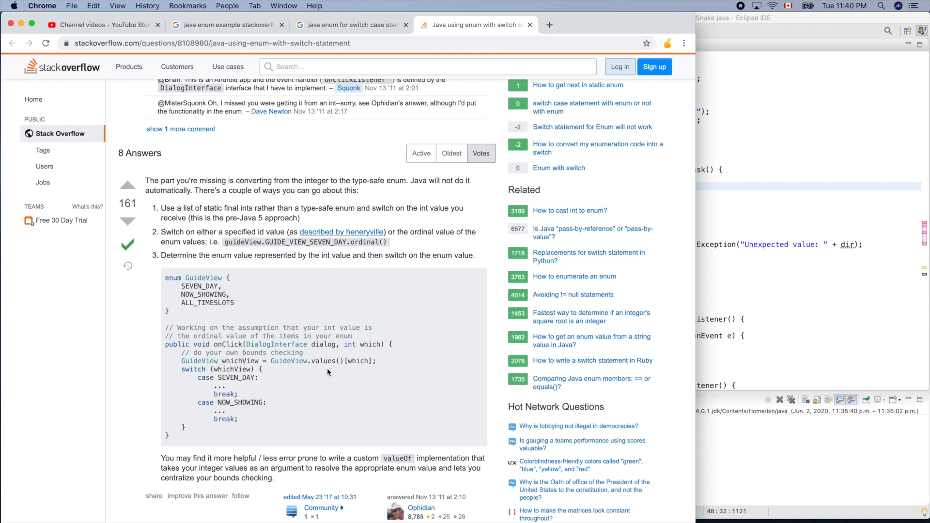
{"action": "mouse_move", "coordinate": [780, 319]}
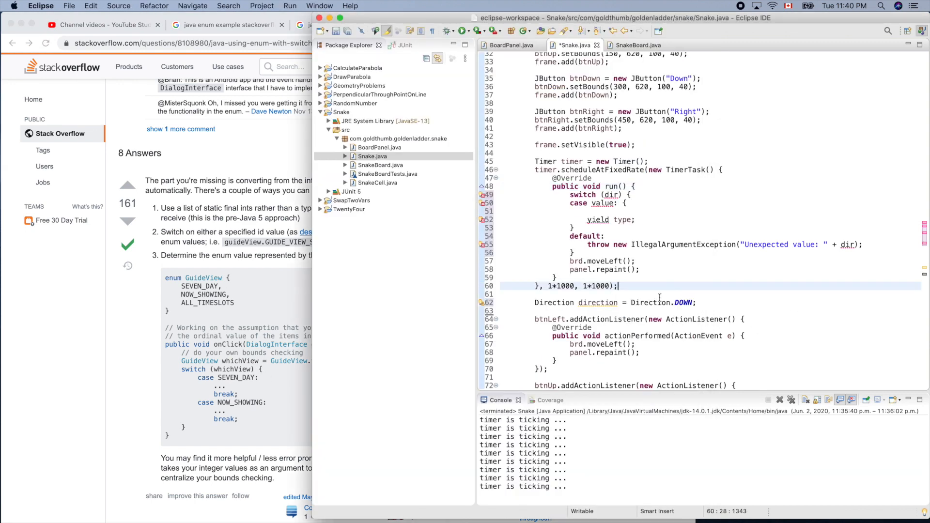
Switch on direction with empty break cases for LEFT, RIGHT, UP and DOWN.
{"action": "scroll", "scroll_direction": "up", "scroll_amount": 3}
{"action": "type", "text": "LEFT"}
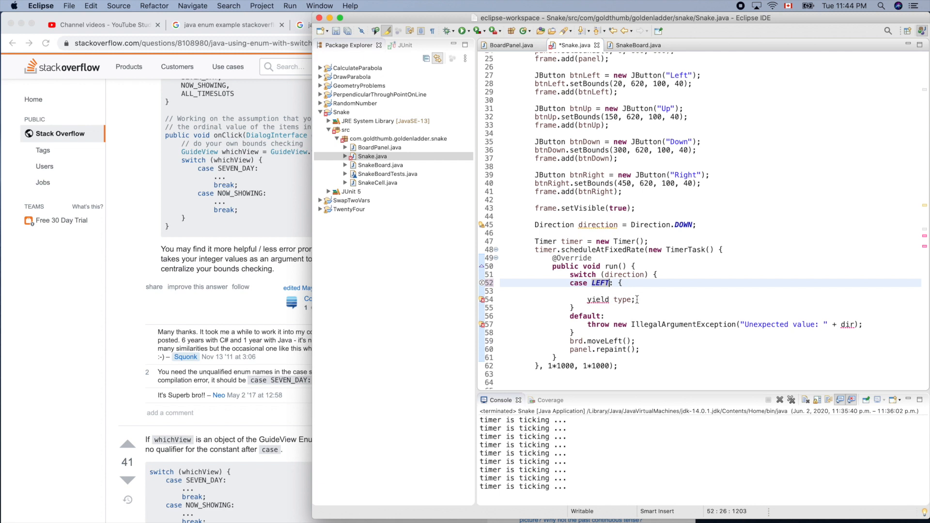
{"action": "key", "text": "Backspace"}
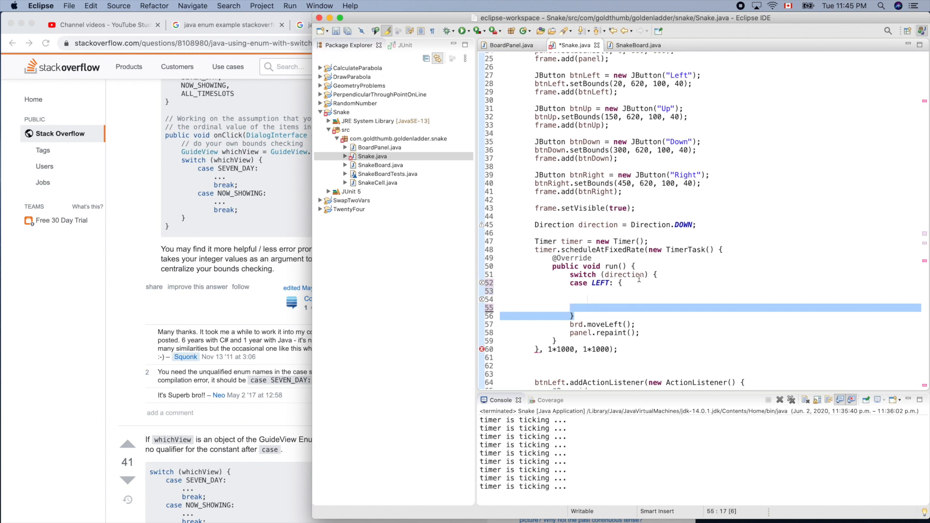
{"action": "left_click", "coordinate": [618, 283]}
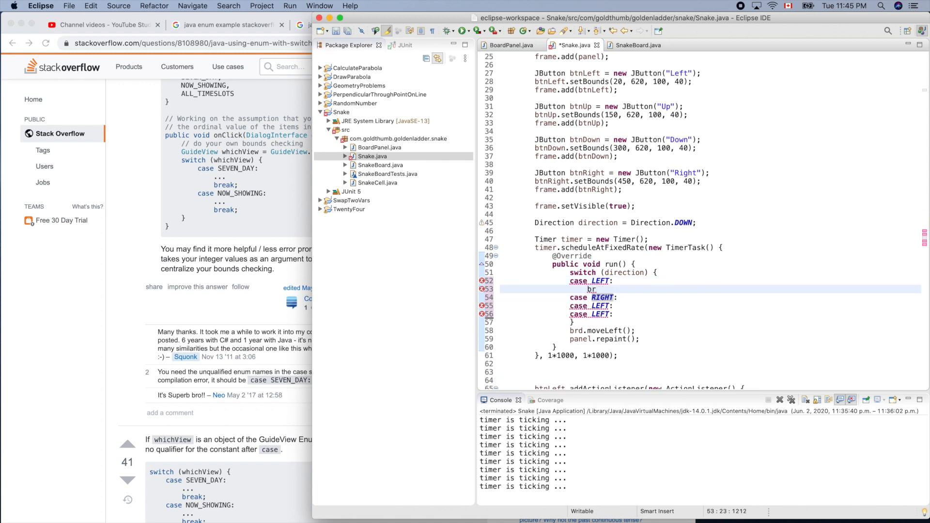
{"action": "type", "text": "br"}
{"action": "left_click", "coordinate": [711, 314]}
{"action": "type", "text": "d"}
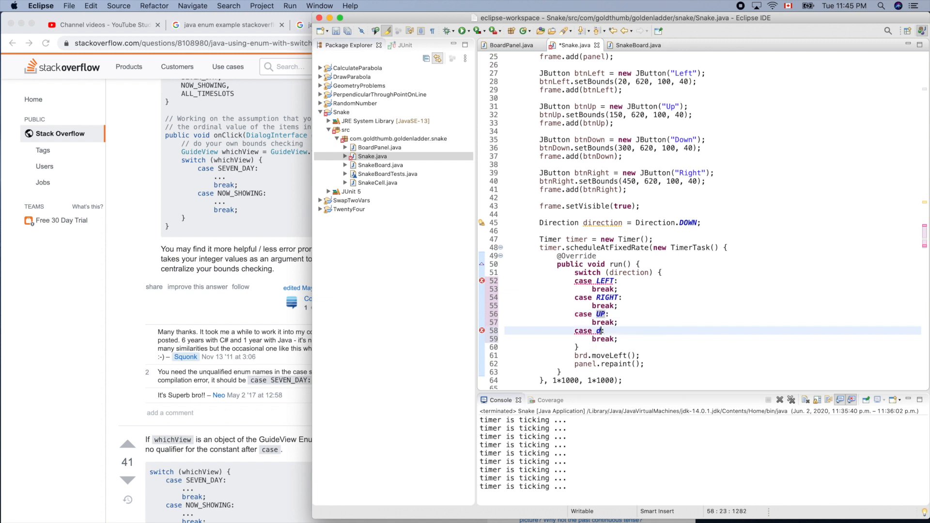
{"action": "type", "text": "OWN"}
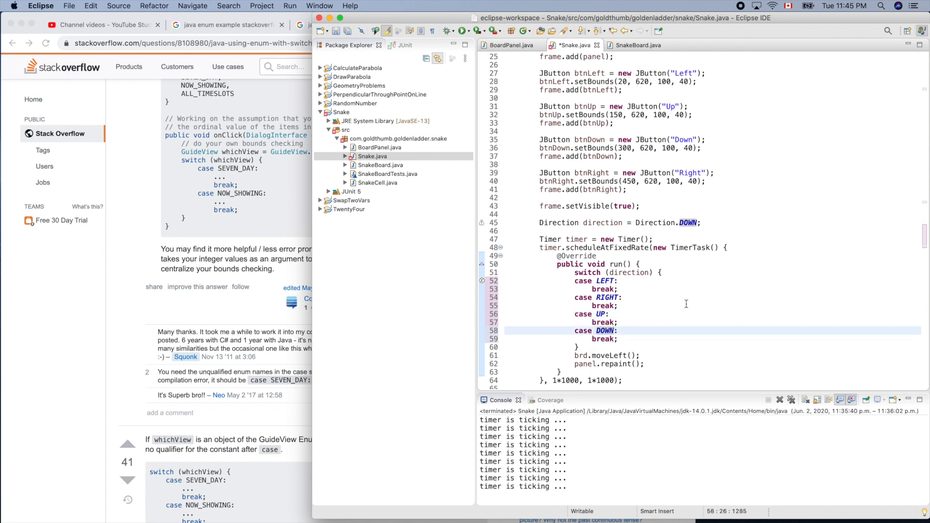
{"action": "scroll", "scroll_direction": "down", "scroll_amount": 3}
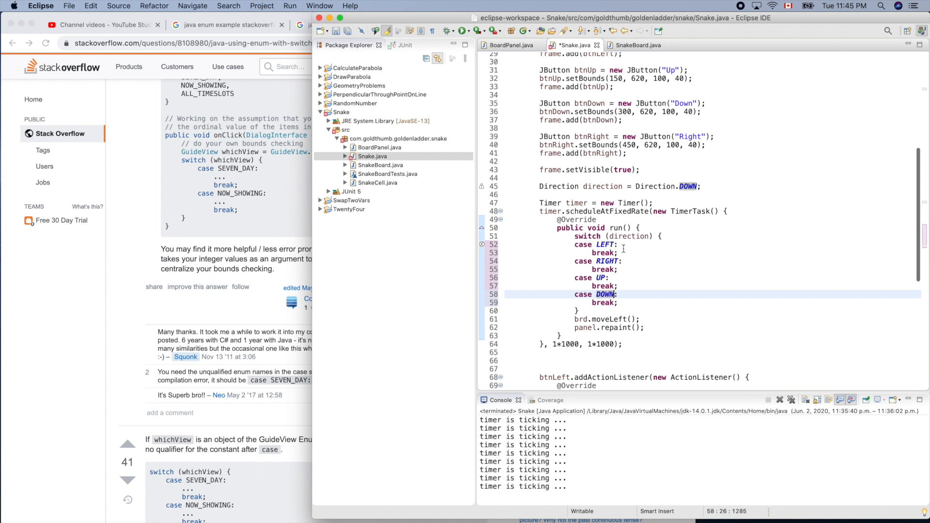
{"action": "mouse_move", "coordinate": [576, 319]}
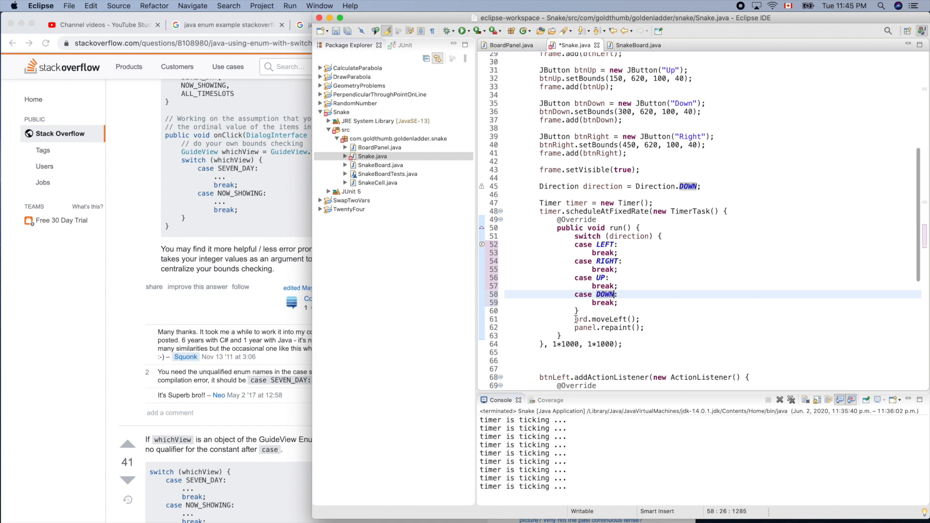
Call brd.moveLeft/moveRight/moveUp/moveDown in the matching cases, repaint once after the switch, and save.
{"action": "left_click", "coordinate": [639, 319]}
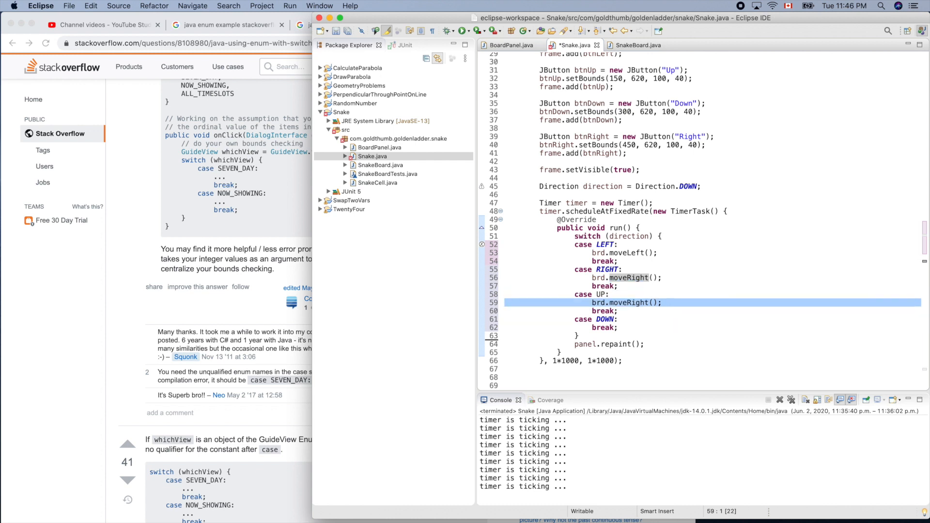
{"action": "left_click", "coordinate": [664, 303]}
{"action": "type", "text": "u"}
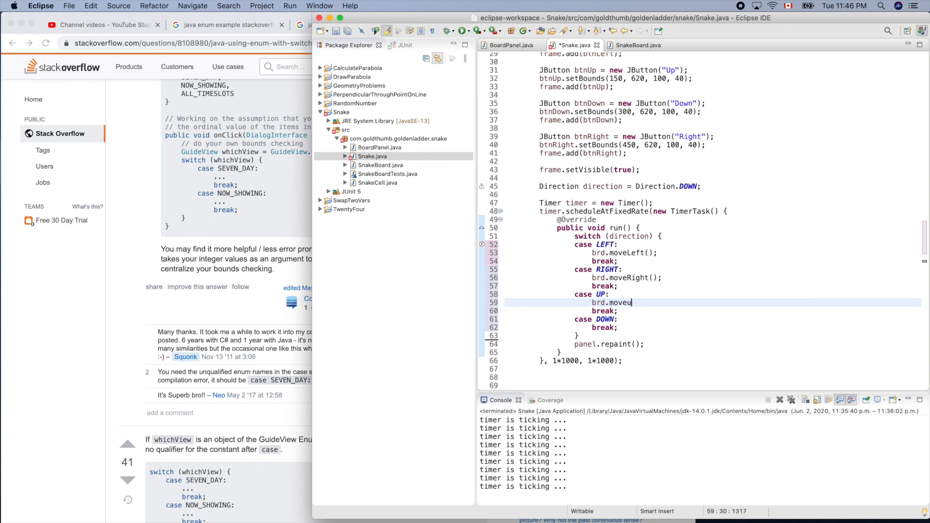
{"action": "type", "text": "p();"}
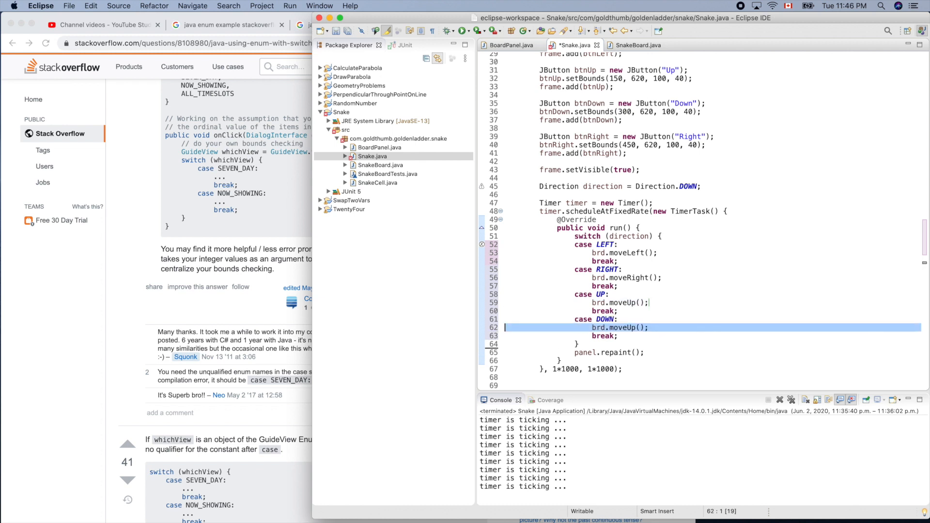
{"action": "left_click", "coordinate": [664, 327]}
{"action": "type", "text": "Down"}
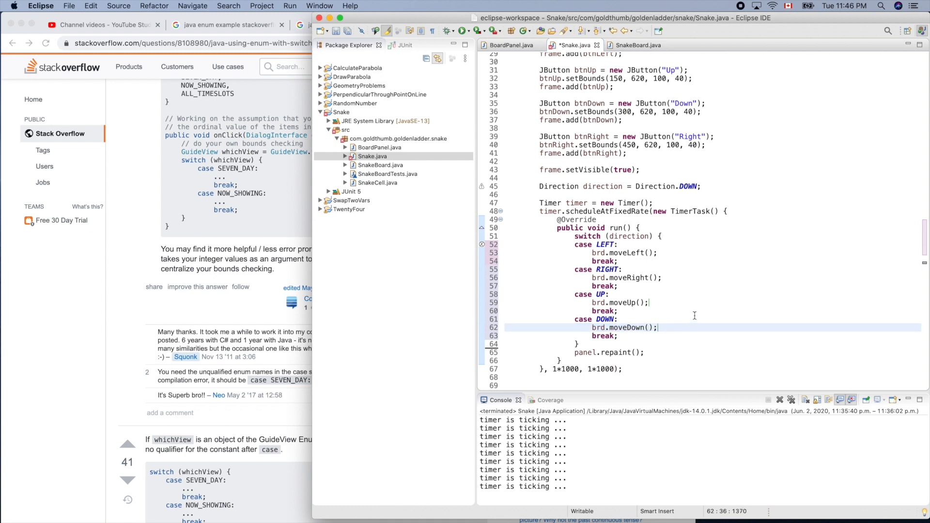
{"action": "scroll", "scroll_direction": "down", "scroll_amount": 3}
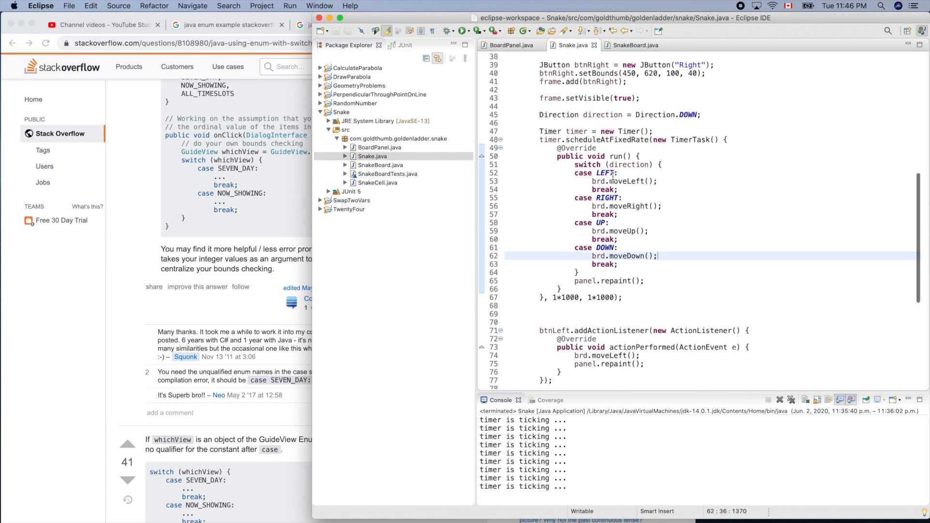
Replace btnLeft's move and repaint calls with direction = Direction.LEFT; and inspect the flagged error.
{"action": "left_click", "coordinate": [626, 165]}
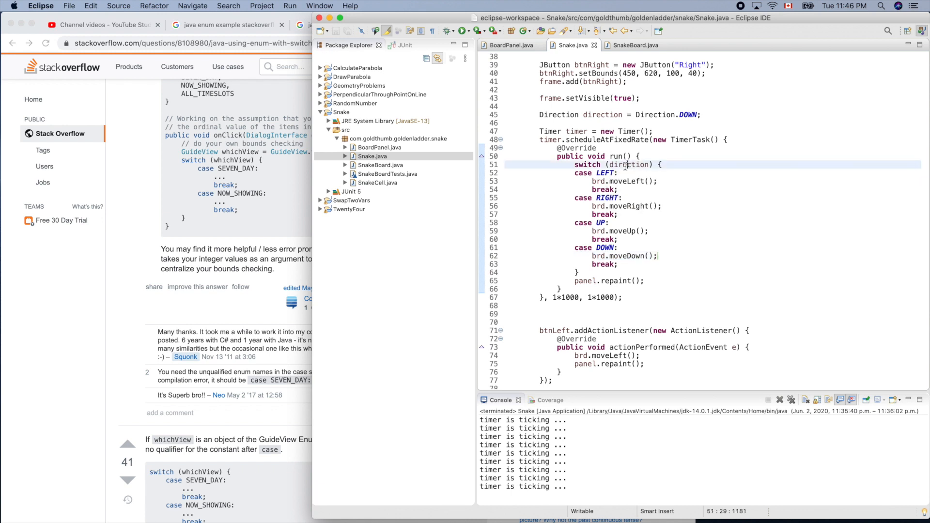
{"action": "scroll", "scroll_direction": "down", "scroll_amount": 3}
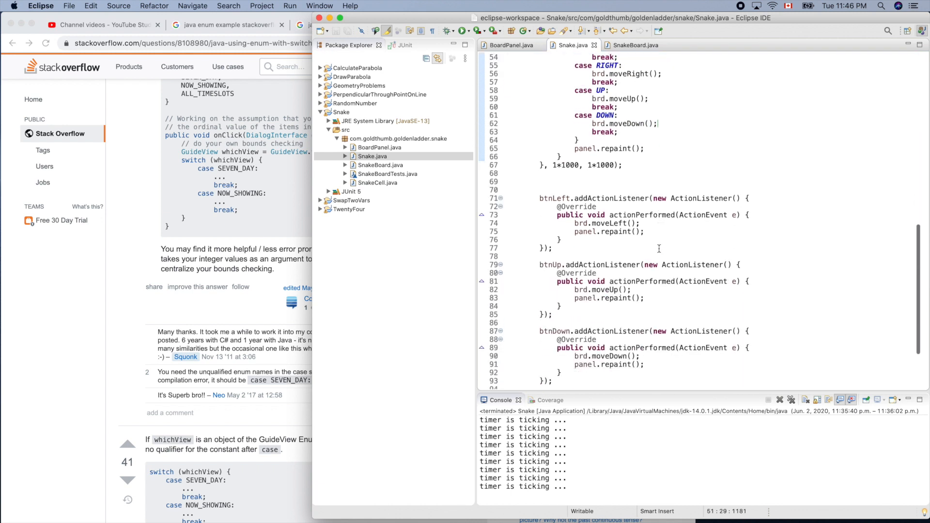
{"action": "scroll", "scroll_direction": "up", "scroll_amount": 3}
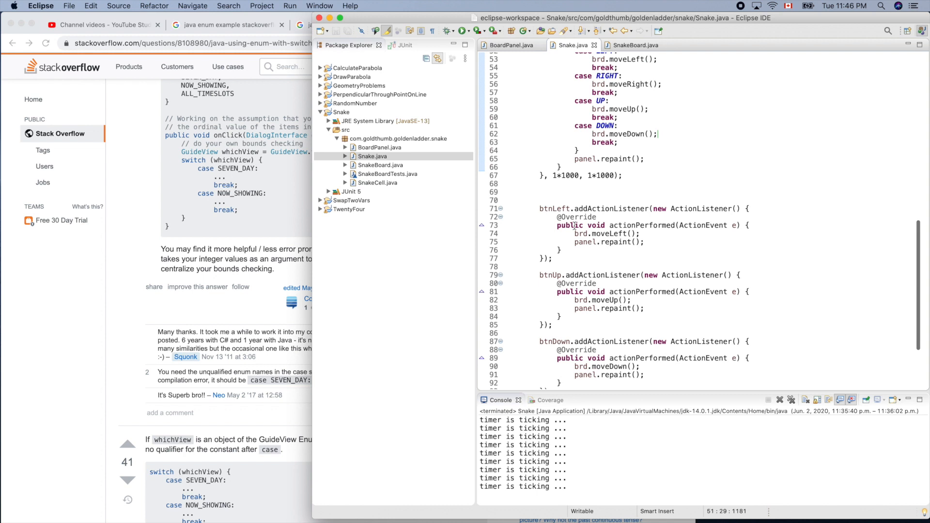
{"action": "mouse_move", "coordinate": [645, 242]}
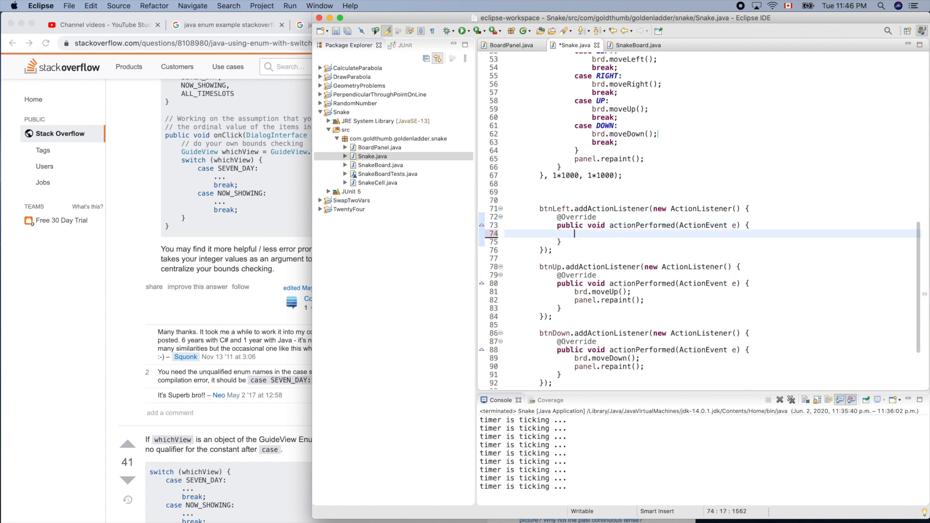
{"action": "type", "text": "direction ="}
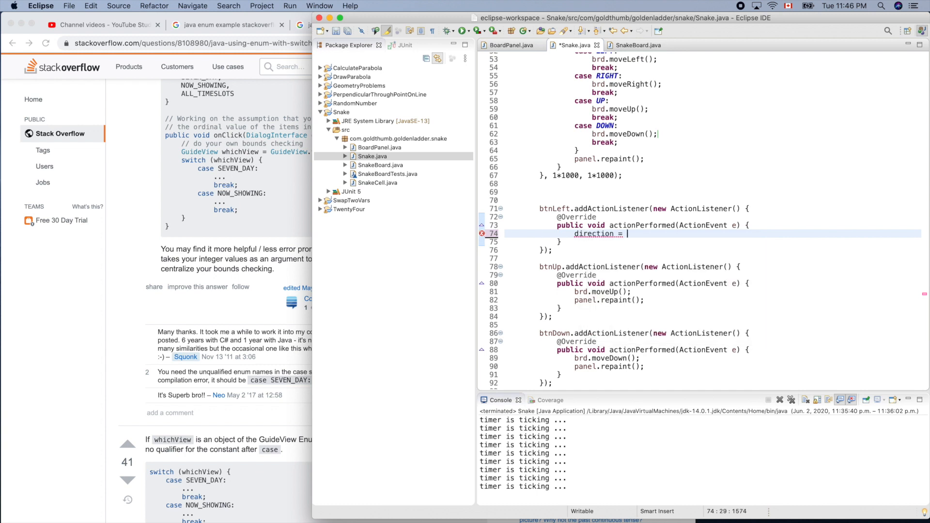
{"action": "type", "text": "L"}
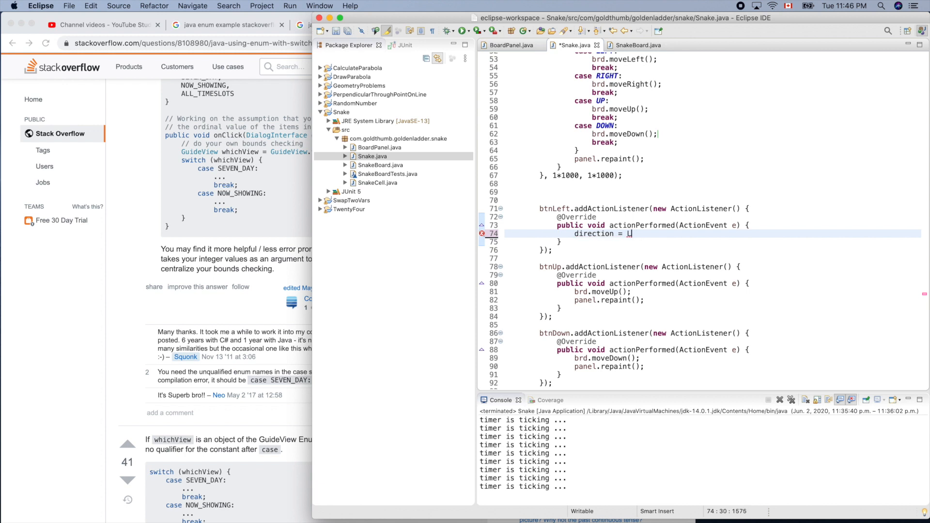
{"action": "type", "text": "Direction.LEFT"}
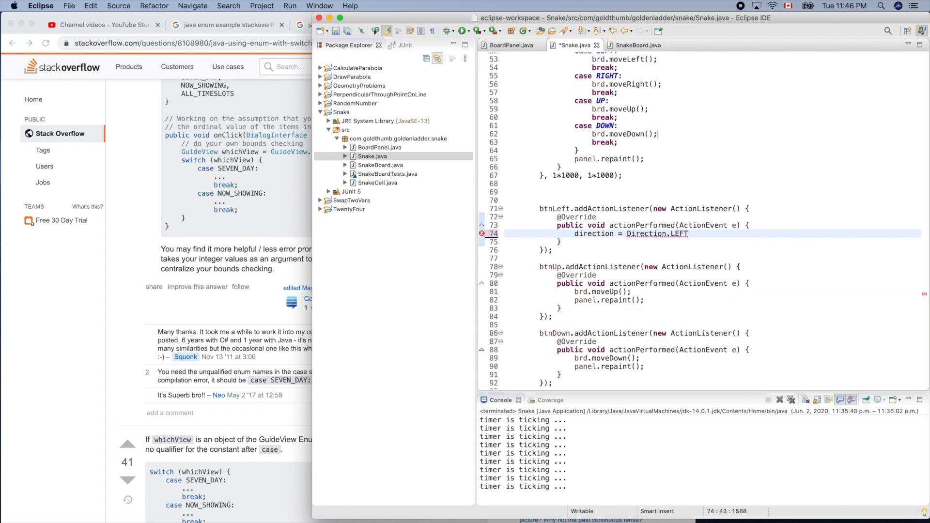
{"action": "type", "text": ";"}
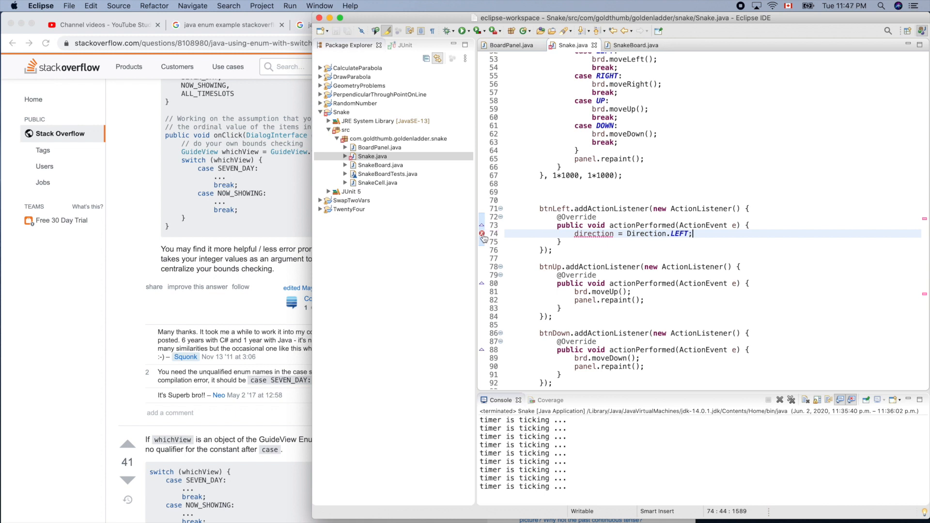
{"action": "double_click", "coordinate": [594, 234]}
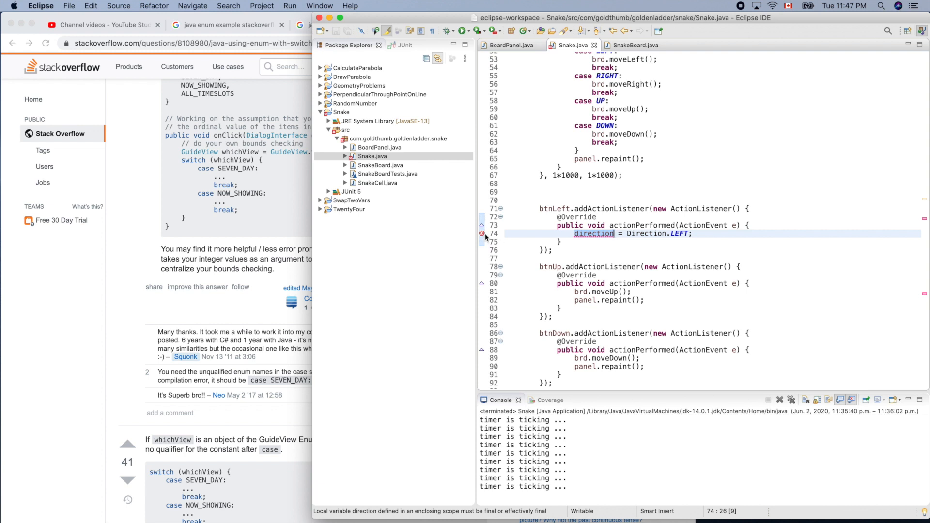
{"action": "mouse_move", "coordinate": [482, 233]}
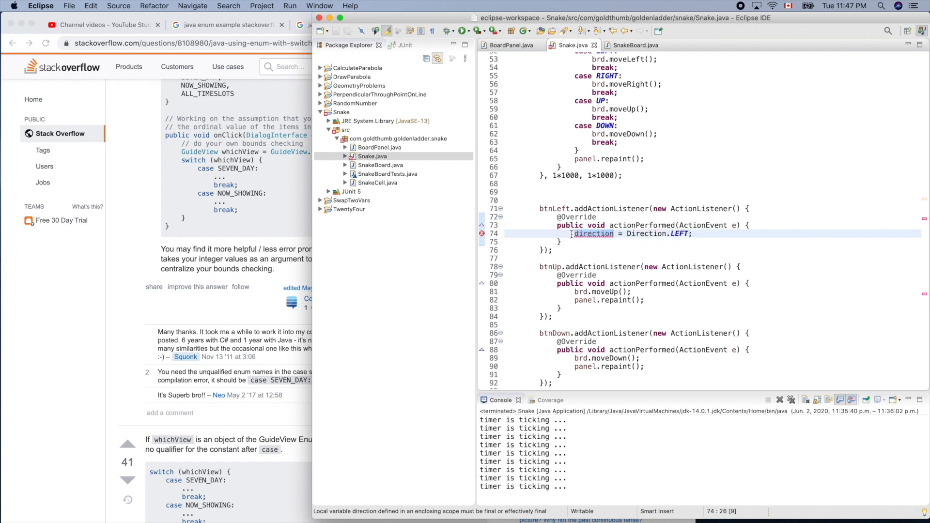
{"action": "scroll", "scroll_direction": "up", "scroll_amount": 3}
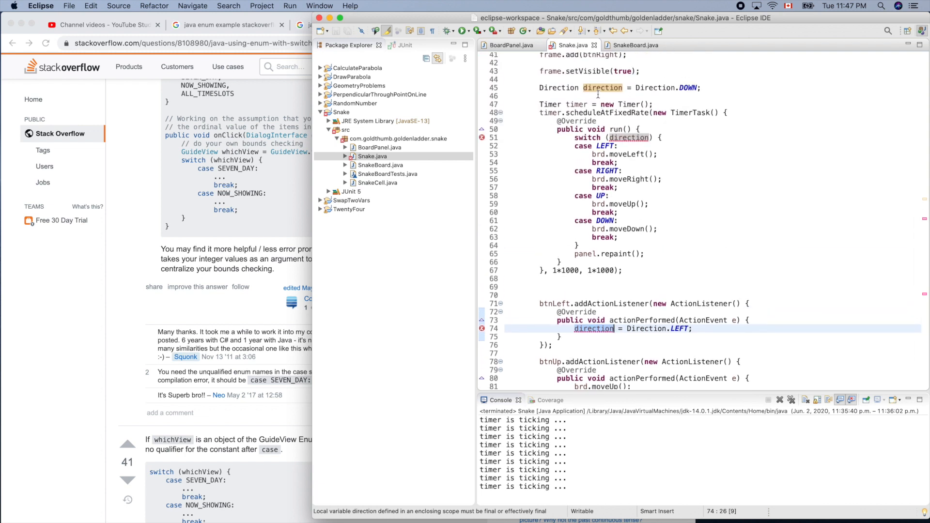
{"action": "scroll", "scroll_direction": "up", "scroll_amount": 3}
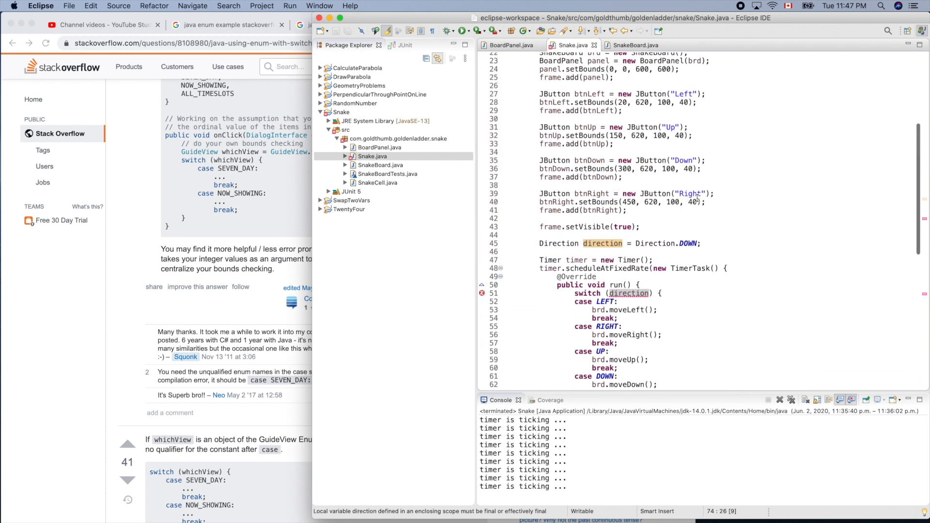
{"action": "scroll", "scroll_direction": "down", "scroll_amount": 3}
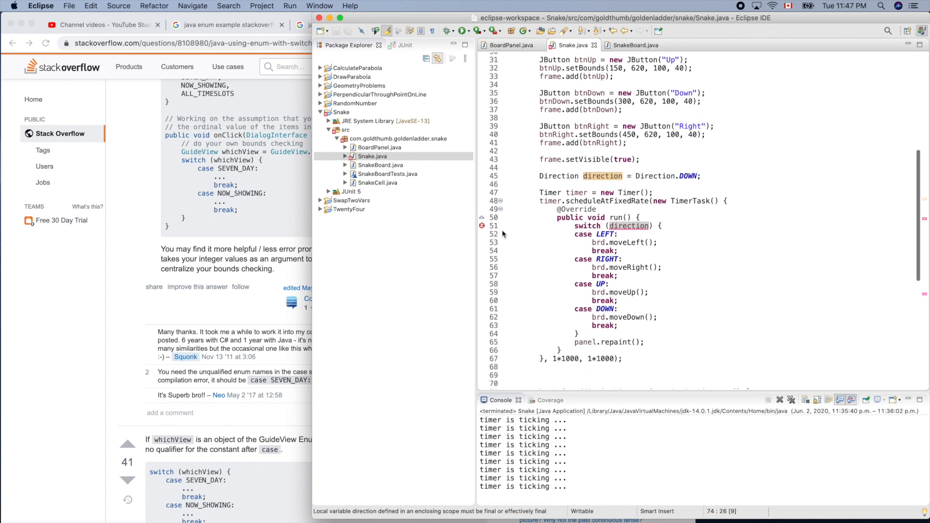
{"action": "left_click", "coordinate": [629, 226]}
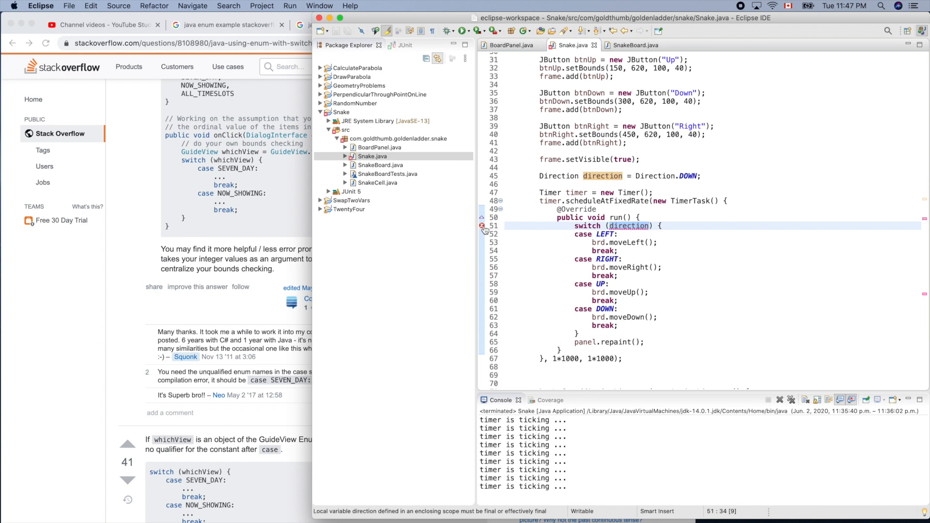
{"action": "mouse_move", "coordinate": [925, 224]}
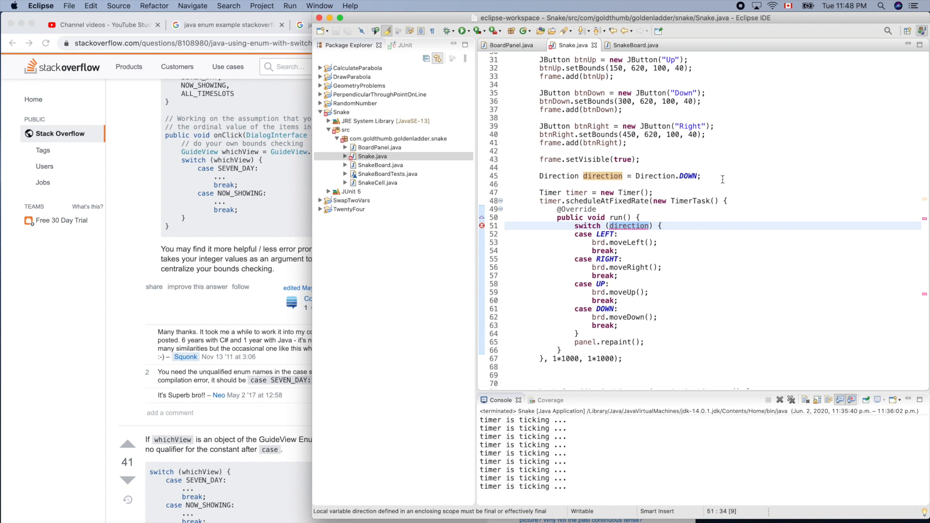
{"action": "mouse_move", "coordinate": [575, 182]}
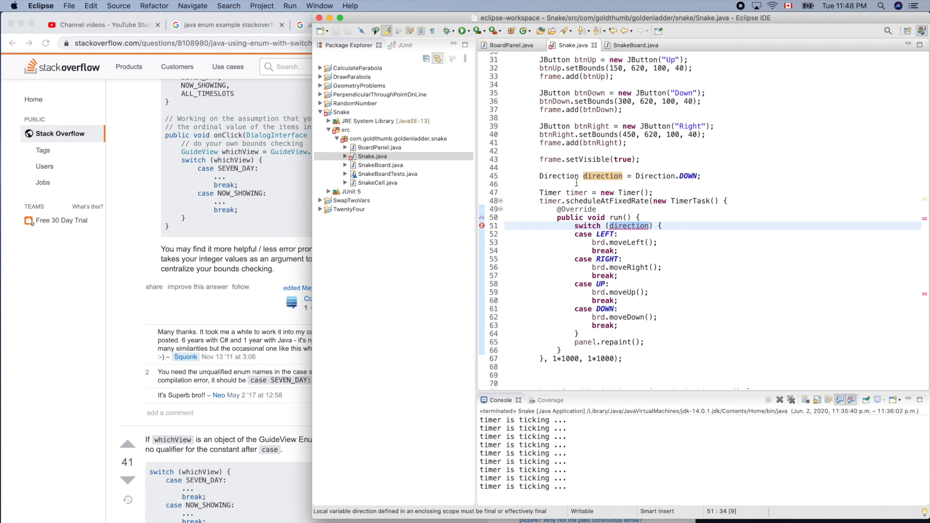
Cut Direction direction = Direction.DOWN; from main and paste it as a Snake class field, then save.
{"action": "left_click", "coordinate": [540, 167]}
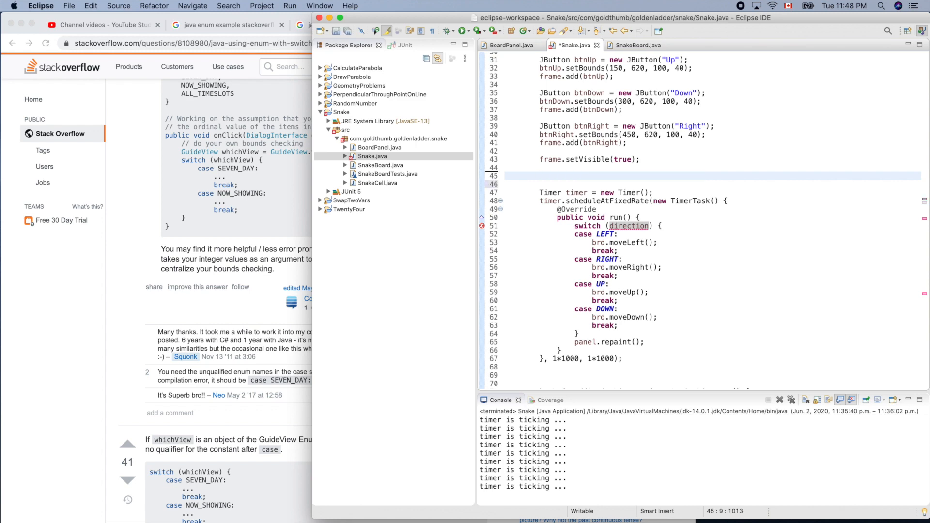
{"action": "scroll", "scroll_direction": "up", "scroll_amount": 3}
{"action": "type", "text": "Direction direction = Direction.DOWN;"}
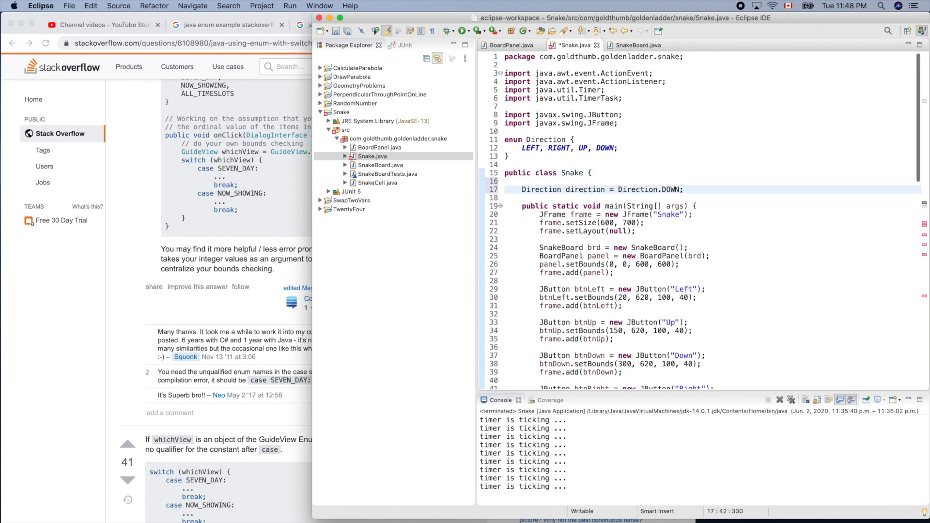
{"action": "left_click", "coordinate": [685, 190]}
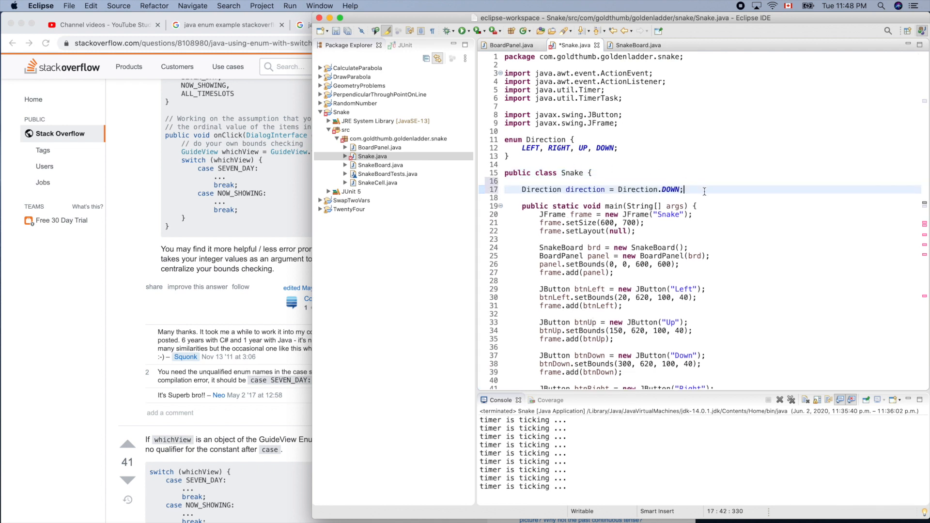
{"action": "scroll", "scroll_direction": "down", "scroll_amount": 3}
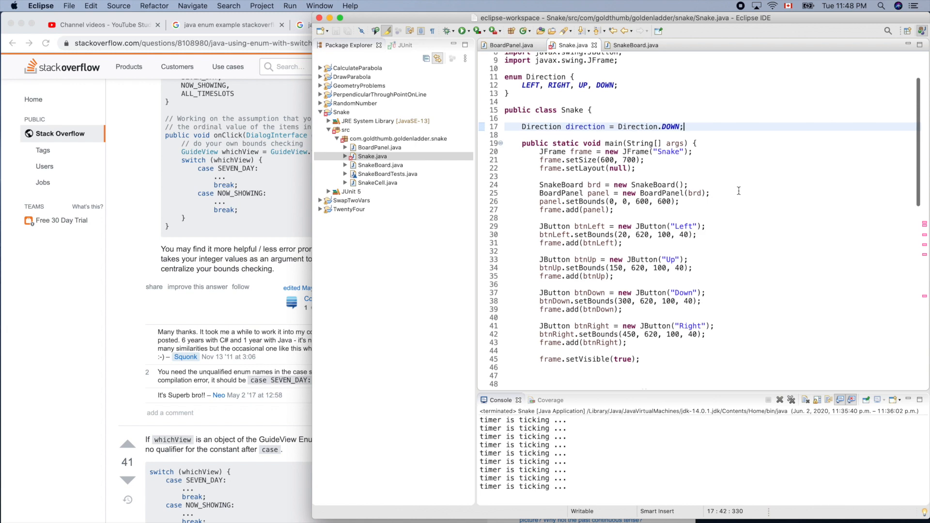
{"action": "scroll", "scroll_direction": "down", "scroll_amount": 3}
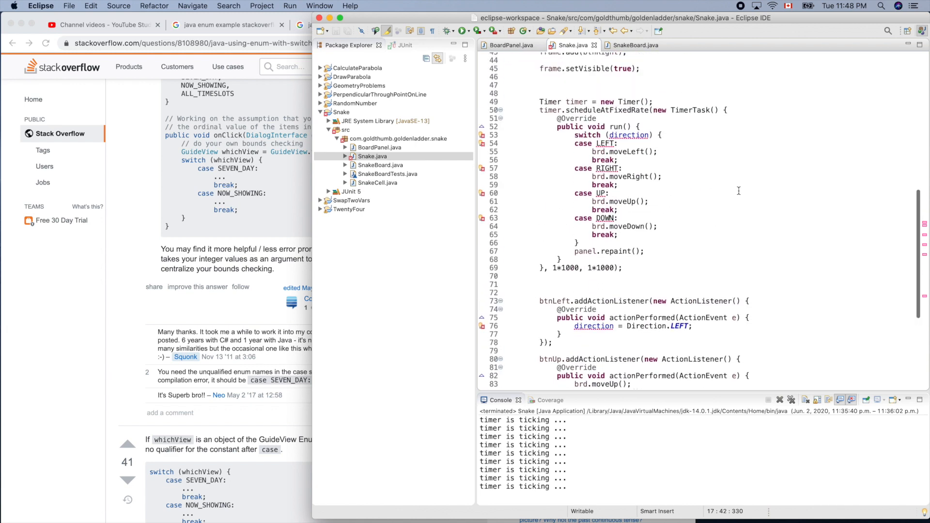
{"action": "scroll", "scroll_direction": "up", "scroll_amount": 3}
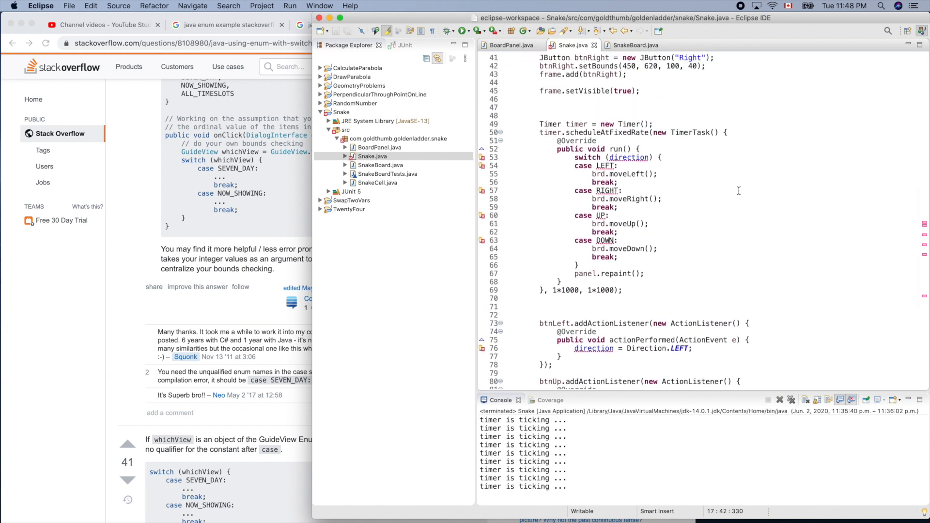
{"action": "scroll", "scroll_direction": "up", "scroll_amount": 3}
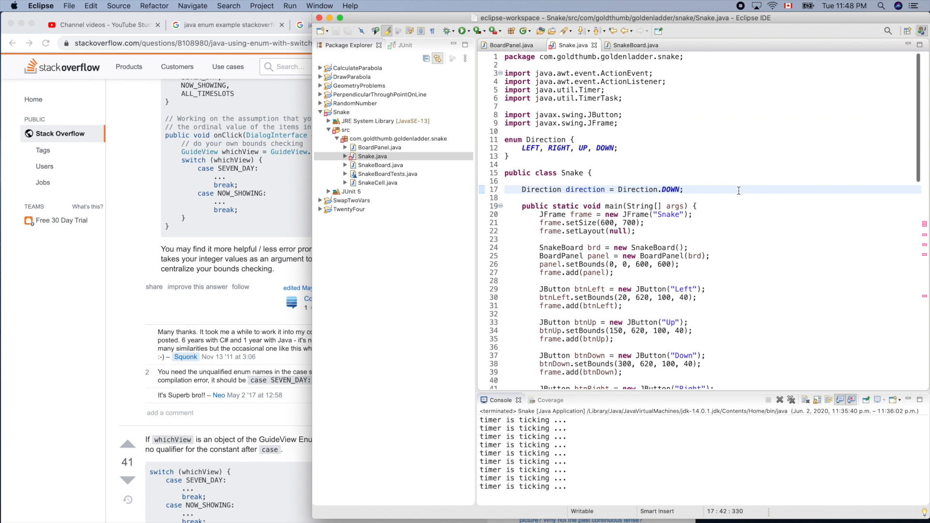
{"action": "scroll", "scroll_direction": "down", "scroll_amount": 3}
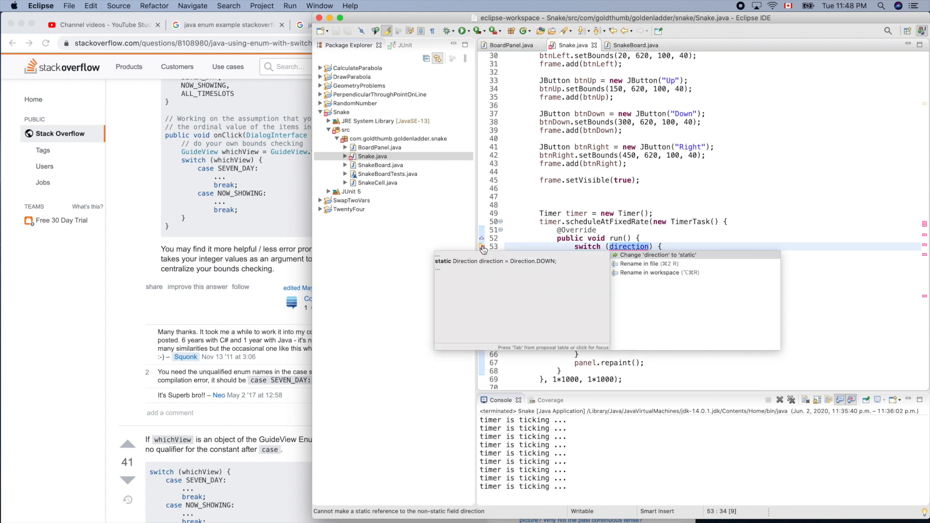
{"action": "mouse_move", "coordinate": [638, 262]}
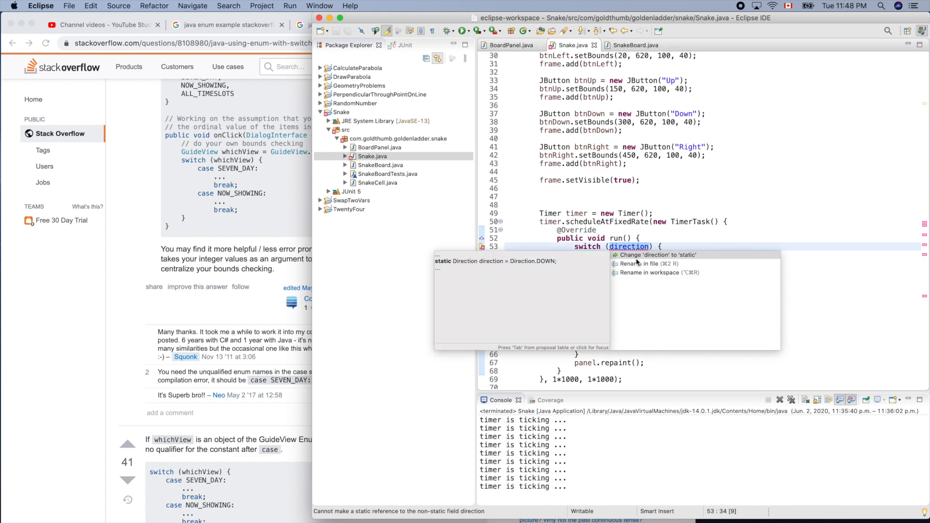
Apply the quick fix making direction a static field, then review the code for remaining errors.
{"action": "left_click", "coordinate": [657, 255]}
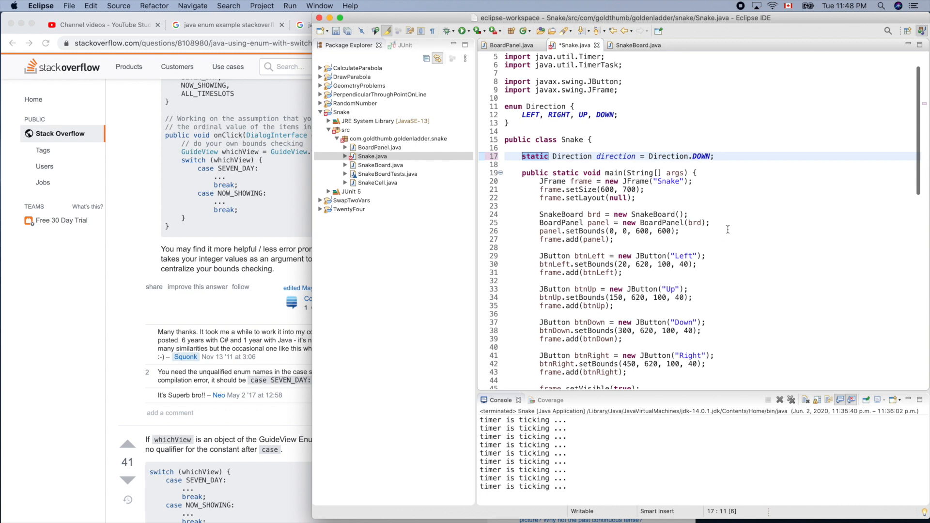
{"action": "scroll", "scroll_direction": "down", "scroll_amount": 3}
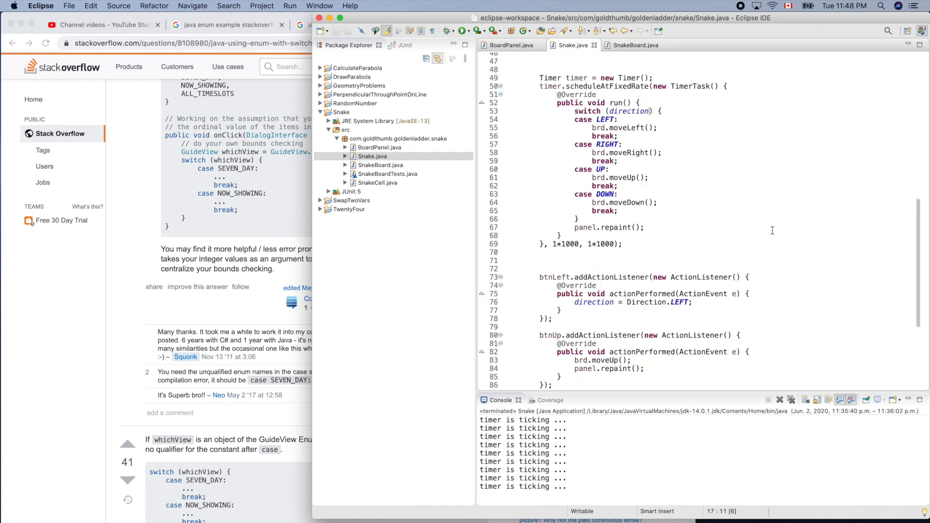
{"action": "scroll", "scroll_direction": "up", "scroll_amount": 3}
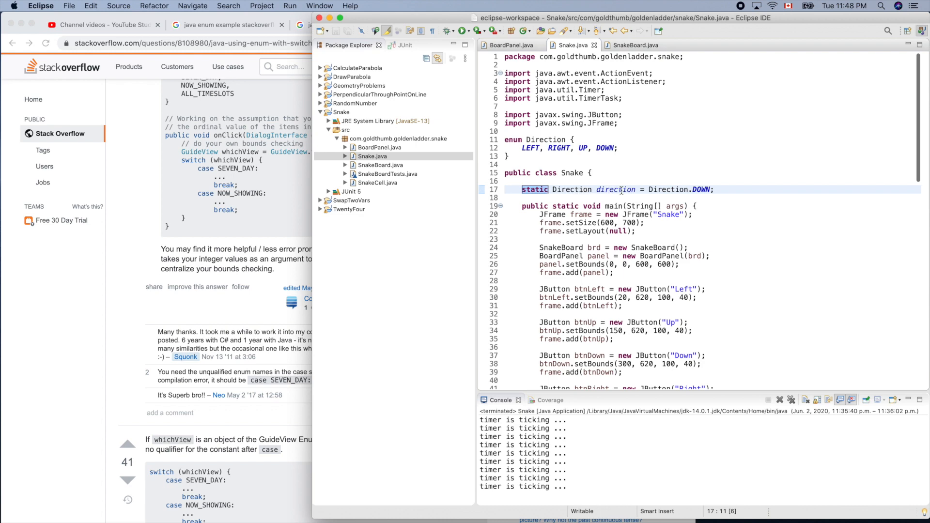
{"action": "scroll", "scroll_direction": "down", "scroll_amount": 3}
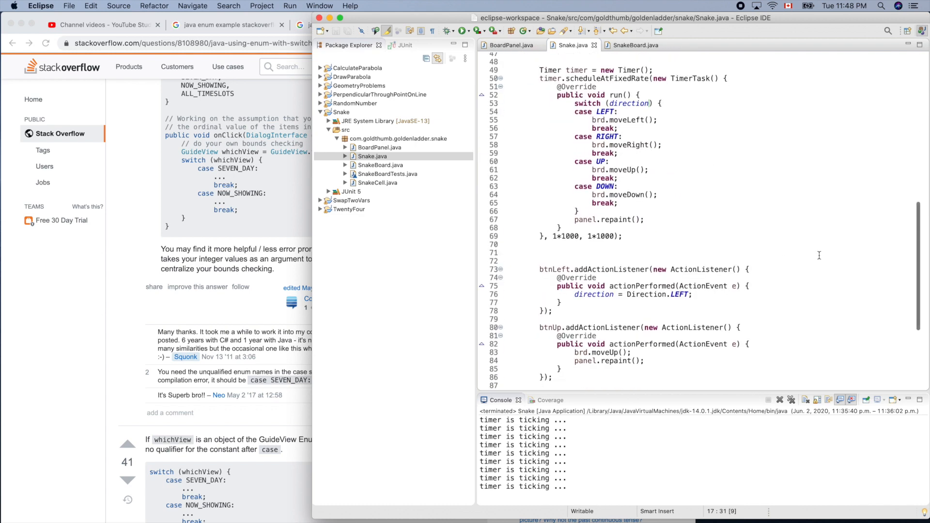
{"action": "scroll", "scroll_direction": "down", "scroll_amount": 3}
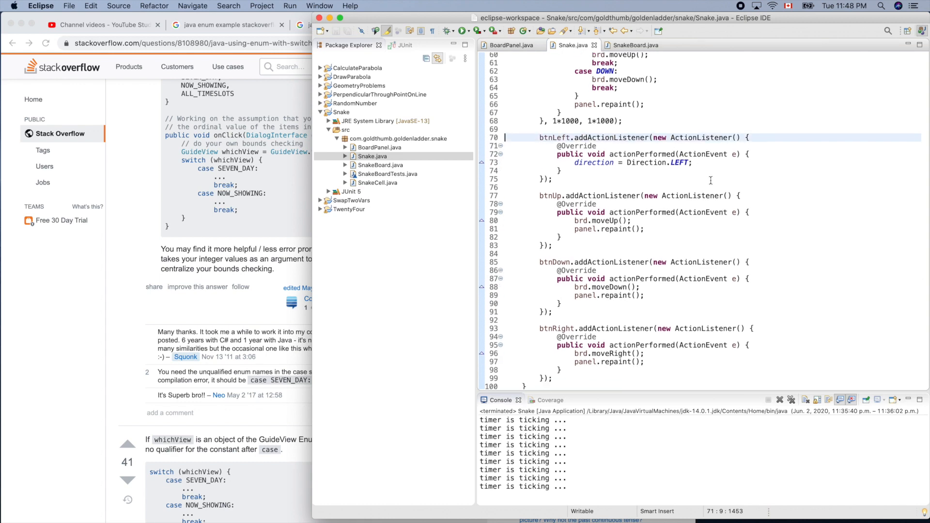
{"action": "scroll", "scroll_direction": "up", "scroll_amount": 3}
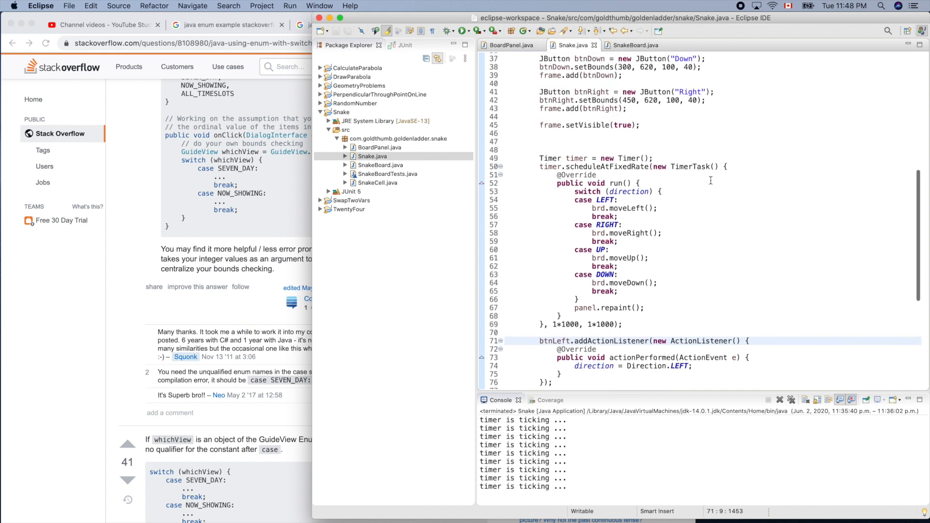
{"action": "scroll", "scroll_direction": "down", "scroll_amount": 3}
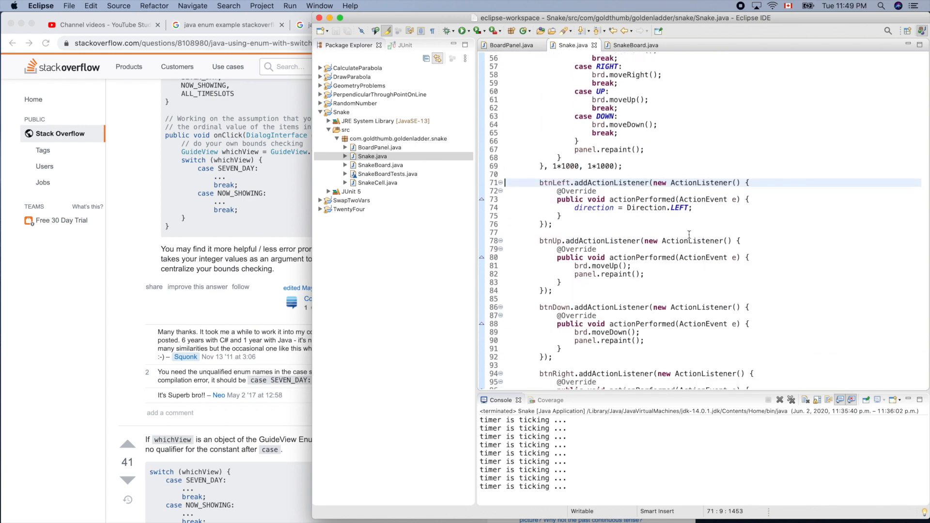
{"action": "scroll", "scroll_direction": "up", "scroll_amount": 3}
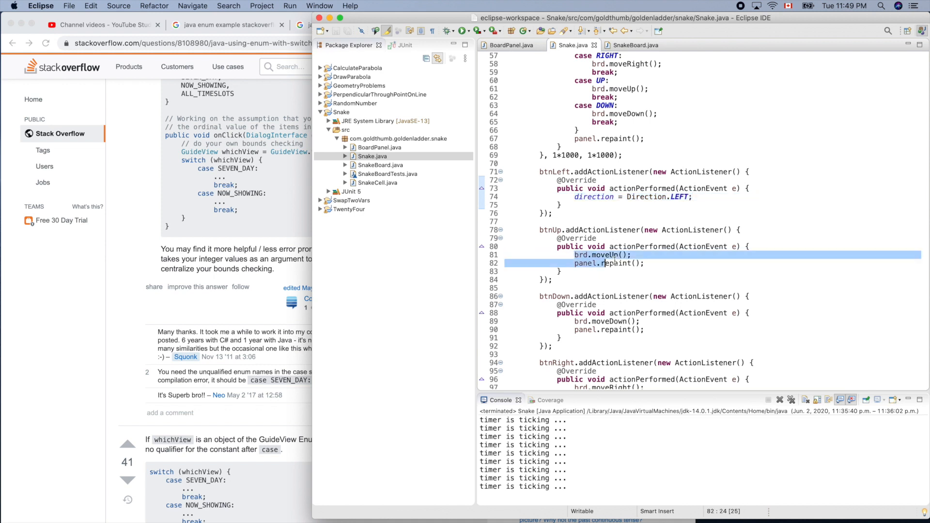
Set Left, Up, Down and Right listener bodies to direction = Direction.LEFT, UP, DOWN, RIGHT.
{"action": "type", "text": "direction = Direction.LEFT;"}
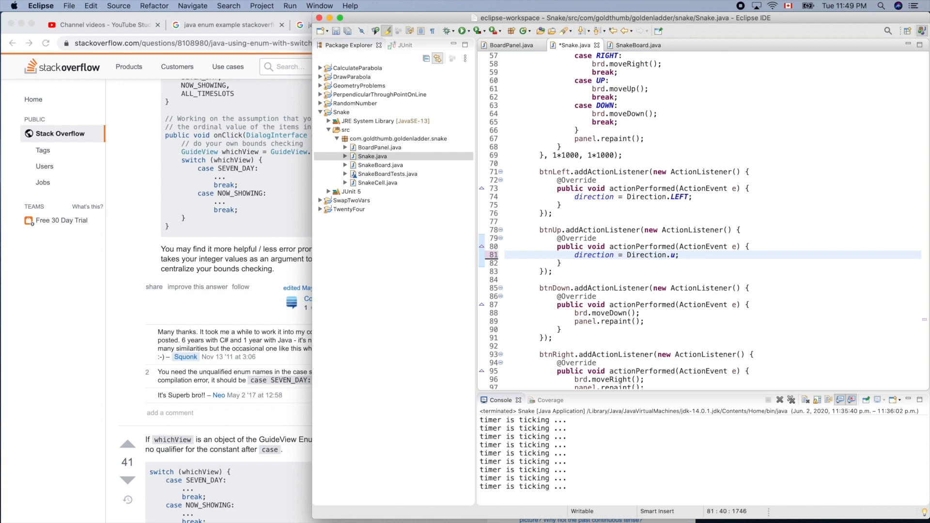
{"action": "type", "text": "P"}
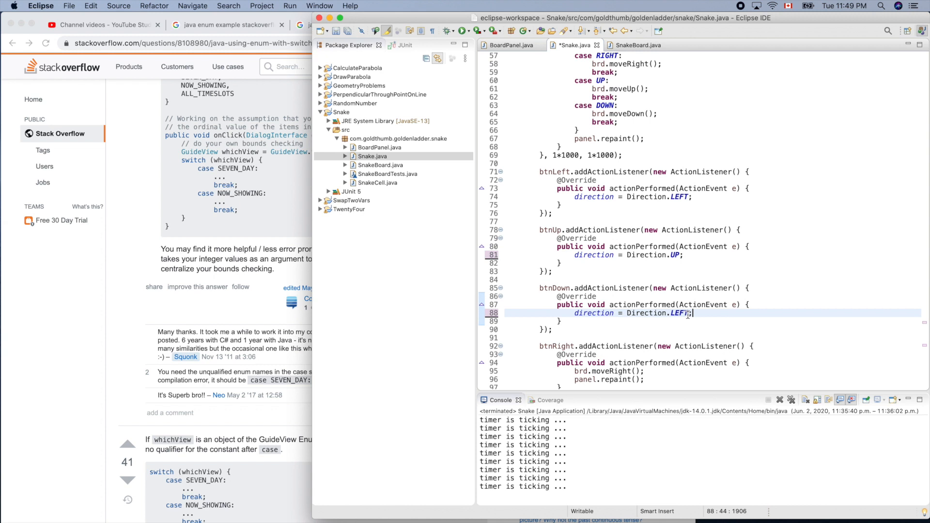
{"action": "type", "text": "DOWN"}
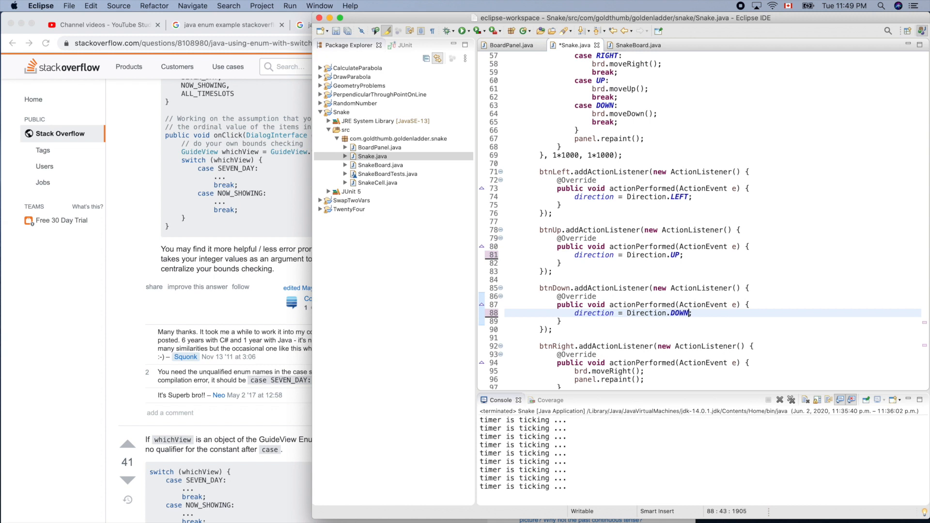
{"action": "scroll", "scroll_direction": "down", "scroll_amount": 3}
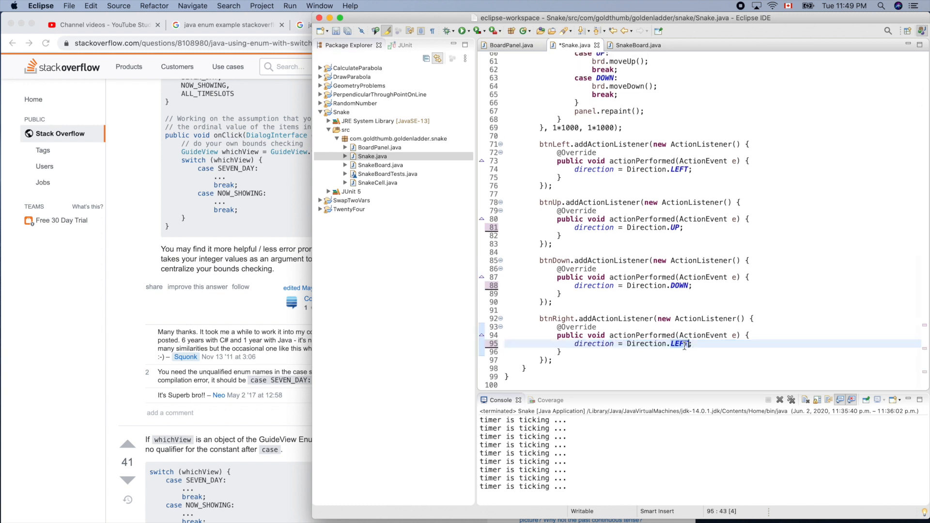
{"action": "type", "text": "RIGHT"}
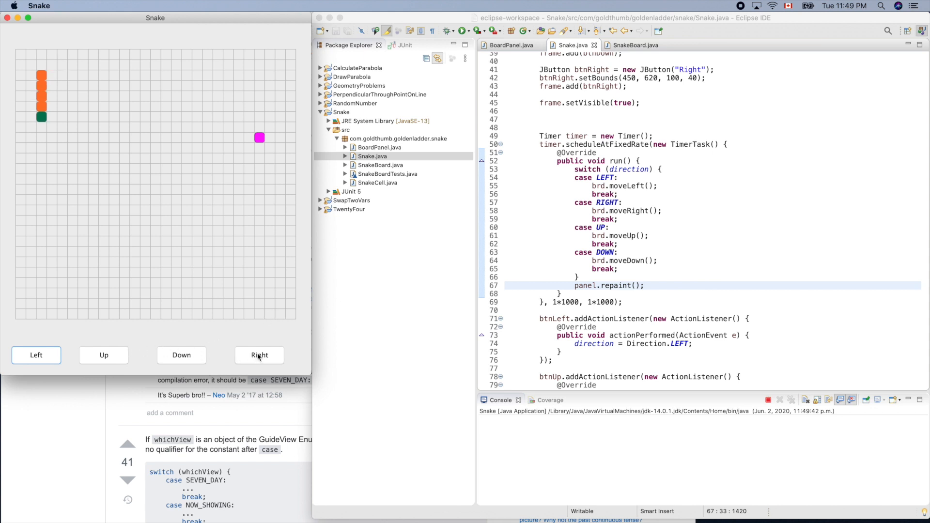
Steer the running snake to the right using the Right button.
{"action": "left_click", "coordinate": [259, 354]}
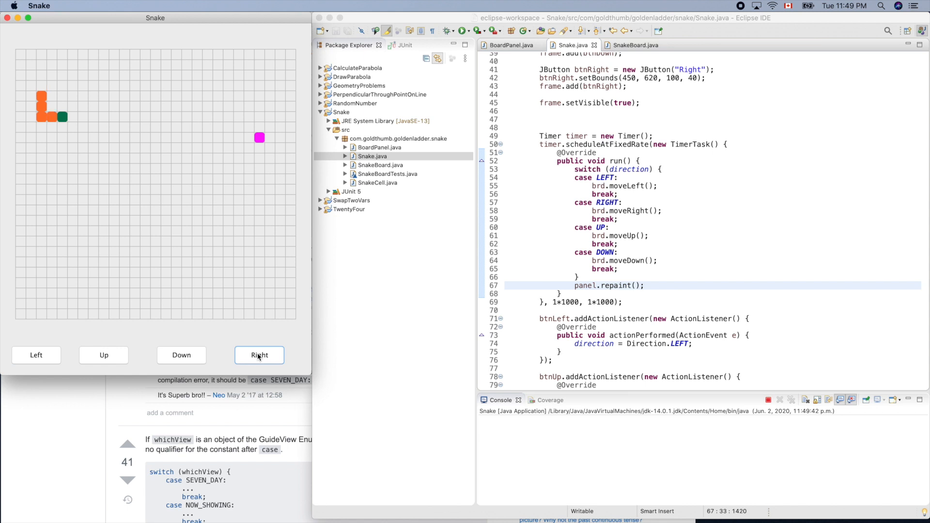
{"action": "left_click", "coordinate": [259, 354]}
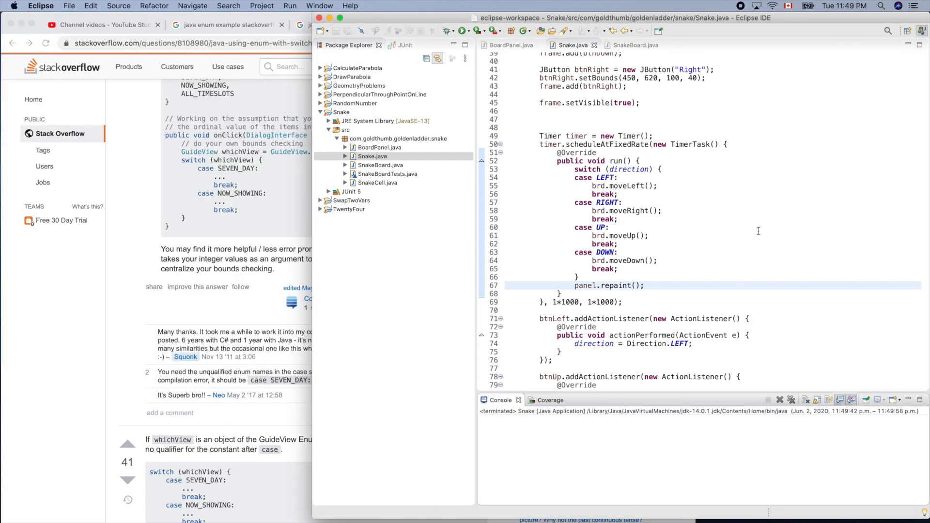
Change scheduleAtFixedRate's delay and period from 1*1000 to 0.5*1000 and launch Snake.
{"action": "scroll", "scroll_direction": "up", "scroll_amount": 3}
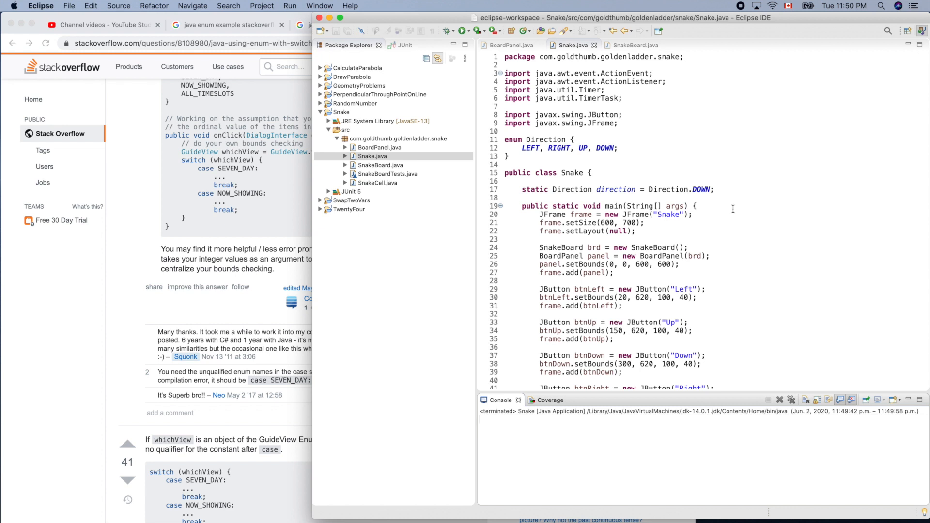
{"action": "scroll", "scroll_direction": "down", "scroll_amount": 3}
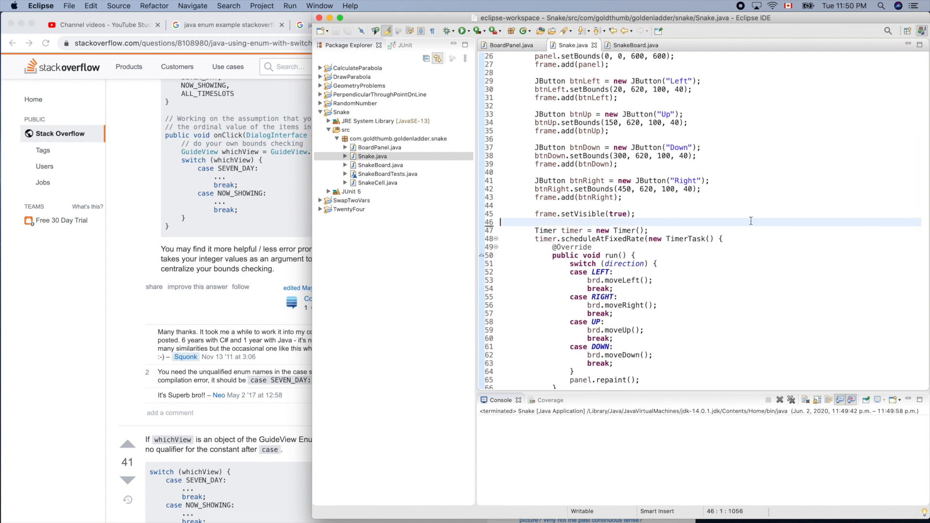
{"action": "scroll", "scroll_direction": "down", "scroll_amount": 3}
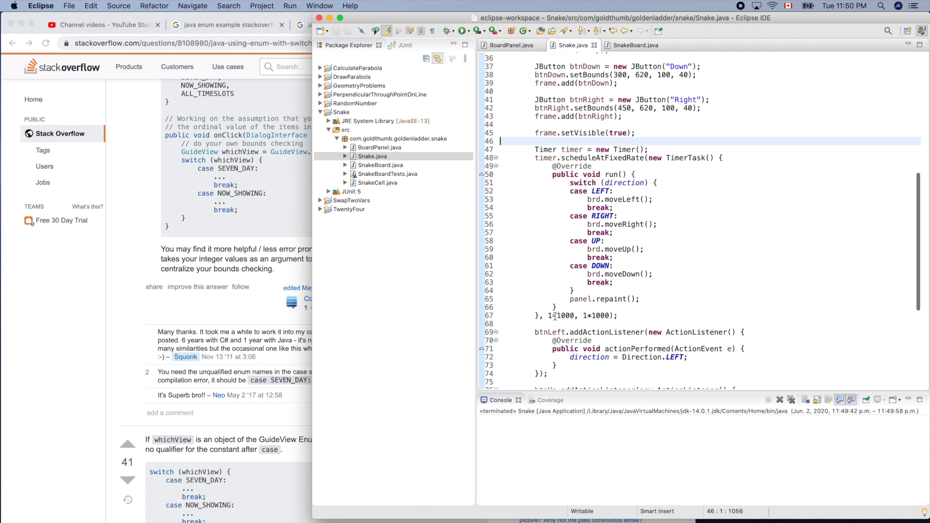
{"action": "left_click", "coordinate": [626, 315]}
{"action": "type", "text": "0.5"}
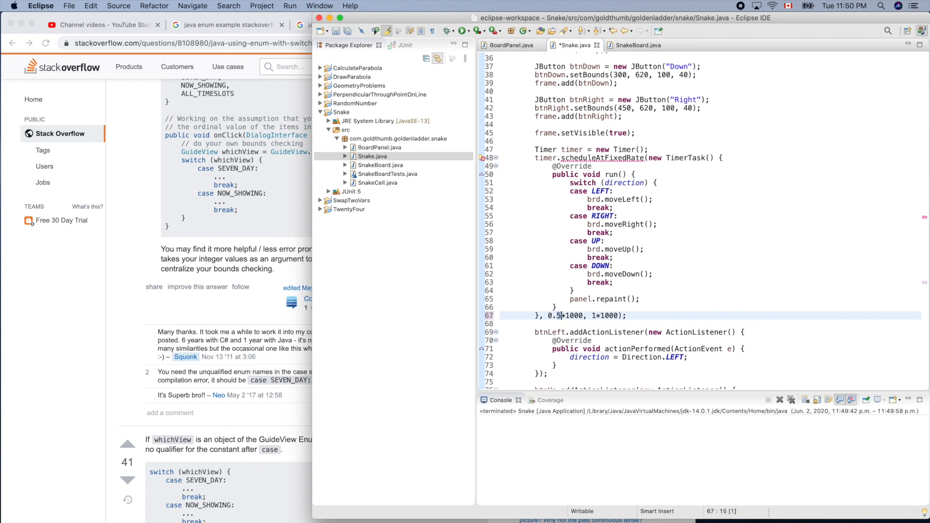
{"action": "left_click", "coordinate": [592, 314]}
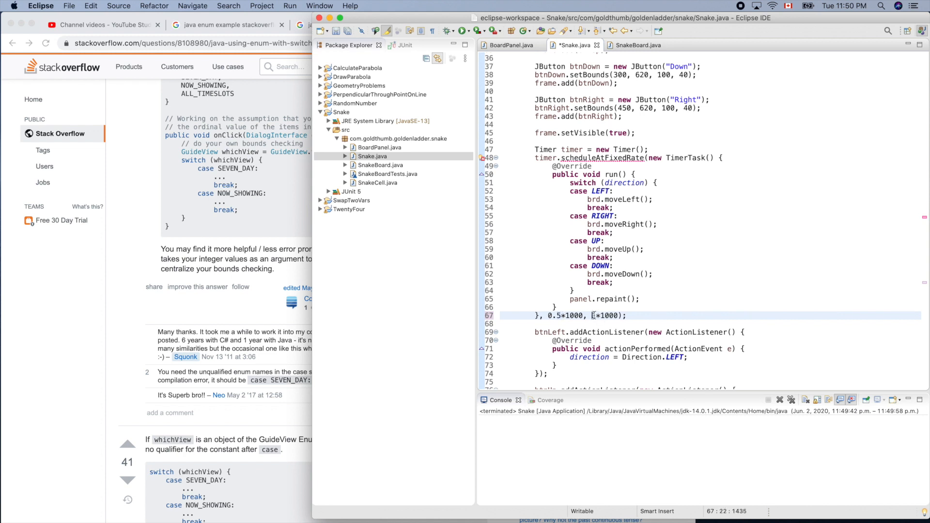
{"action": "type", "text": "0.5"}
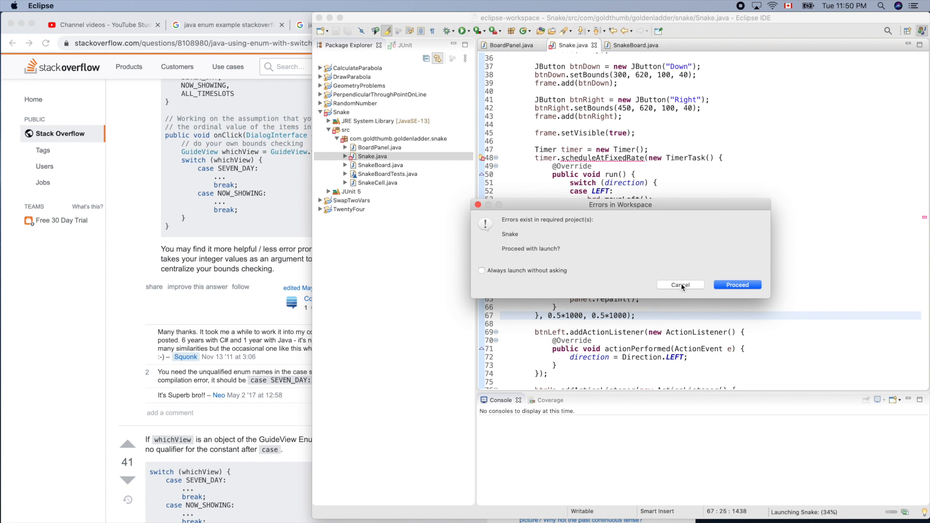
Cancel the launch and rework the timer delay and period to 500 ms integers.
{"action": "left_click", "coordinate": [680, 285]}
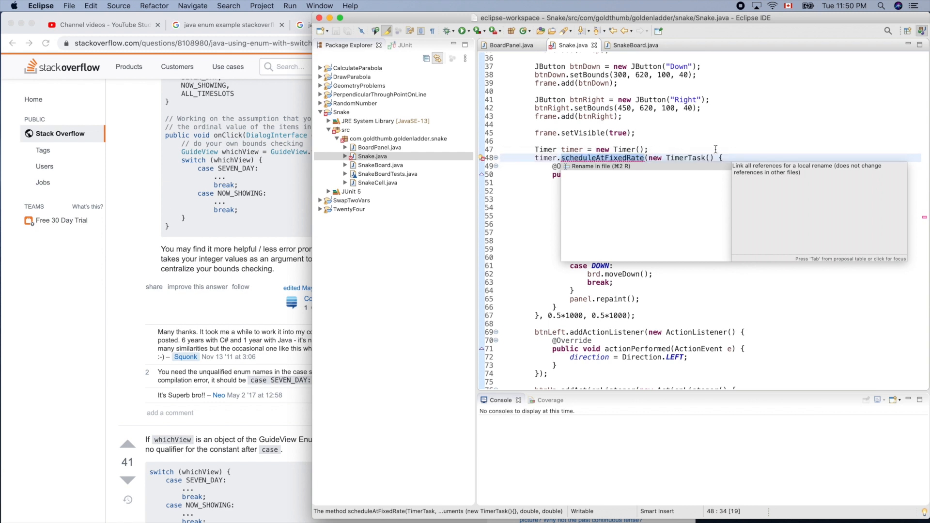
{"action": "mouse_move", "coordinate": [633, 171]}
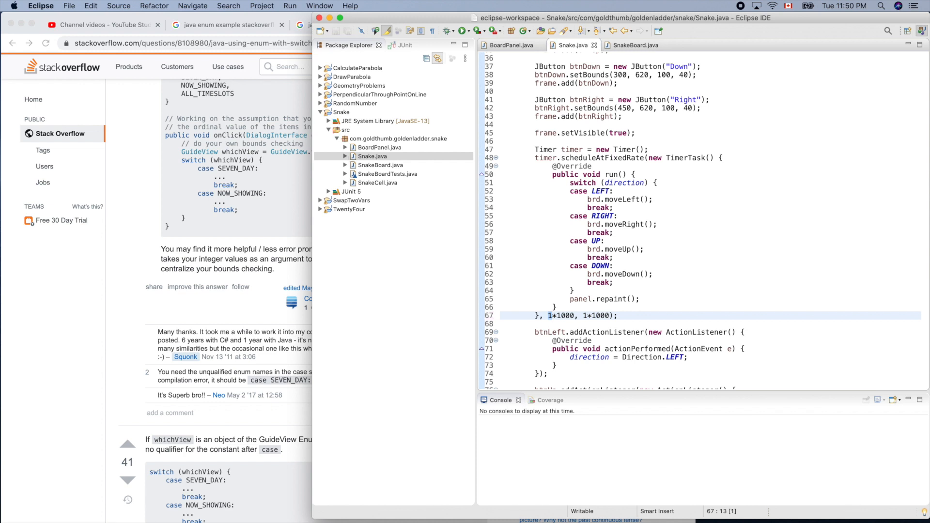
{"action": "mouse_move", "coordinate": [756, 273]}
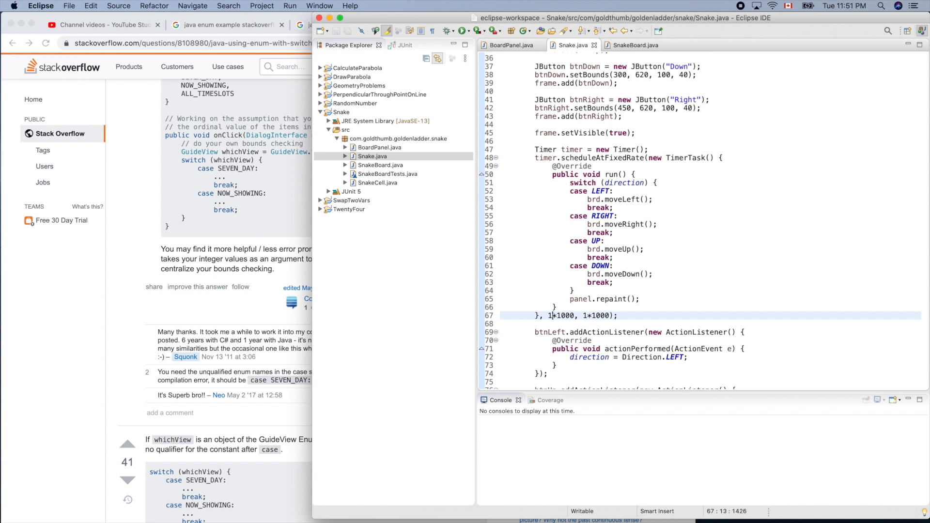
{"action": "type", "text": "0.5"}
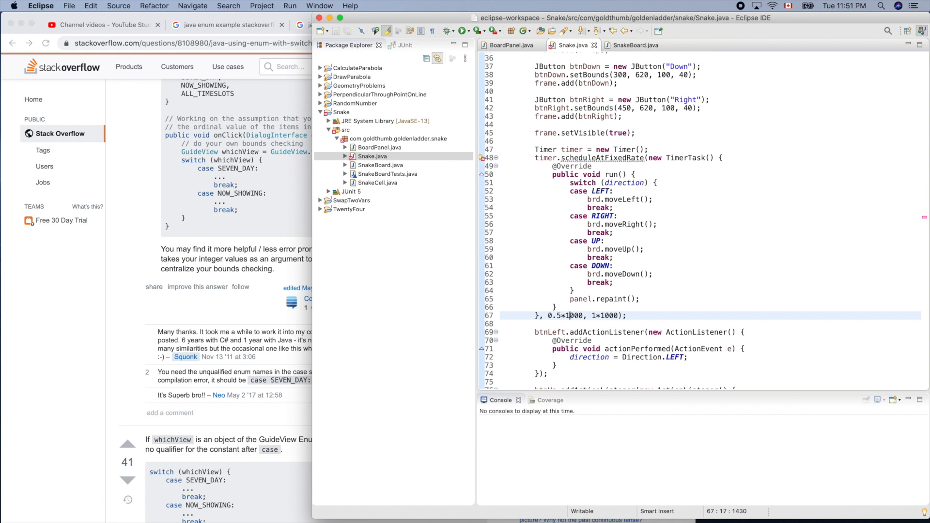
{"action": "key", "text": "Backspace"}
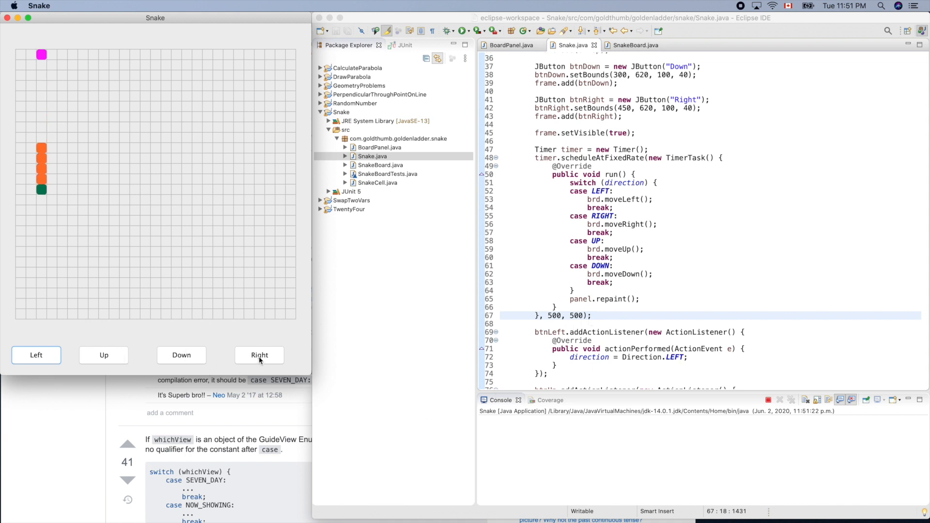
Steer the faster snake right, up, left, then down with the direction buttons.
{"action": "left_click", "coordinate": [259, 355]}
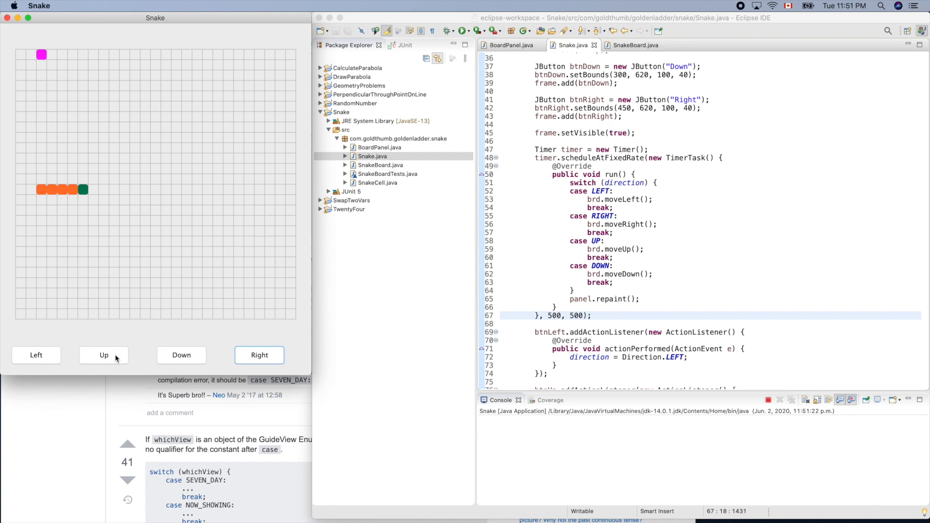
{"action": "left_click", "coordinate": [103, 354]}
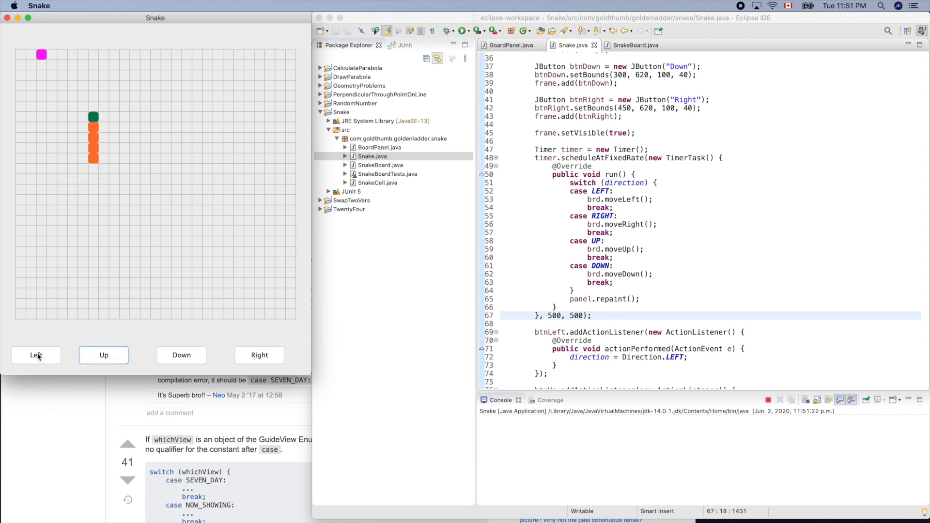
{"action": "left_click", "coordinate": [104, 355]}
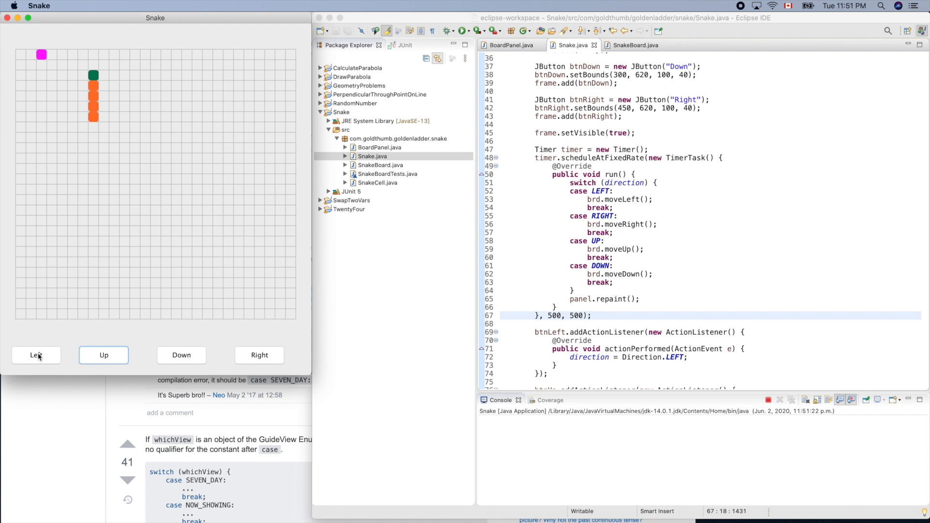
{"action": "left_click", "coordinate": [36, 354]}
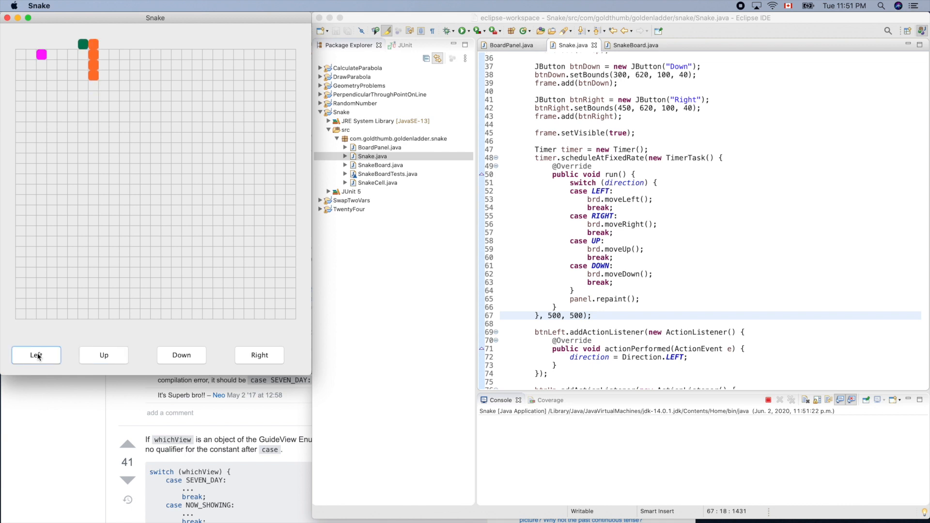
{"action": "left_click", "coordinate": [181, 355]}
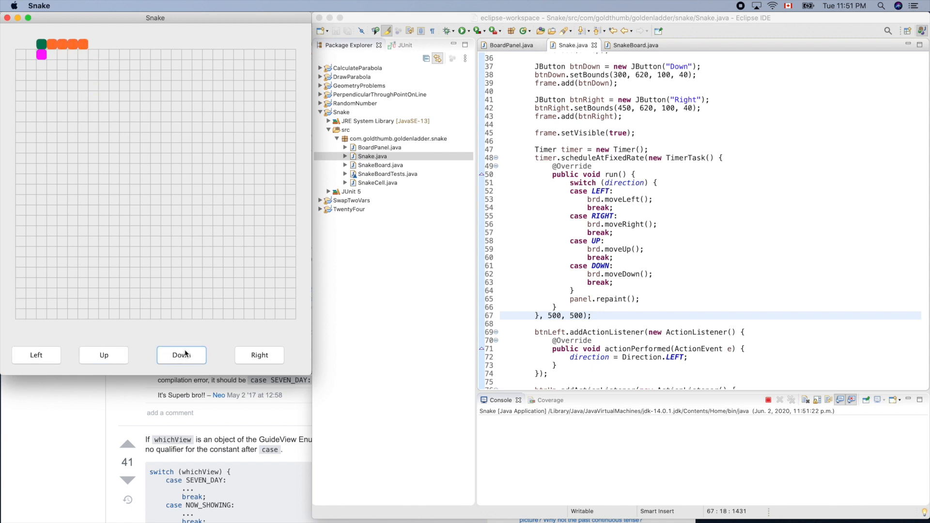
{"action": "left_click", "coordinate": [181, 354]}
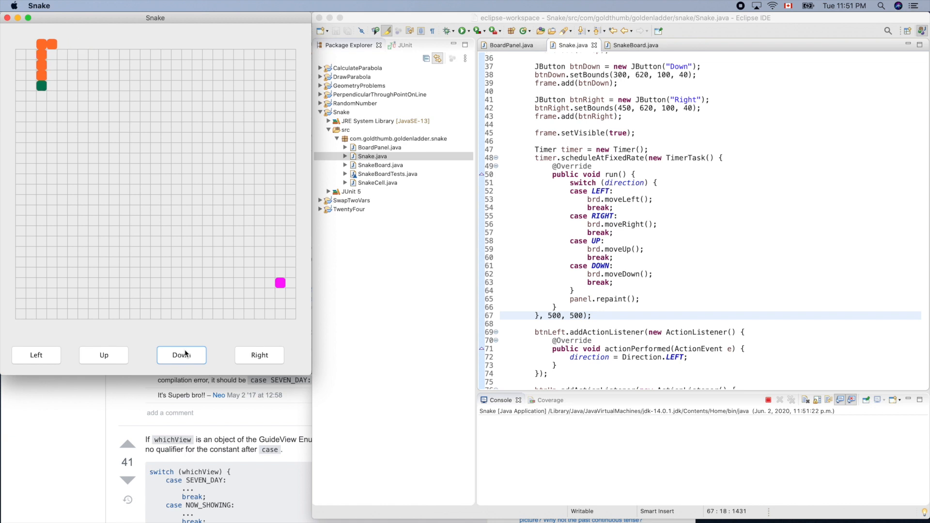
{"action": "left_click", "coordinate": [182, 354]}
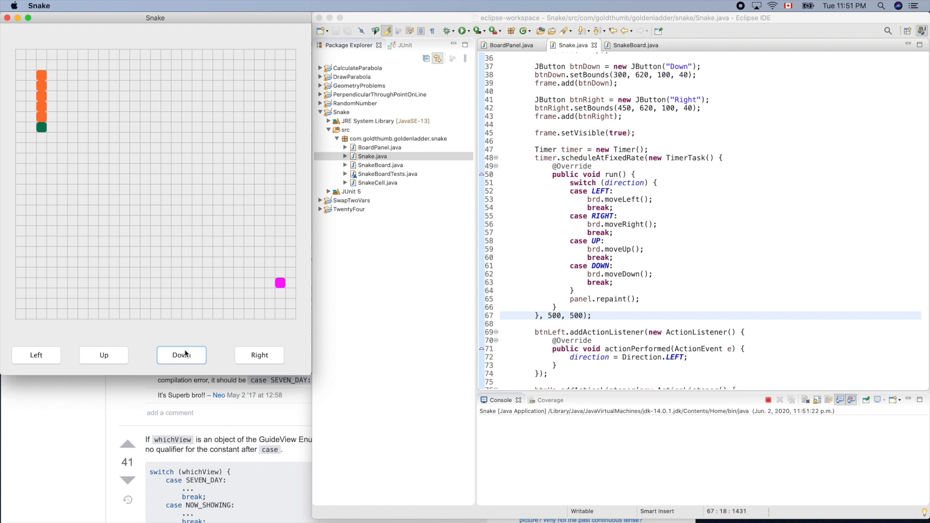
Keep the snake heading right, then turn it down and finally left across the grid.
{"action": "left_click", "coordinate": [259, 355]}
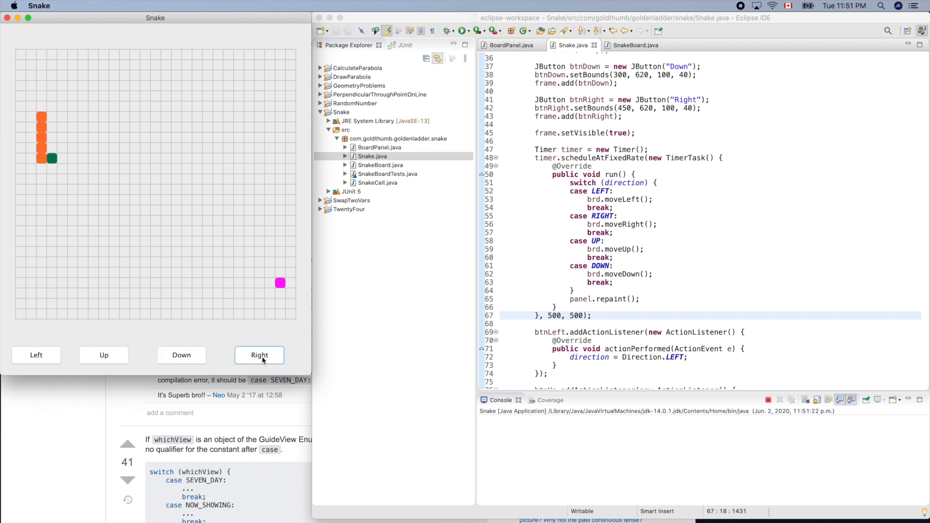
{"action": "left_click", "coordinate": [259, 355]}
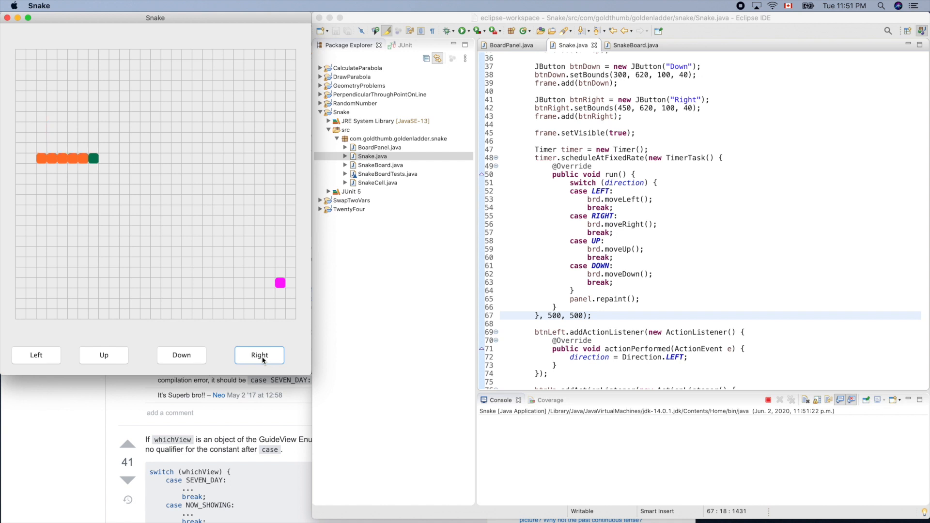
{"action": "left_click", "coordinate": [259, 354]}
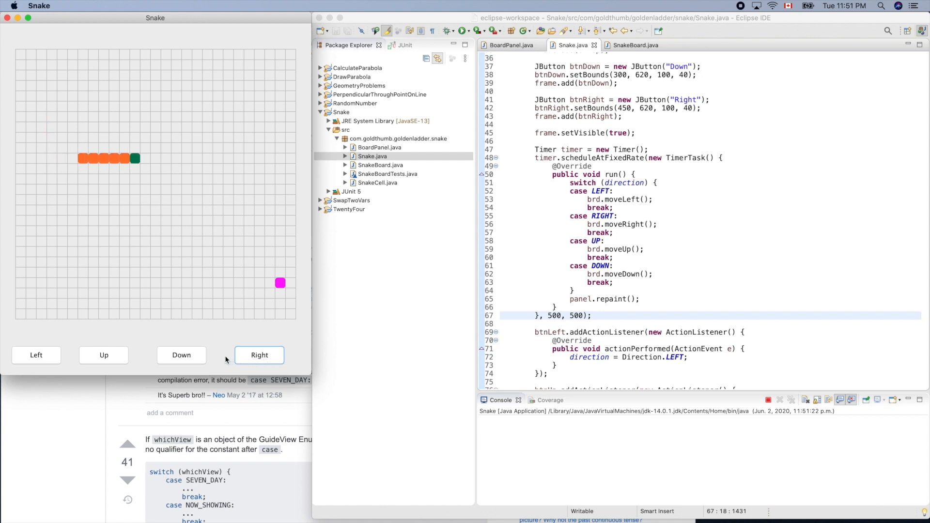
{"action": "left_click", "coordinate": [259, 355]}
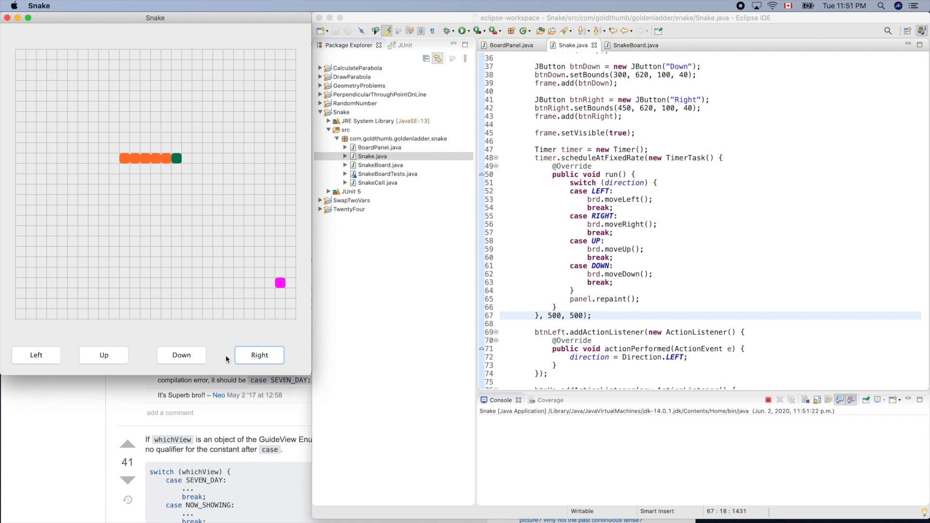
{"action": "left_click", "coordinate": [259, 354]}
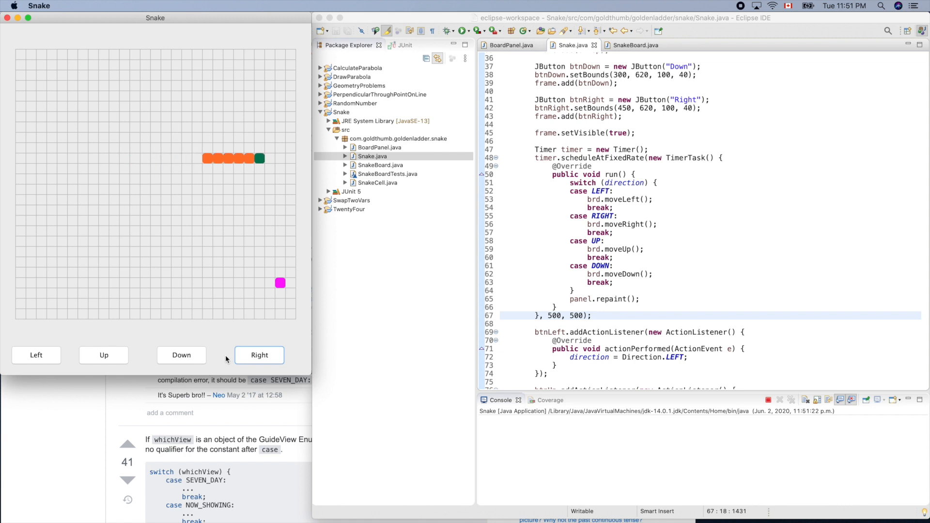
{"action": "left_click", "coordinate": [182, 355]}
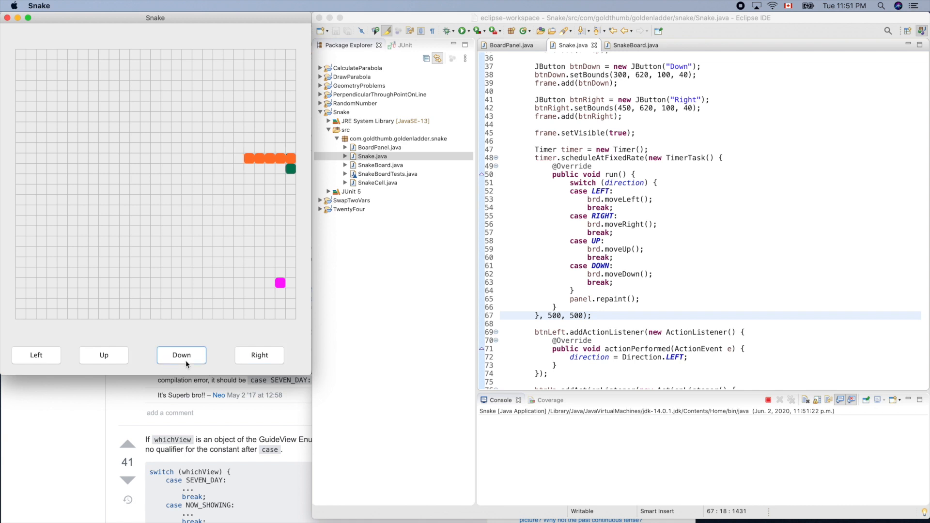
{"action": "left_click", "coordinate": [181, 355]}
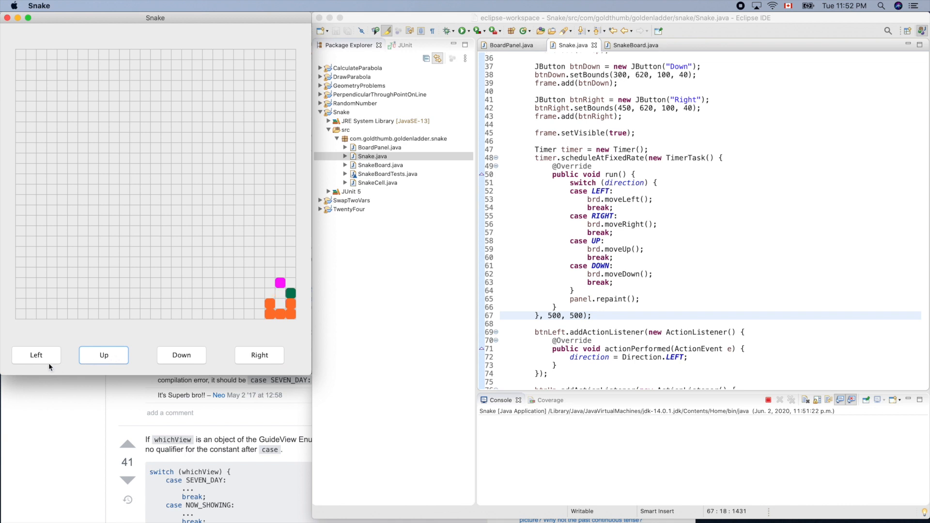
{"action": "left_click", "coordinate": [35, 354]}
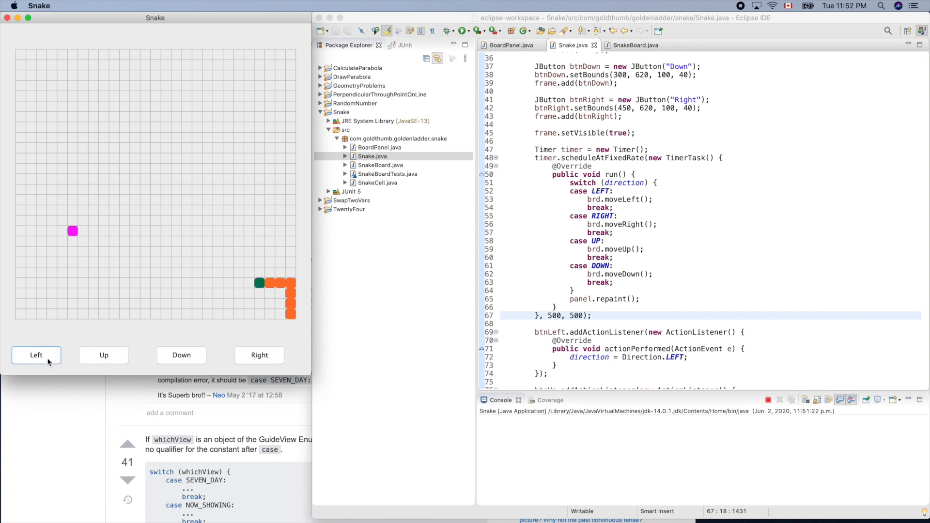
{"action": "left_click", "coordinate": [37, 355]}
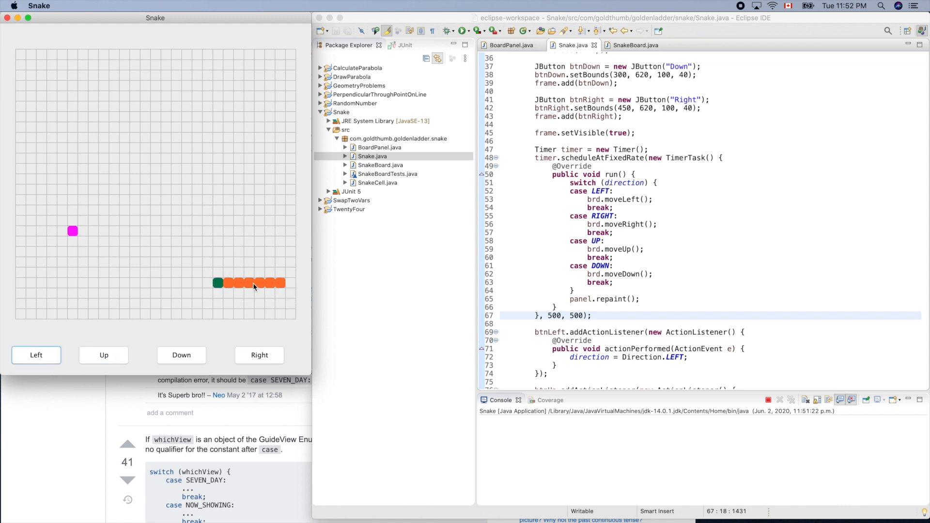